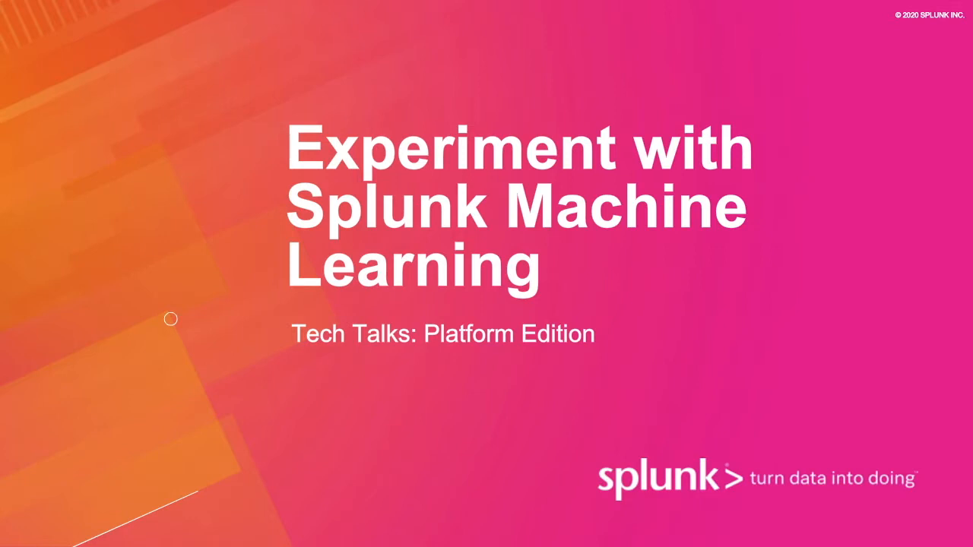
Advance to the slide 'What can the Splunk Machine Learning Toolkit do?'.
key(Right)
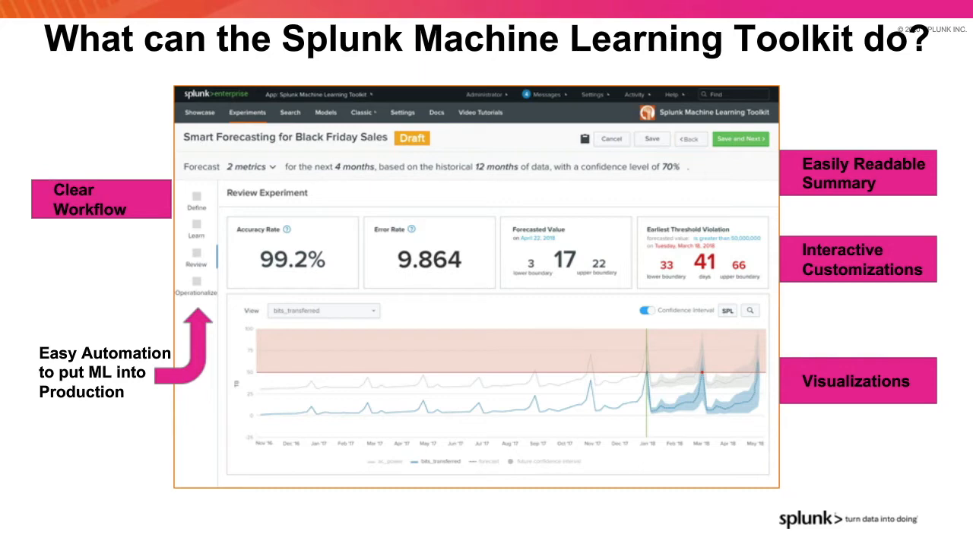
Leave the slideshow for the MLTK Experiments page listing four Smart Forecasting experiments.
key(right)
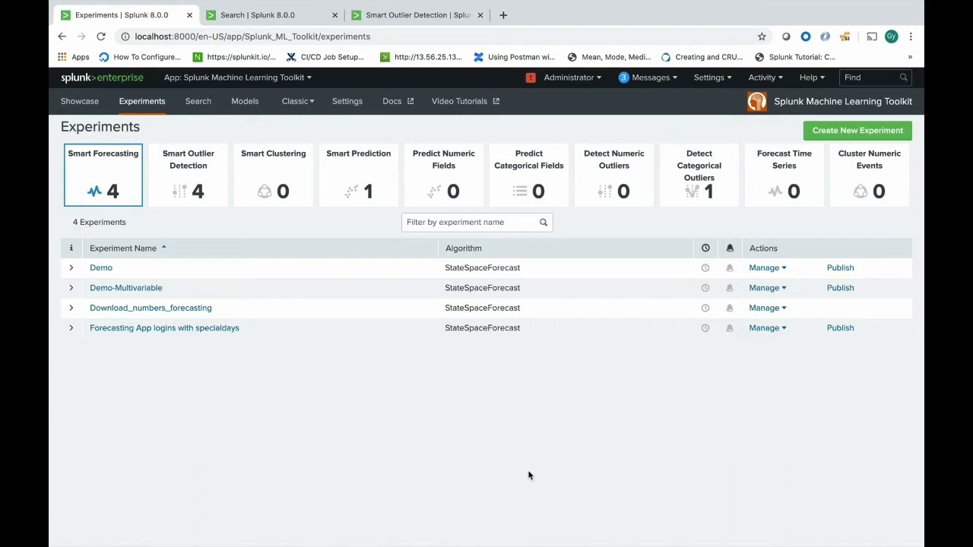
mouse_move(803, 204)
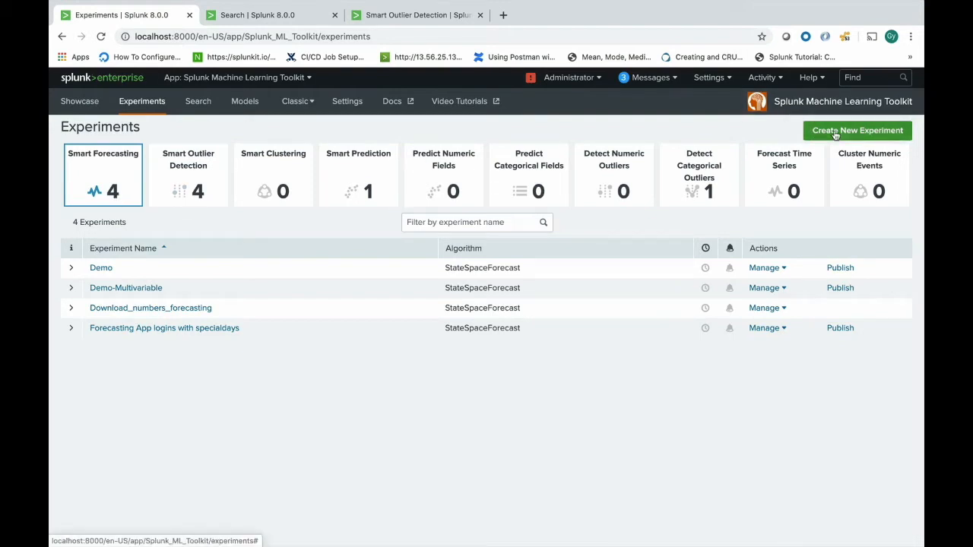
Create a new experiment titled Demo_Smart_Forecasting.
click(858, 130)
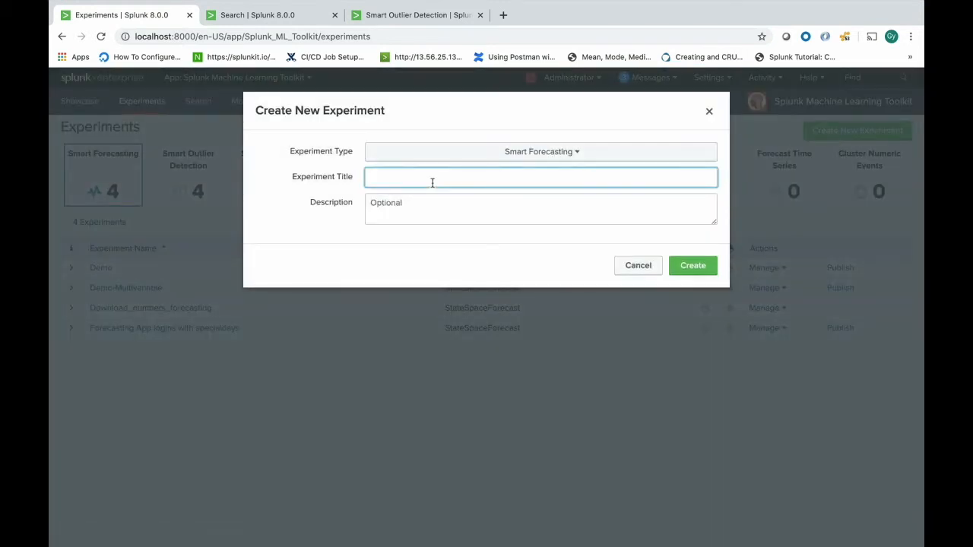
text(Demo_Smart_Forec)
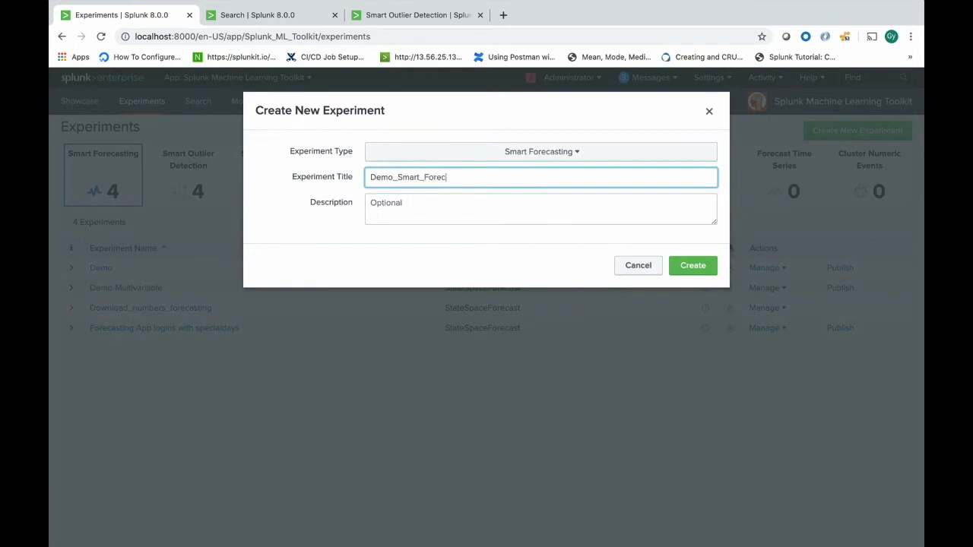
text(asting)
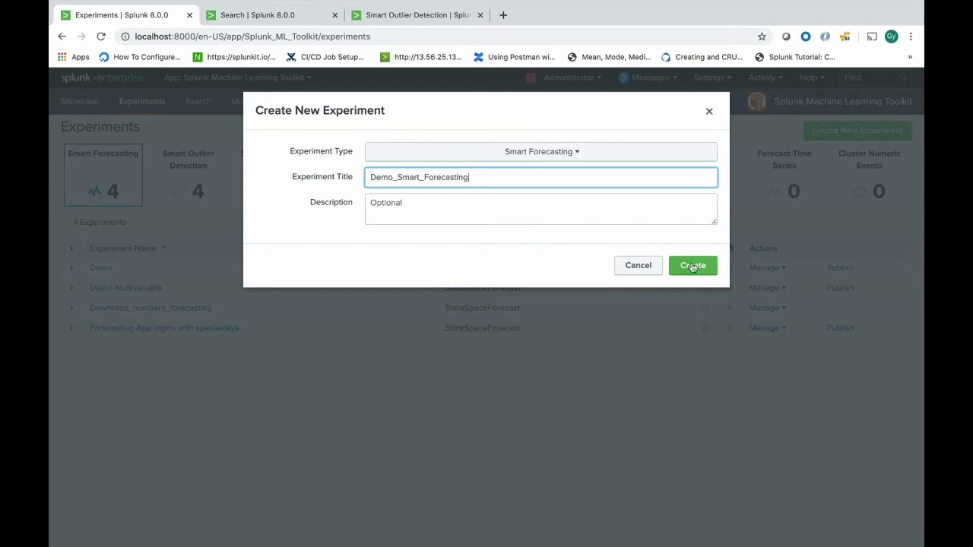
click(694, 264)
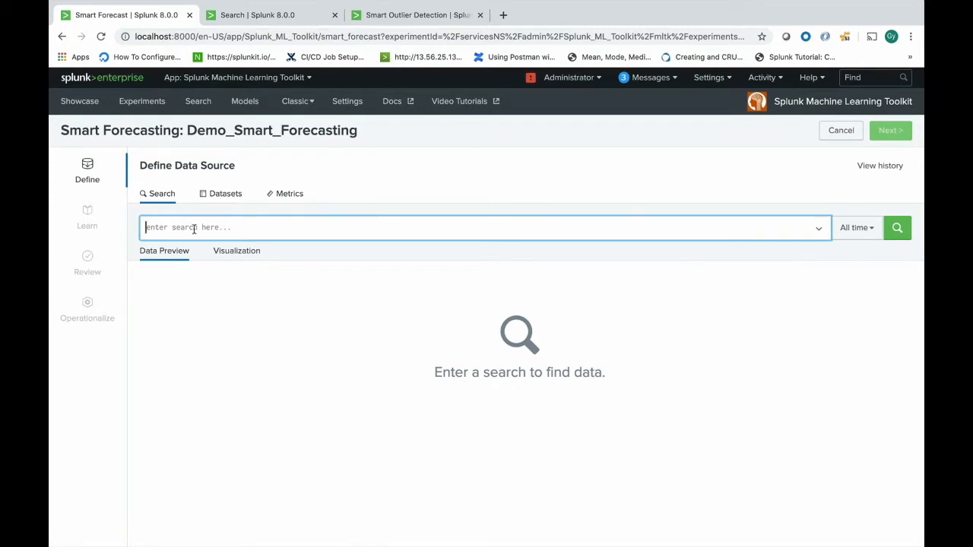
Run the inputlookup applogonscount.csv logons search, chart it as a line, and proceed to Learn.
text(| inputlookup applogonscount.csv)
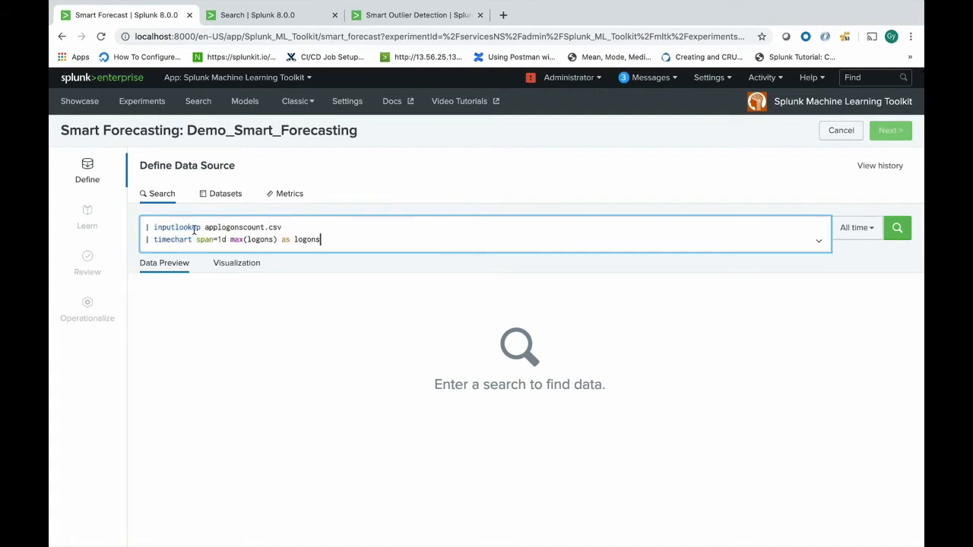
mouse_move(505, 258)
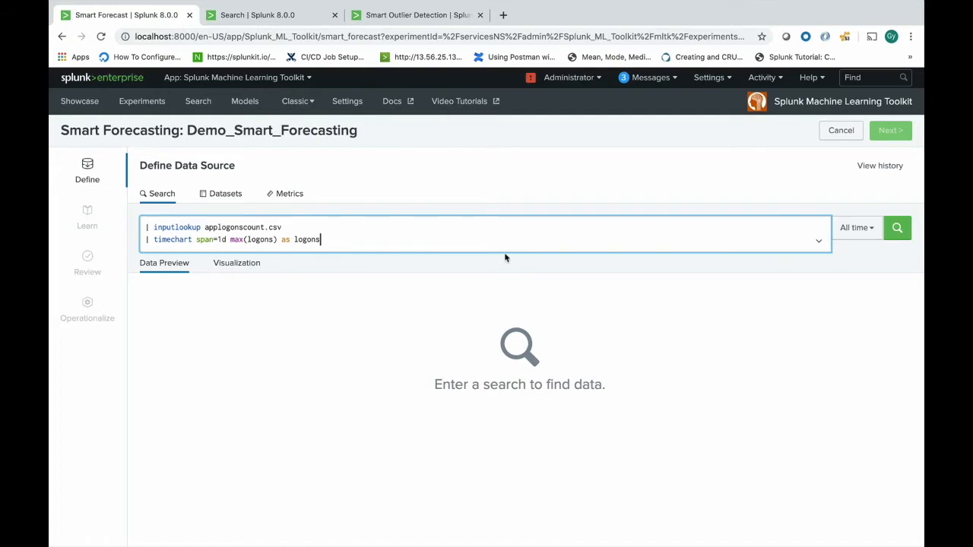
click(897, 228)
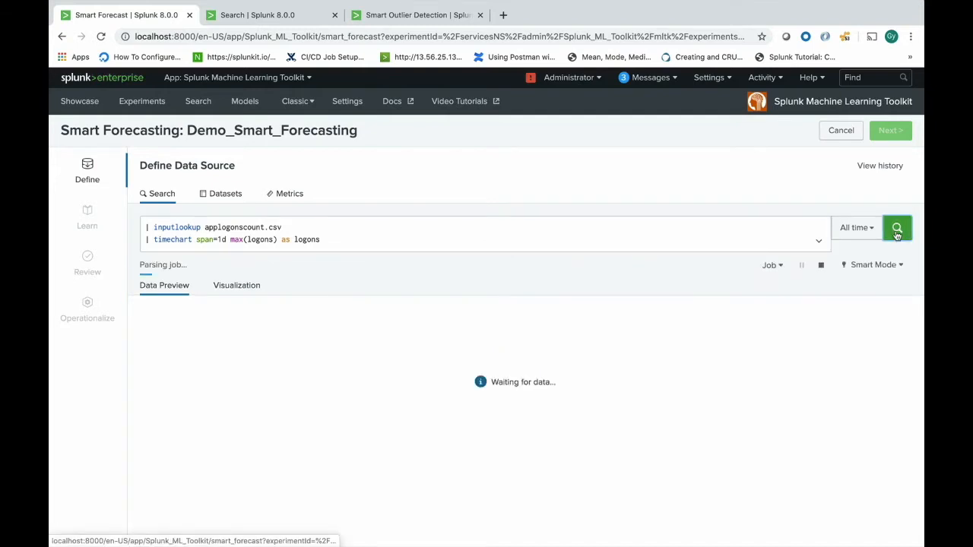
click(897, 228)
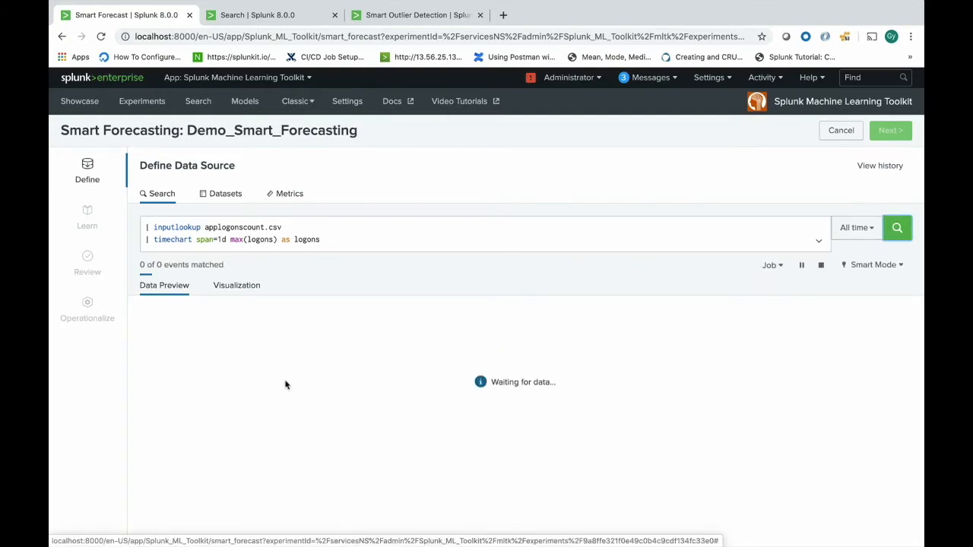
click(897, 228)
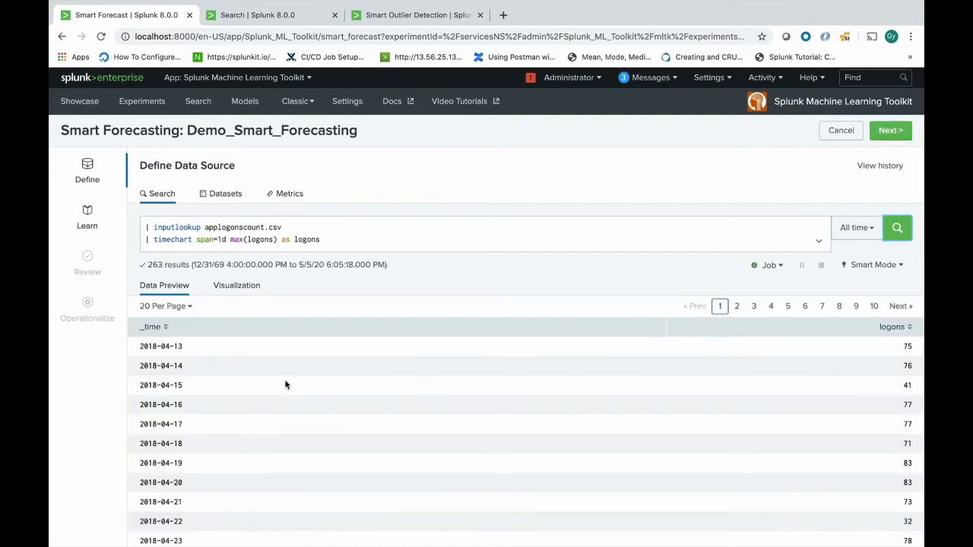
mouse_move(244, 292)
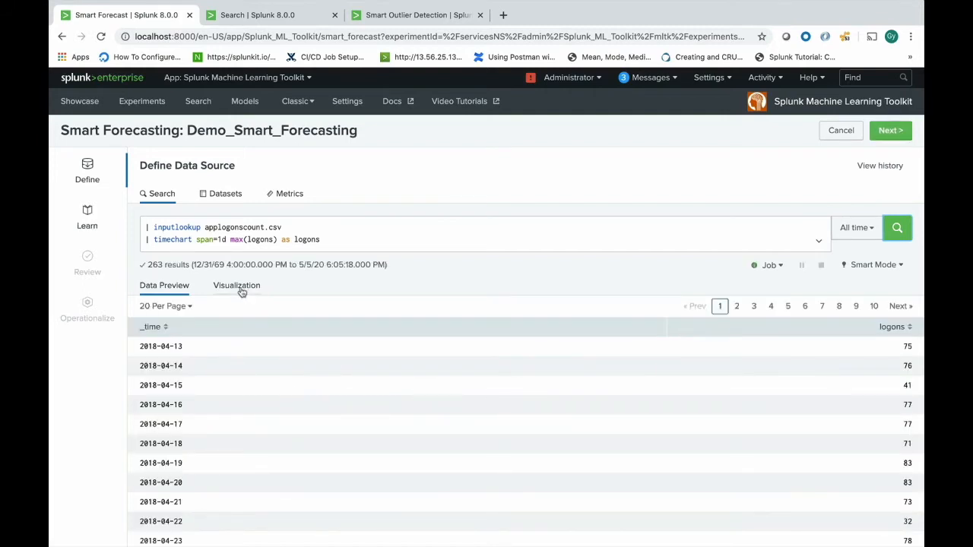
click(237, 286)
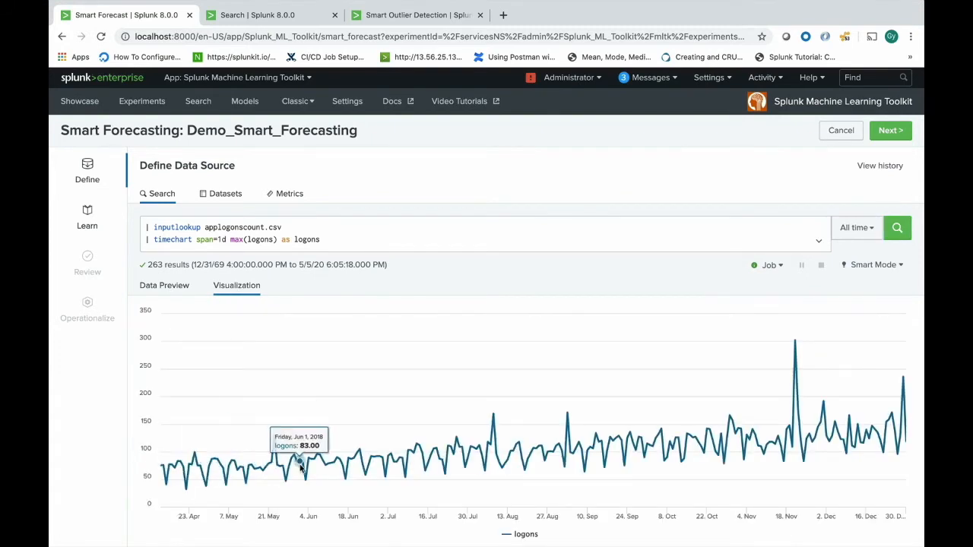
mouse_move(243, 295)
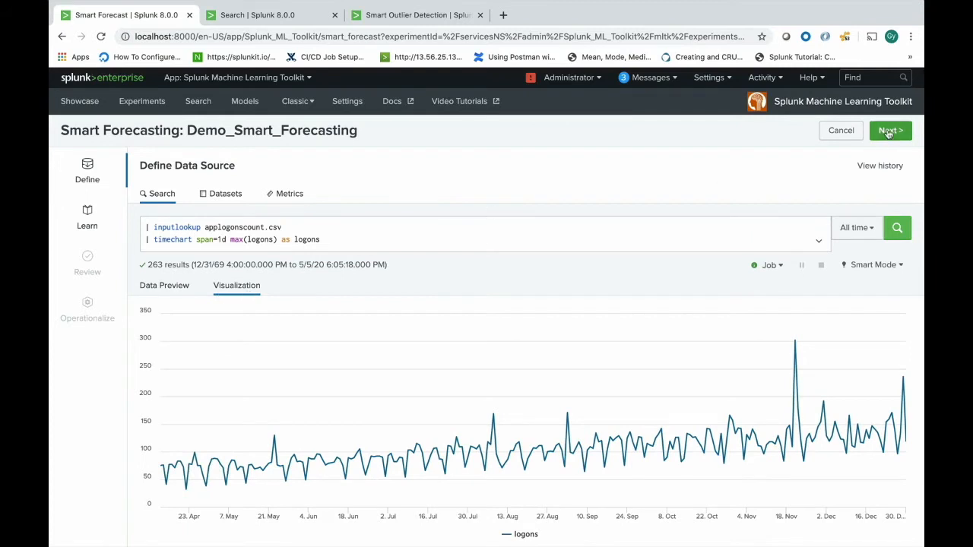
click(890, 131)
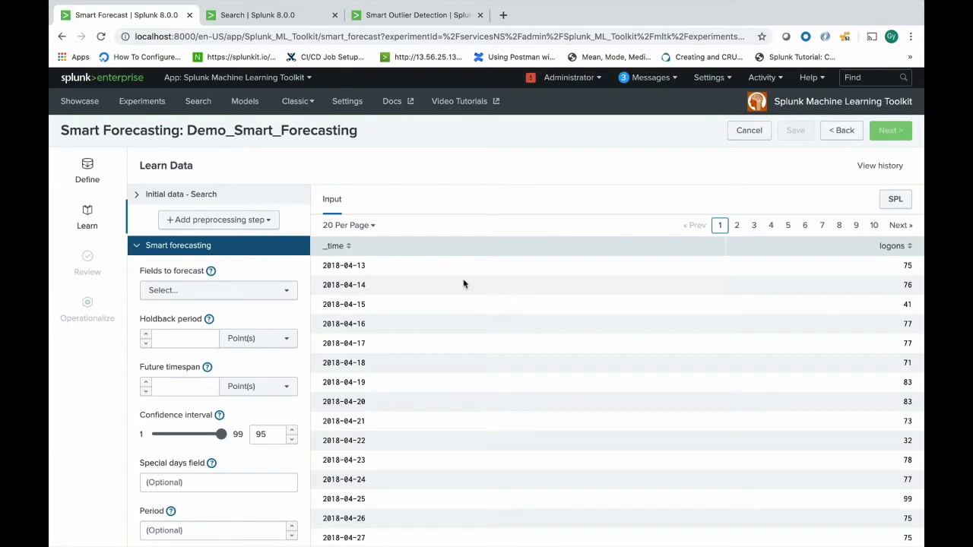
Peek at the fields-to-forecast list, review the specialdays lookup tab, and return to the experiment.
click(218, 289)
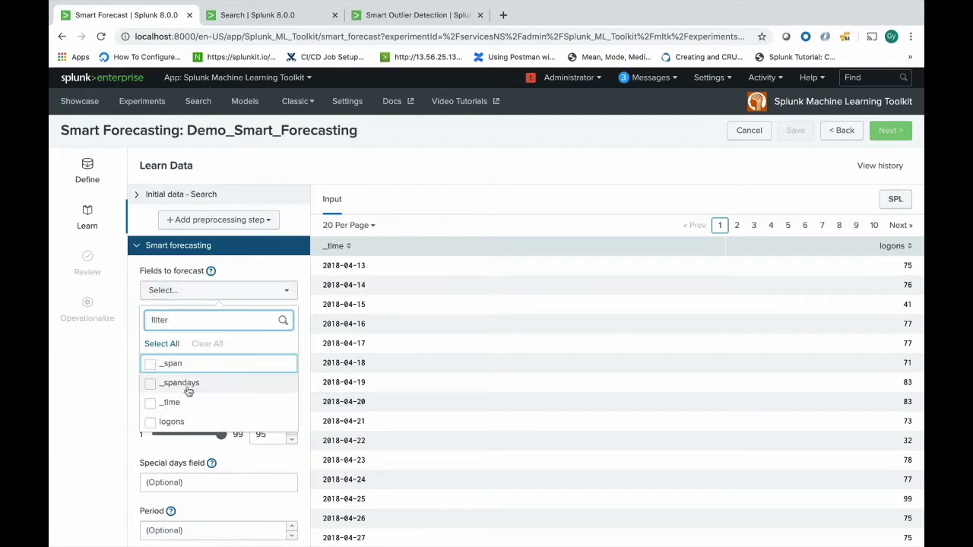
mouse_move(170, 401)
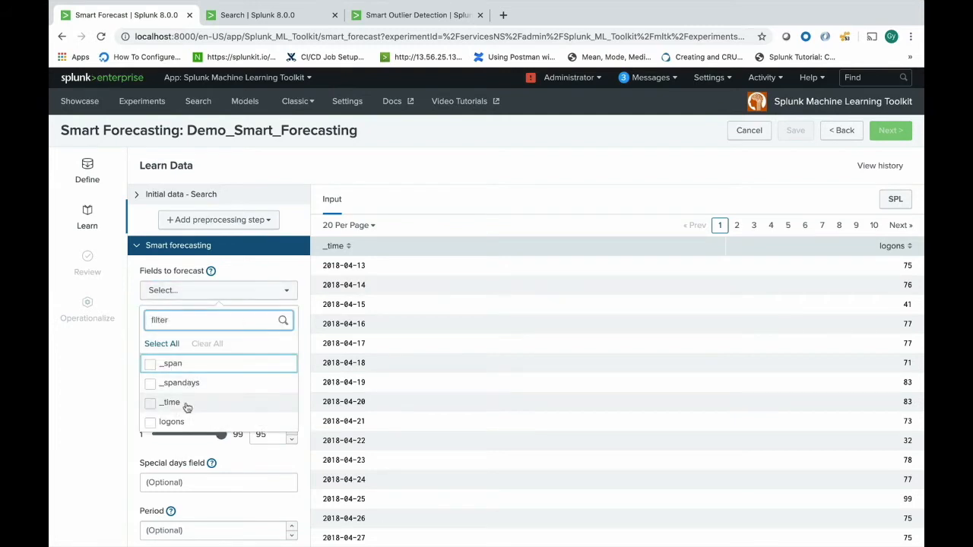
mouse_move(106, 410)
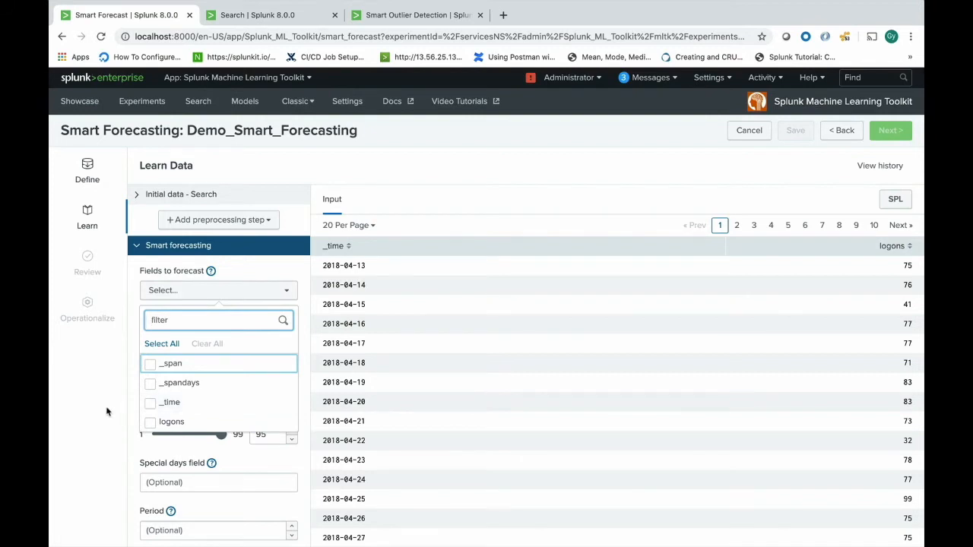
click(219, 289)
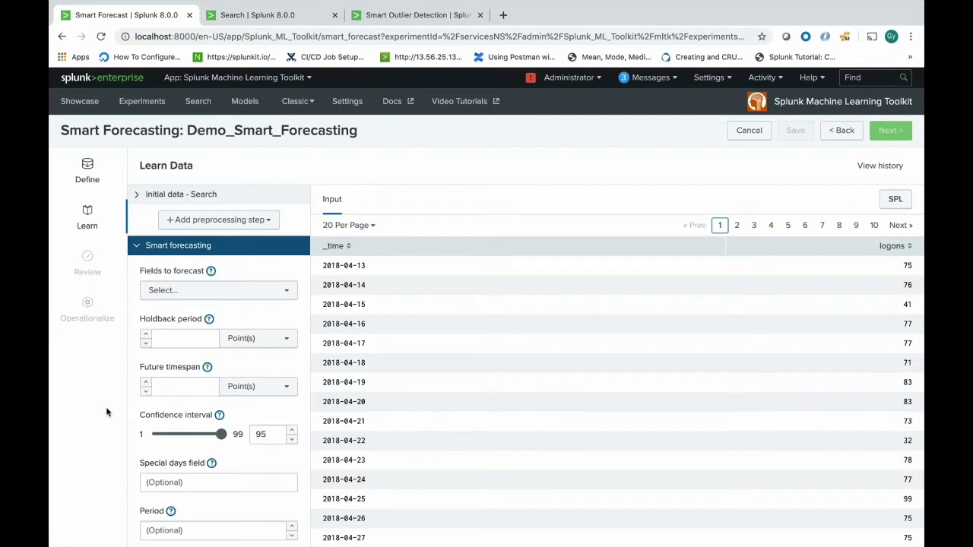
mouse_move(107, 410)
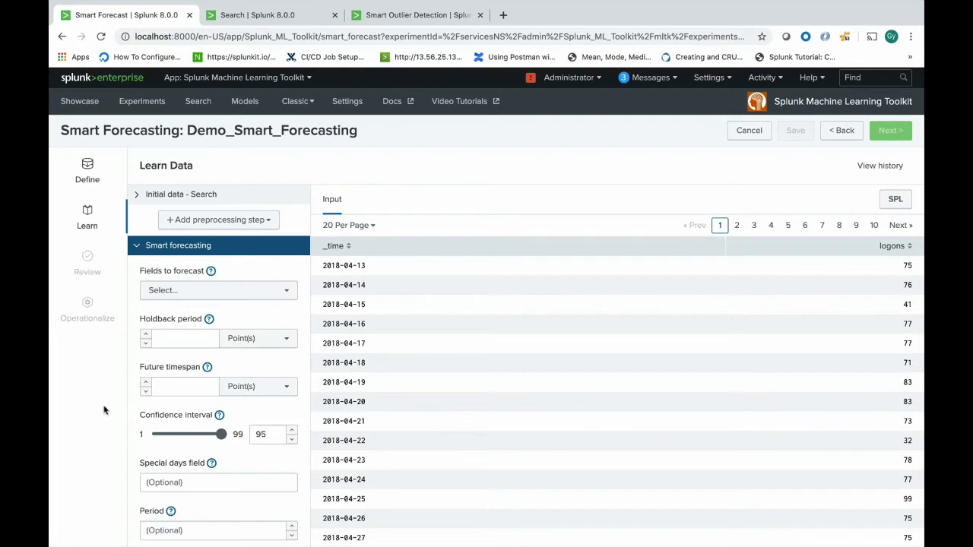
mouse_move(234, 181)
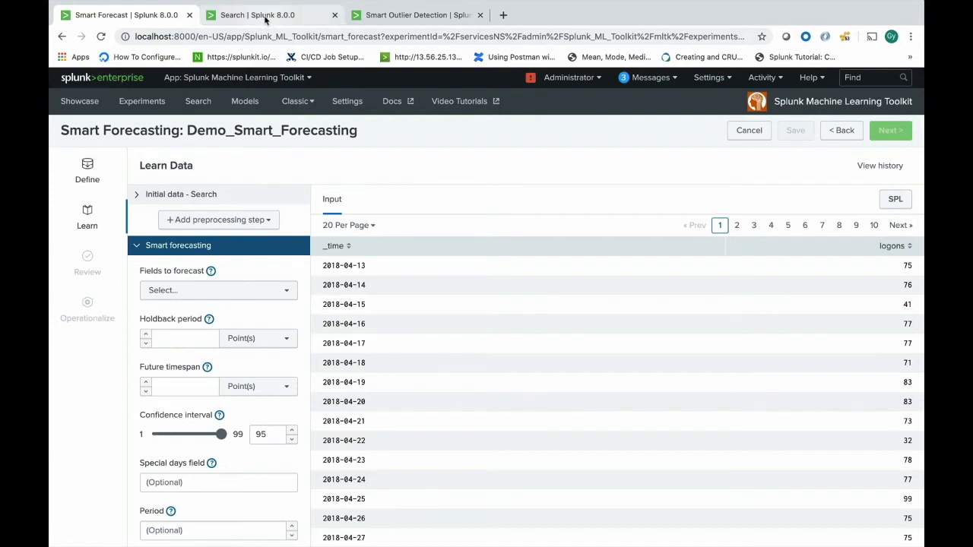
click(257, 15)
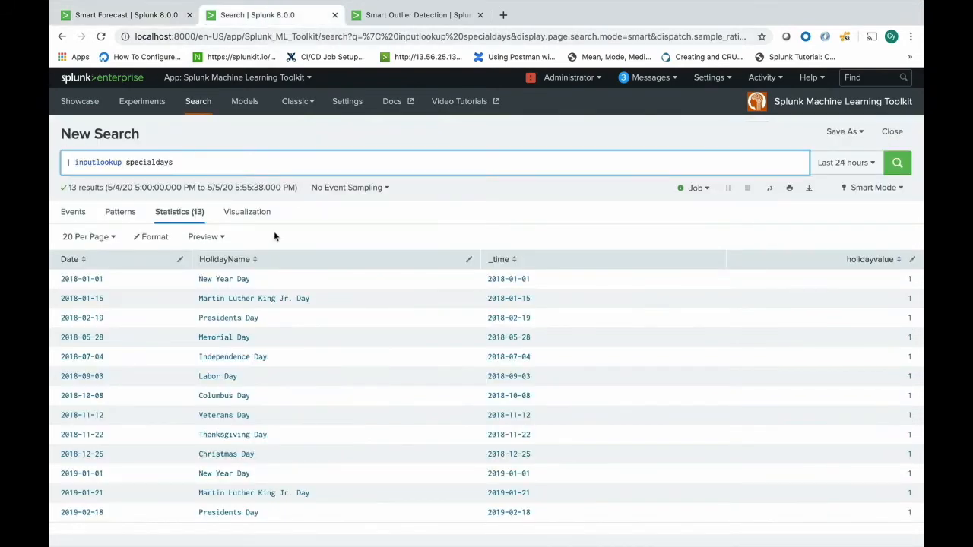
mouse_move(245, 356)
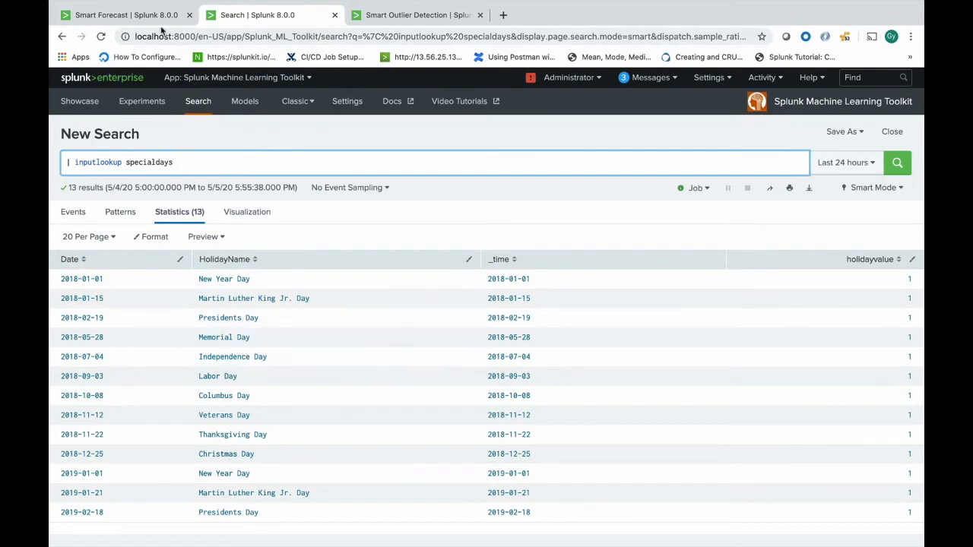
click(126, 15)
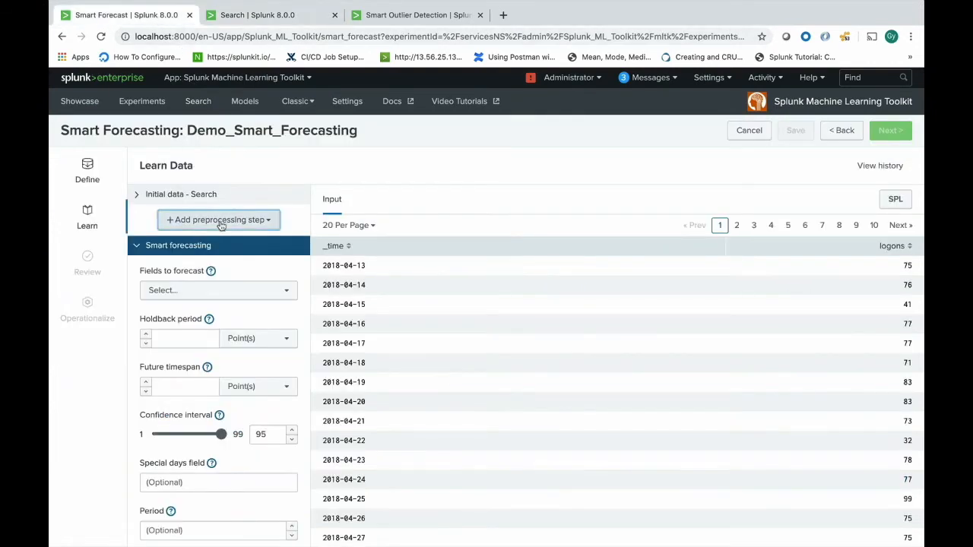
Add a Join special time entries step using the specialdays lookup, _time and Date fields.
click(219, 219)
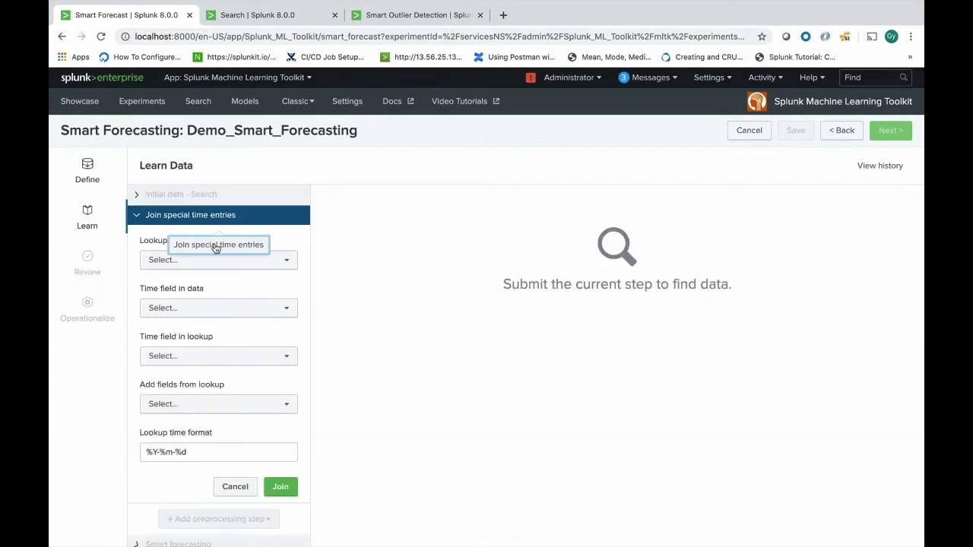
click(219, 258)
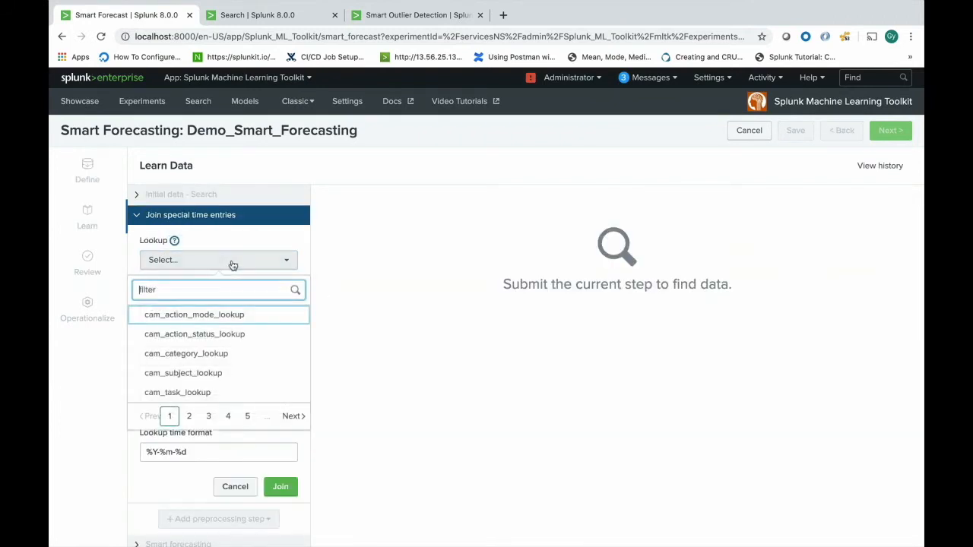
text(specialdays)
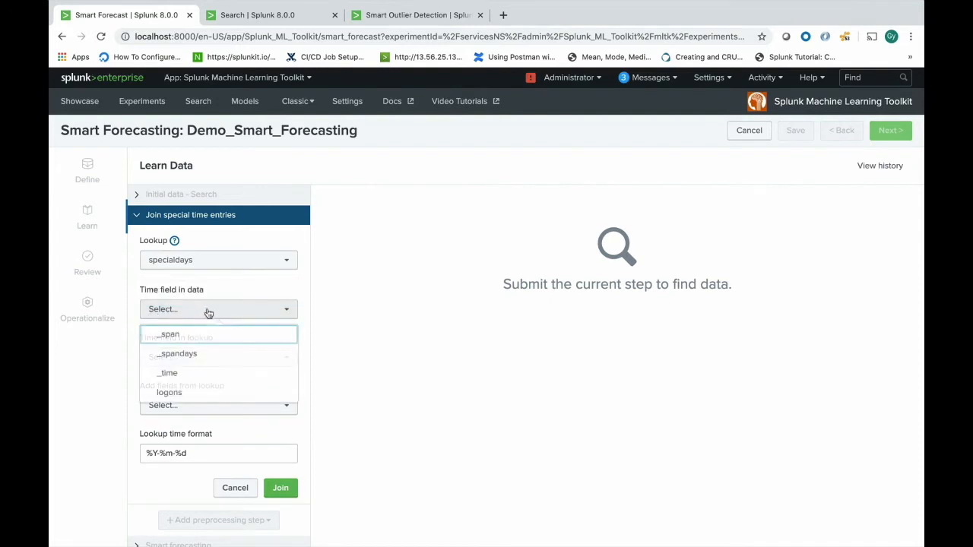
click(168, 373)
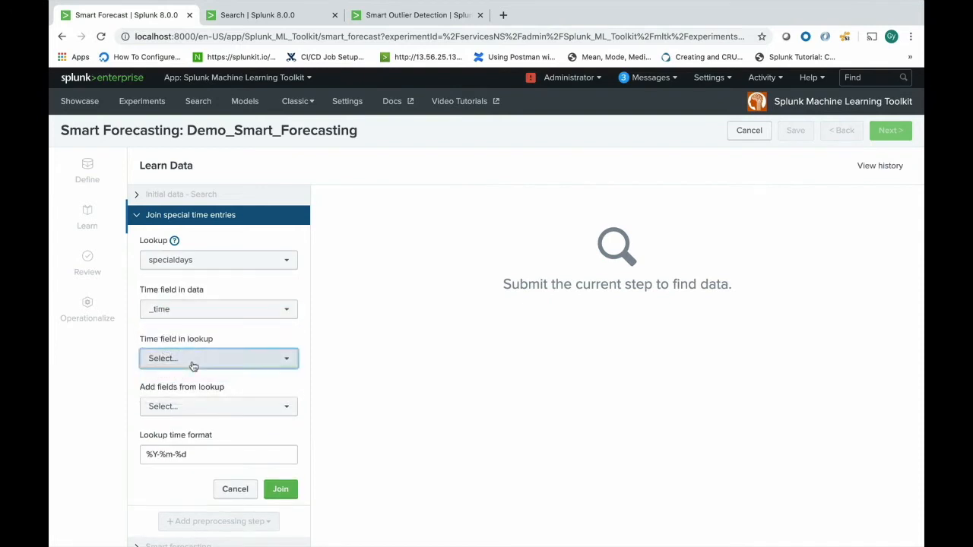
click(219, 359)
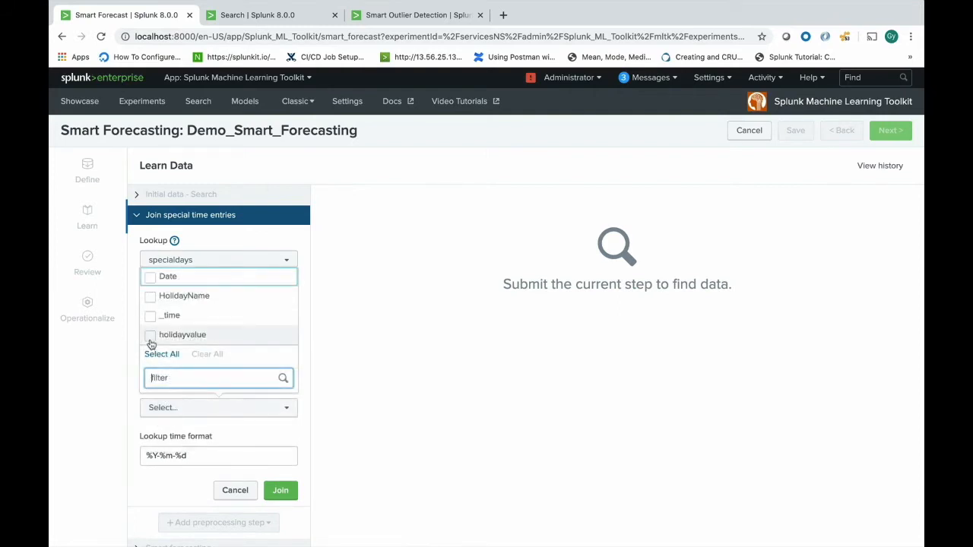
Bring in holidayvalue and HolidayName, apply the join and view the joined output.
click(149, 334)
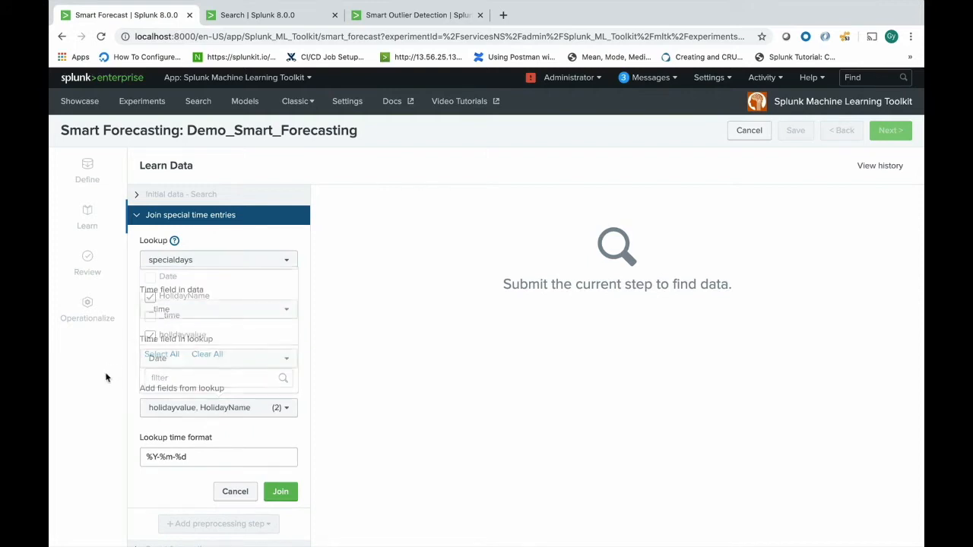
click(280, 491)
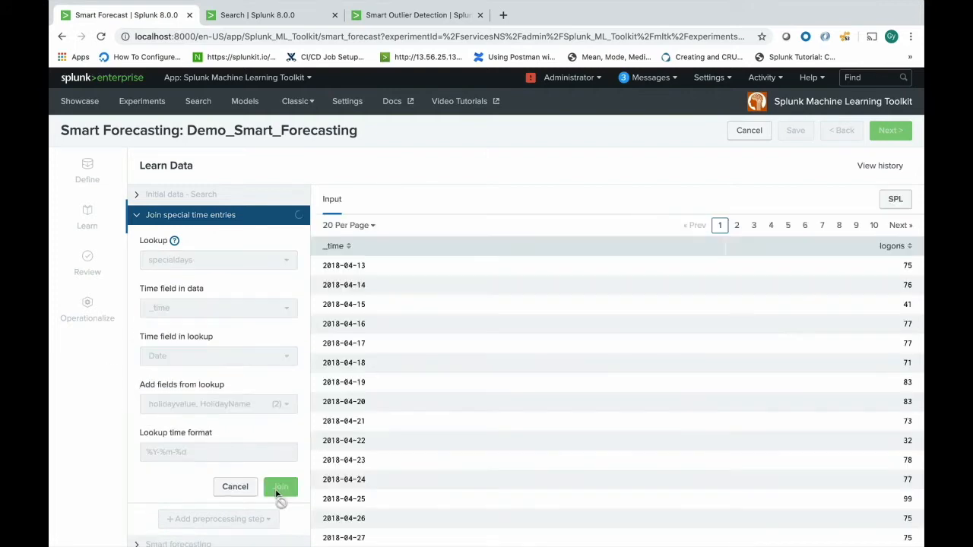
click(280, 486)
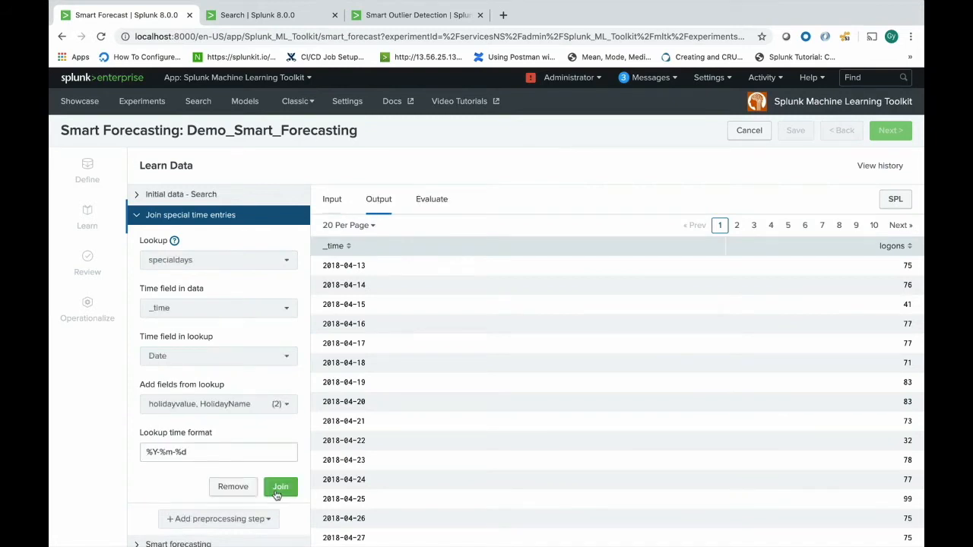
click(280, 486)
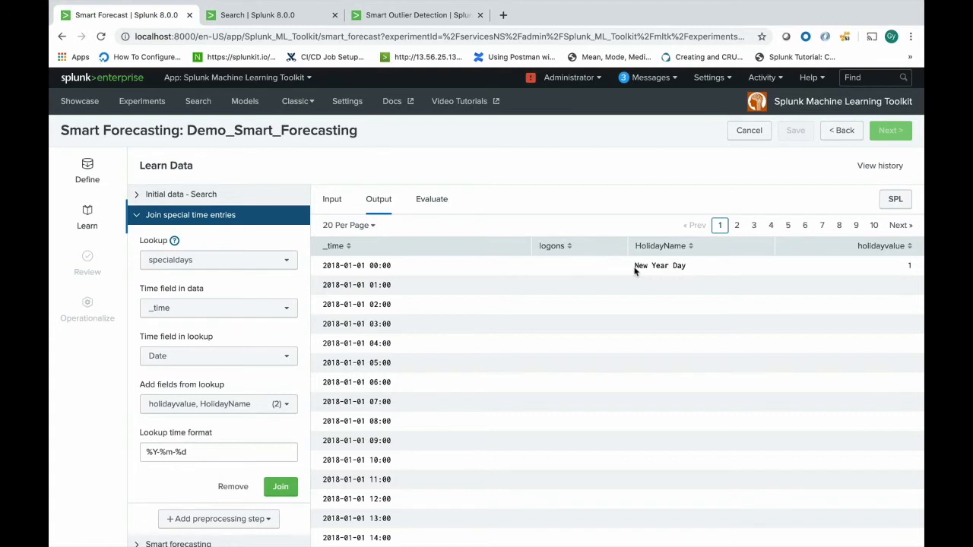
mouse_move(68, 482)
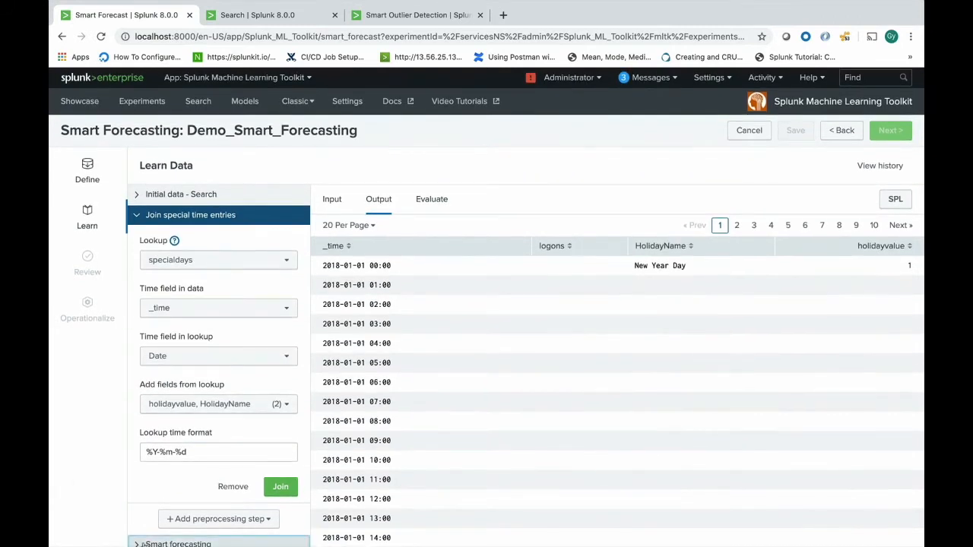
Choose logons as the field to forecast with a future timespan measured in days.
click(178, 265)
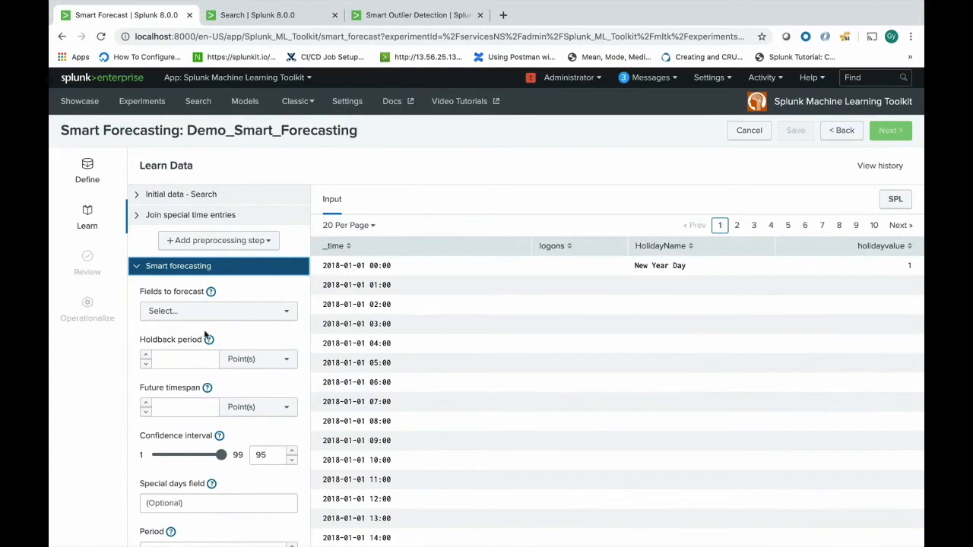
click(219, 310)
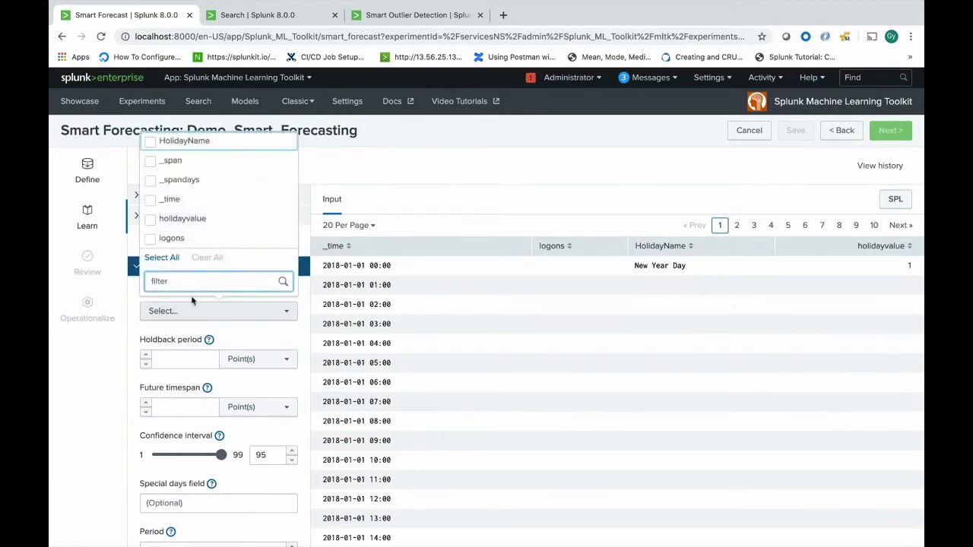
click(149, 237)
text(0)
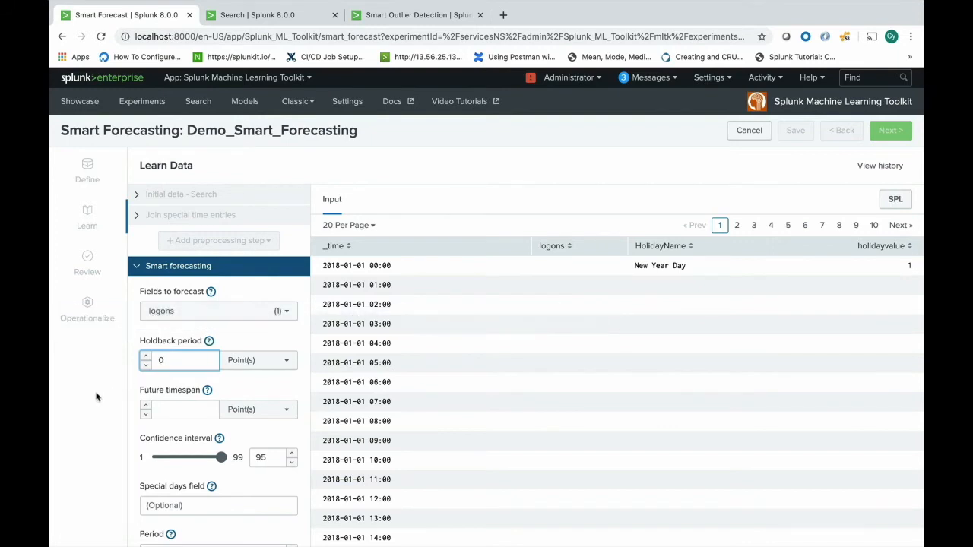
click(180, 409)
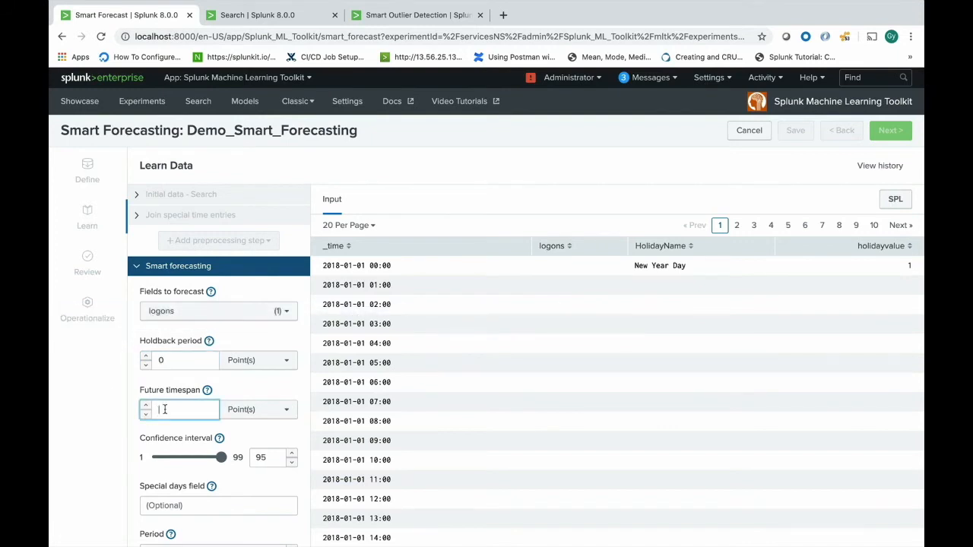
click(259, 409)
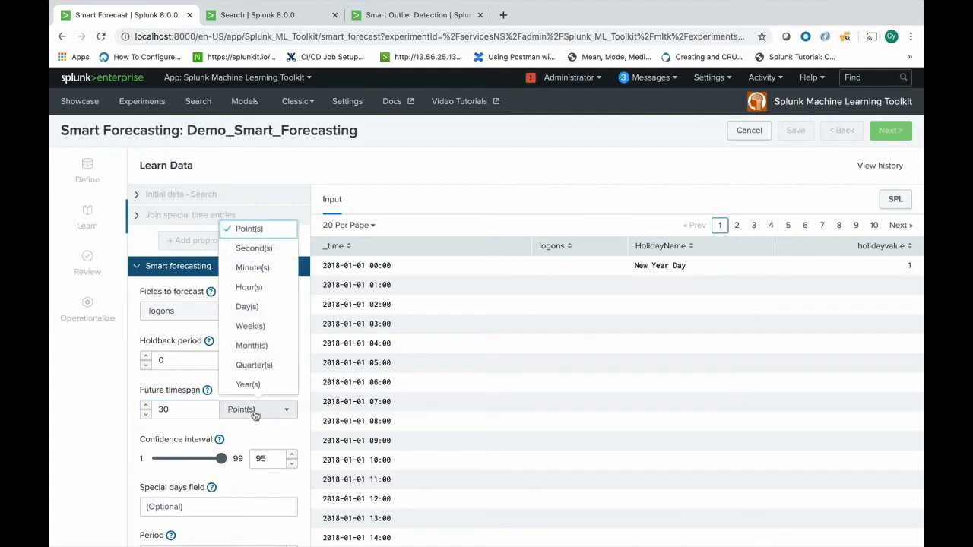
click(246, 308)
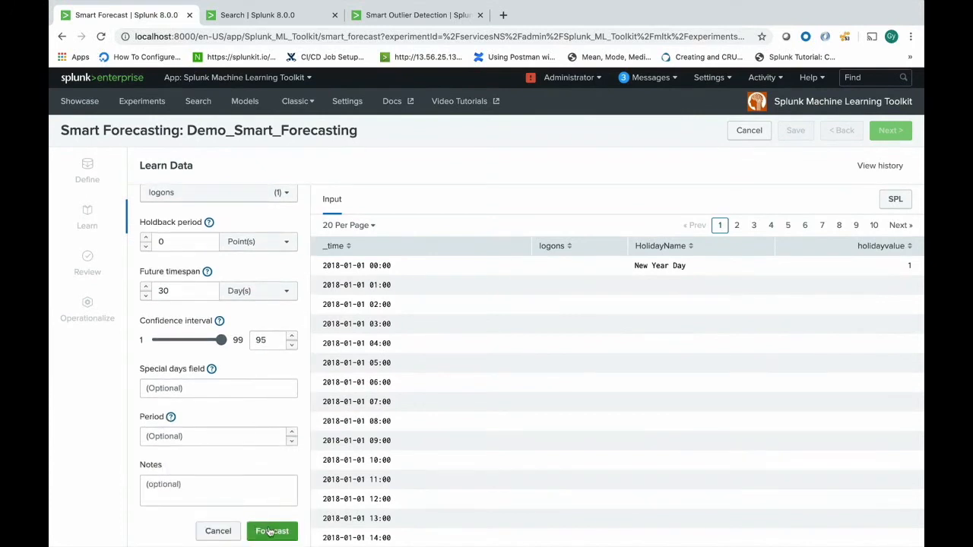
Run the 30-day logons forecast at 95% confidence and show the search query behind it.
click(272, 531)
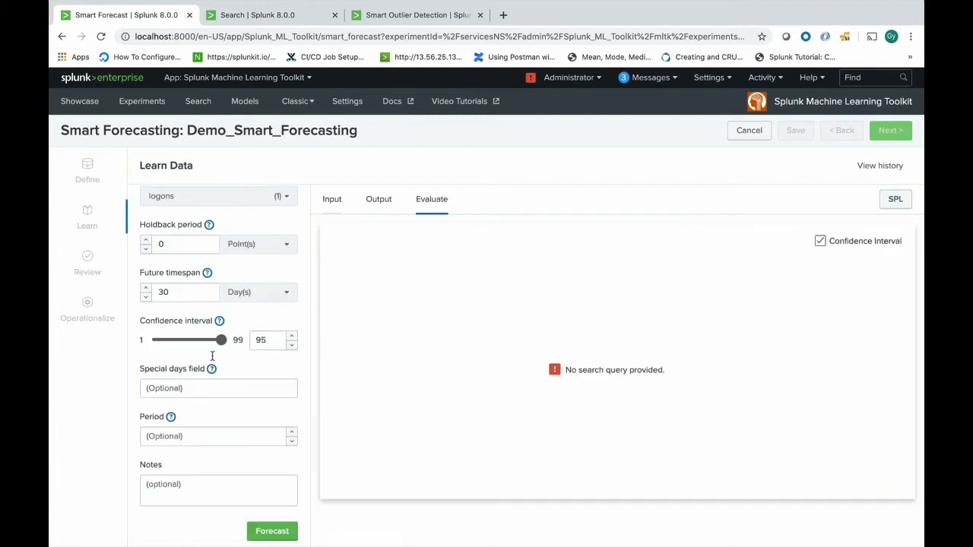
click(271, 530)
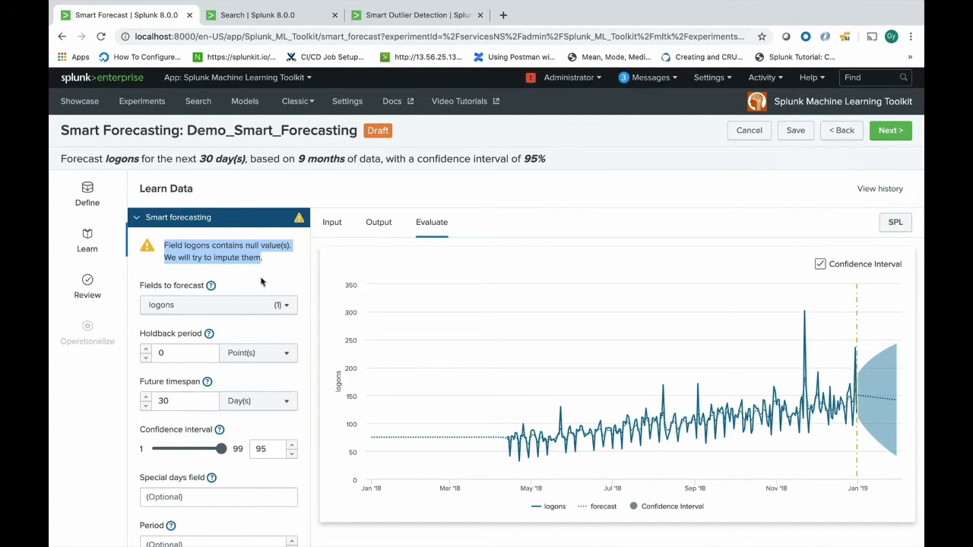
mouse_move(535, 406)
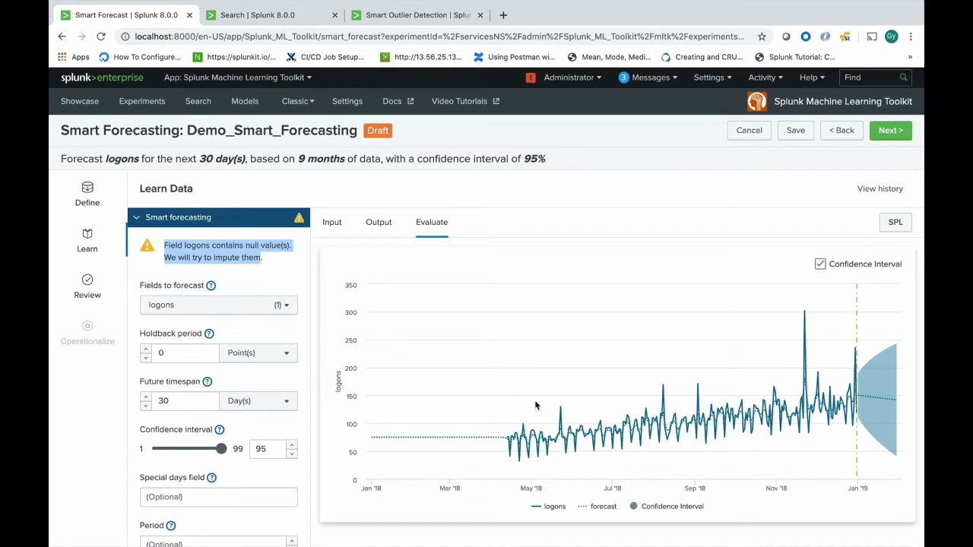
click(894, 222)
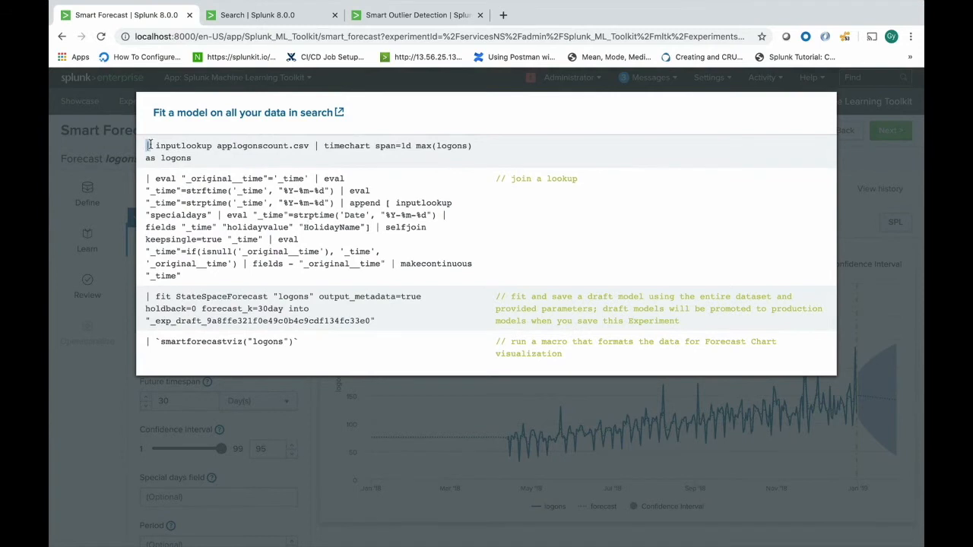
drag(149, 146, 301, 296)
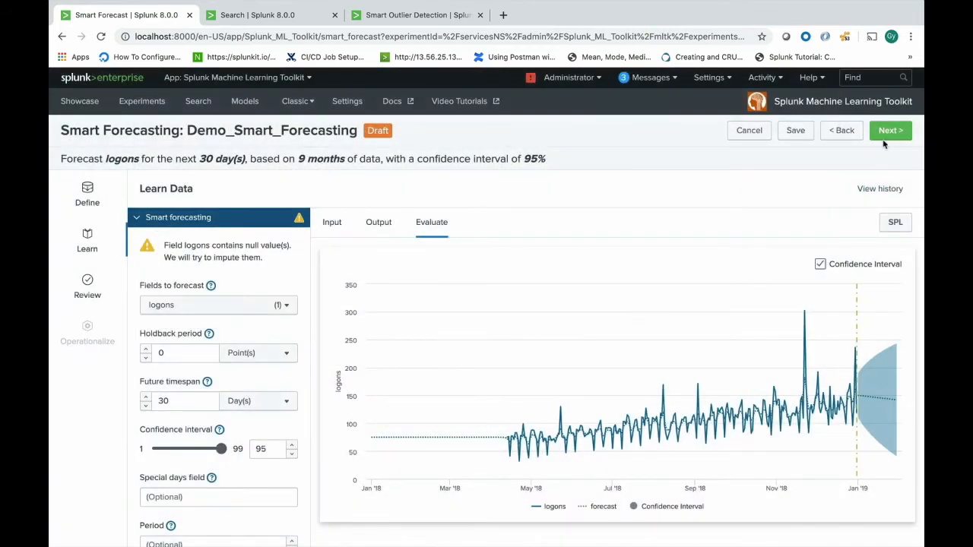
Review the forecast (R² 0.704, RMSE 16.96) and show the forecasted logons for January 24, 2019.
click(890, 131)
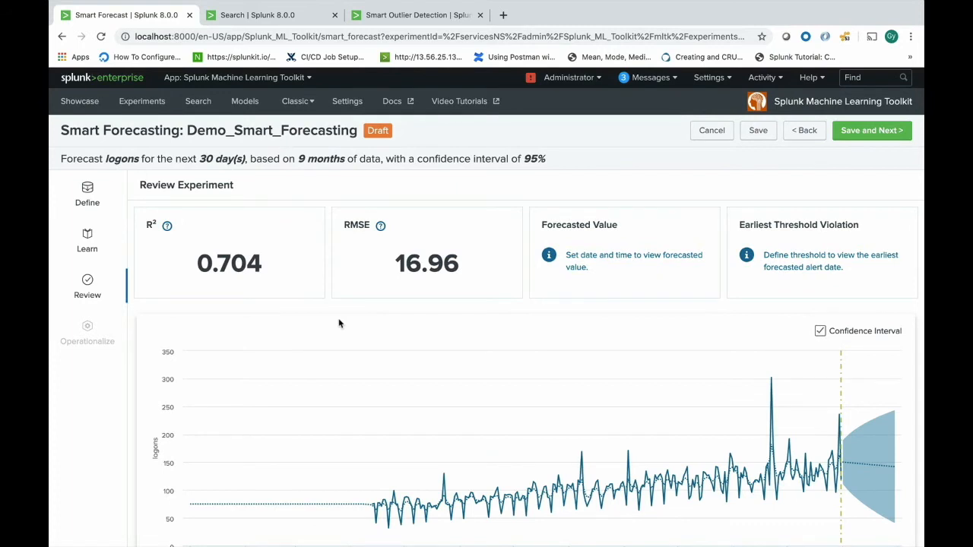
mouse_move(362, 465)
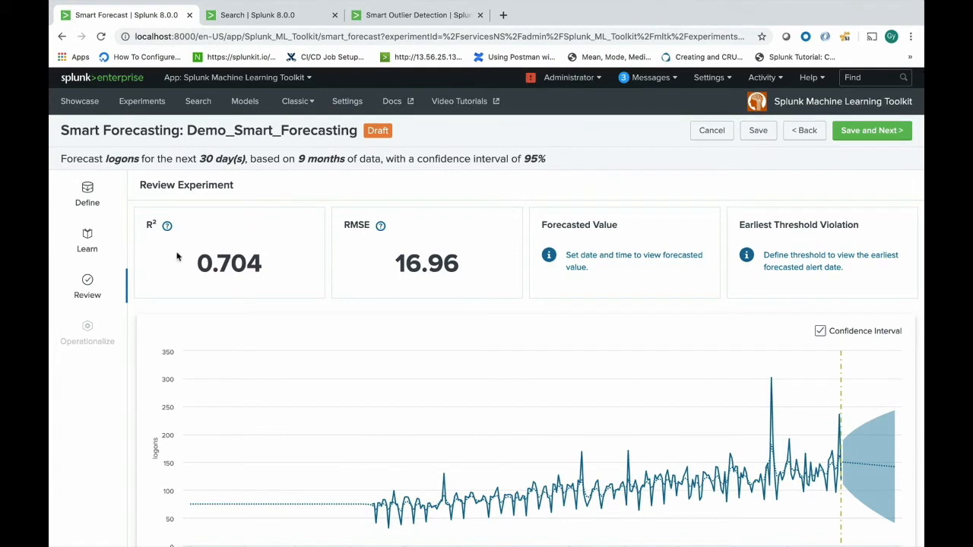
mouse_move(381, 225)
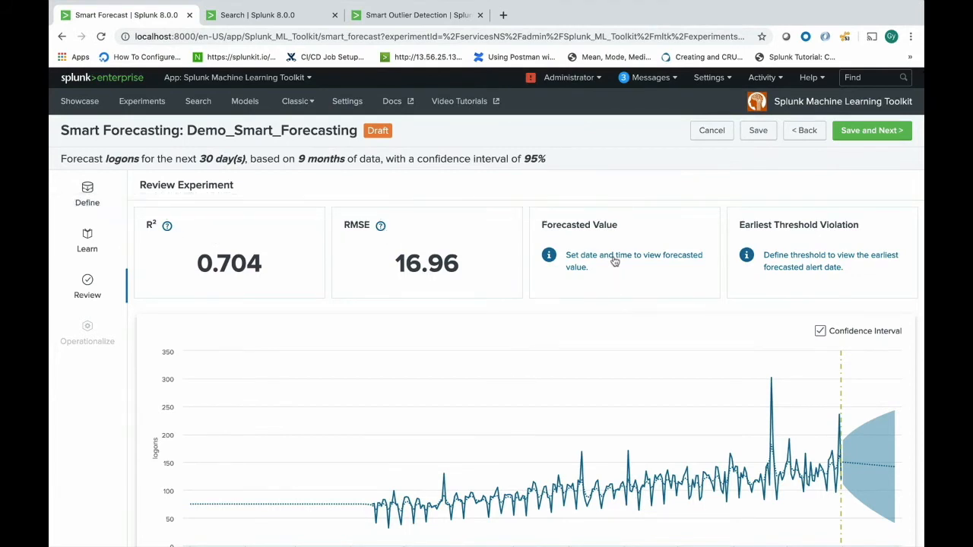
mouse_move(821, 413)
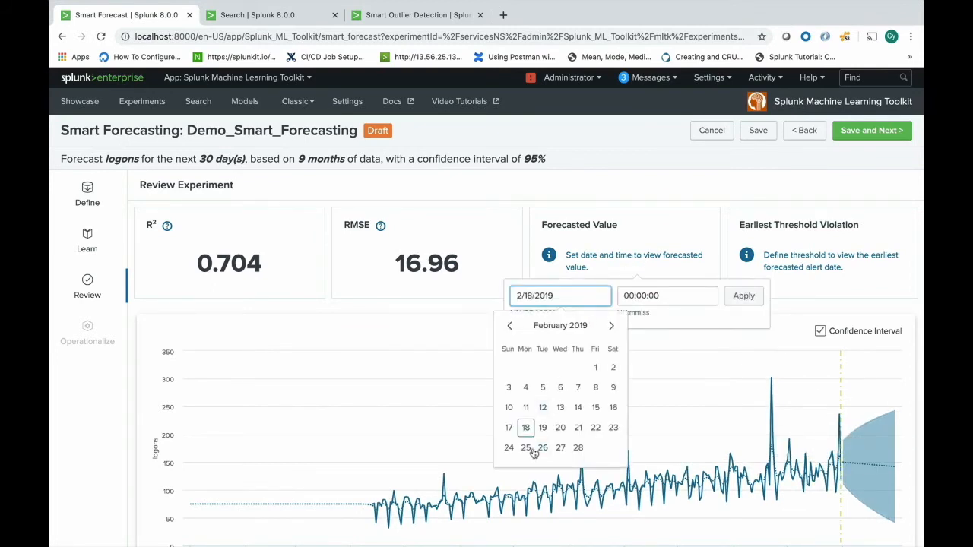
click(743, 295)
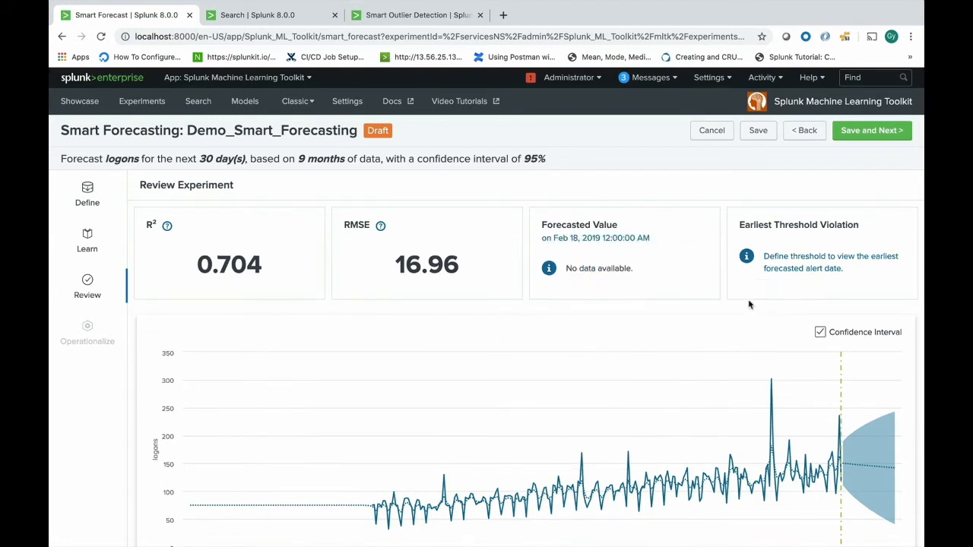
click(597, 237)
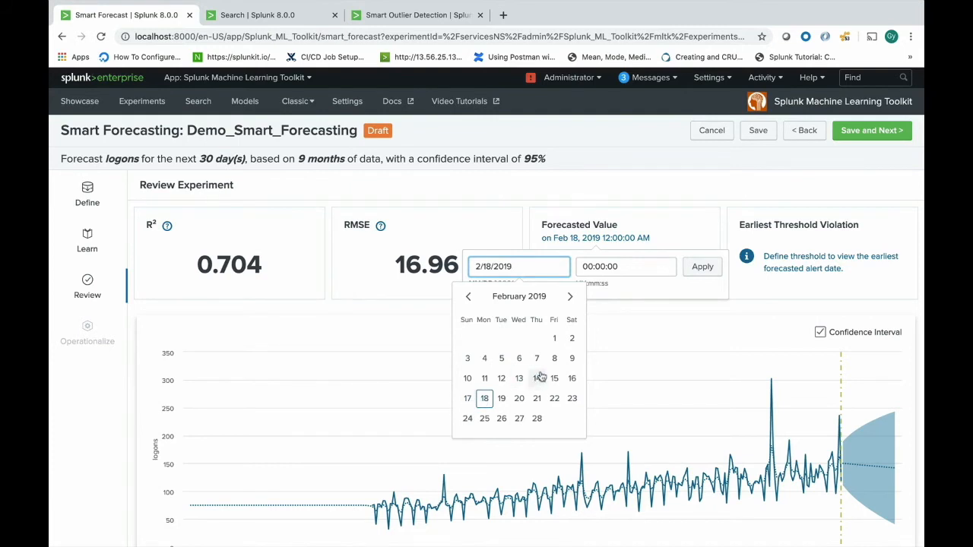
click(468, 295)
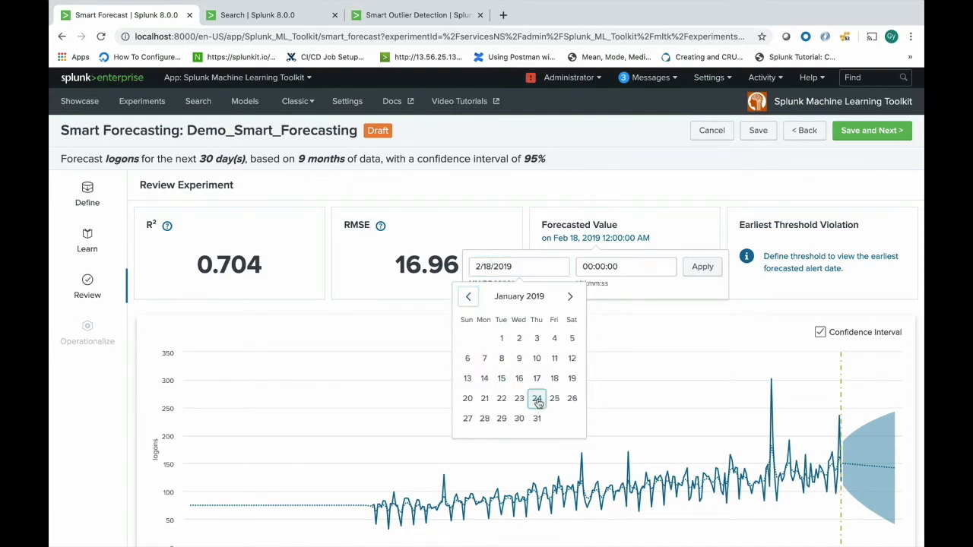
click(702, 266)
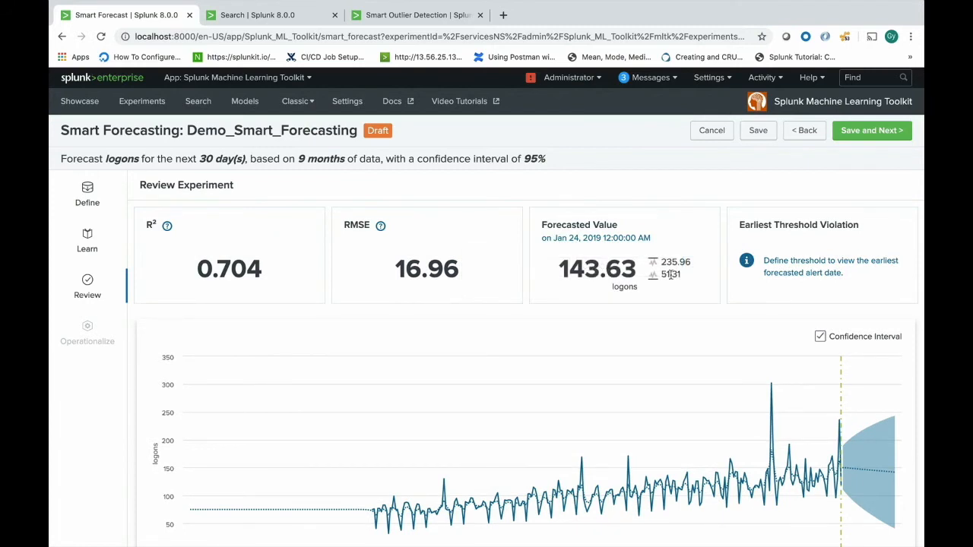
mouse_move(687, 295)
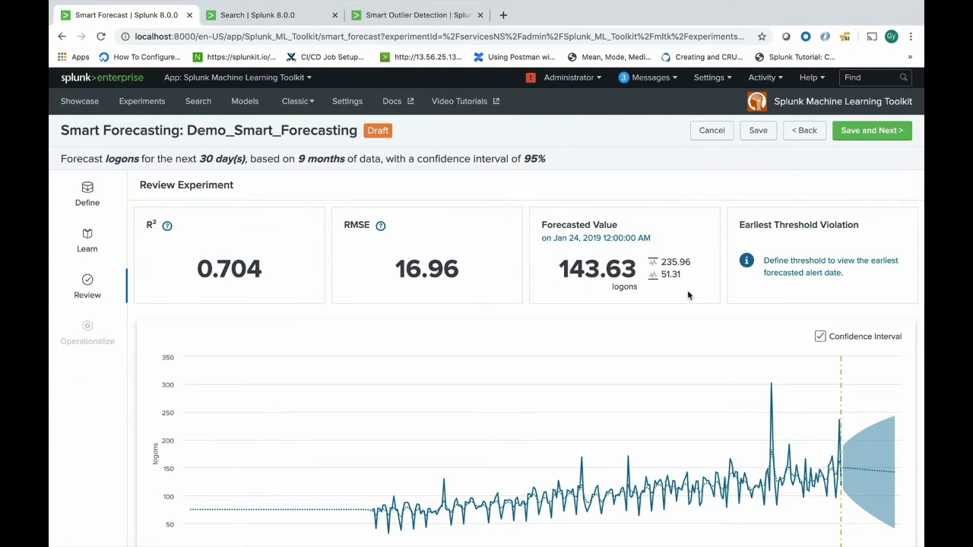
mouse_move(837, 240)
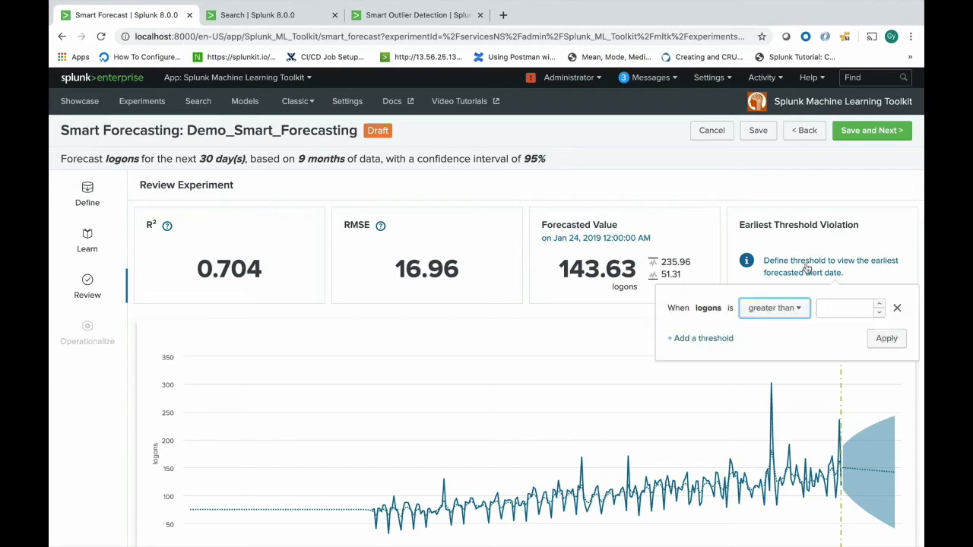
Apply a logons greater than 100 threshold, reporting the earliest violation on January 1, 2019.
click(844, 308)
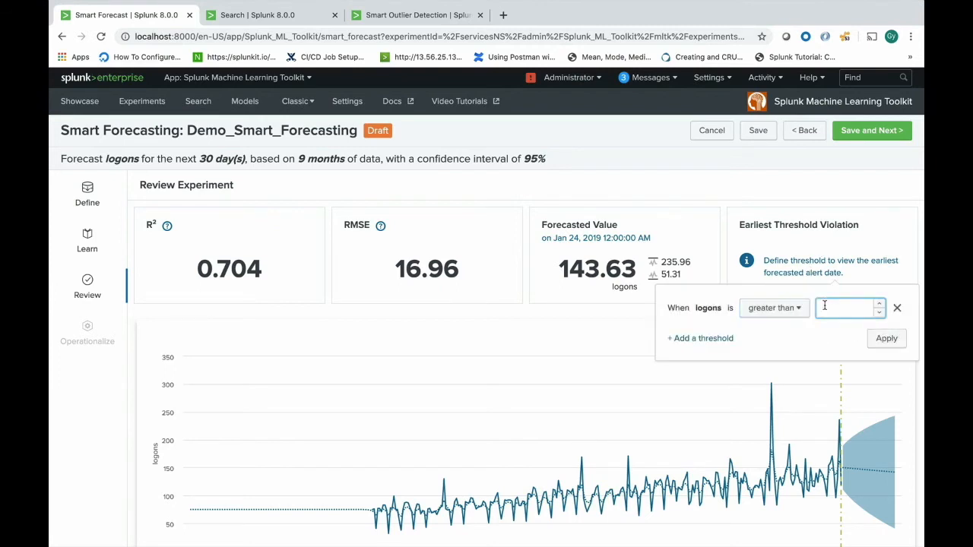
text(100)
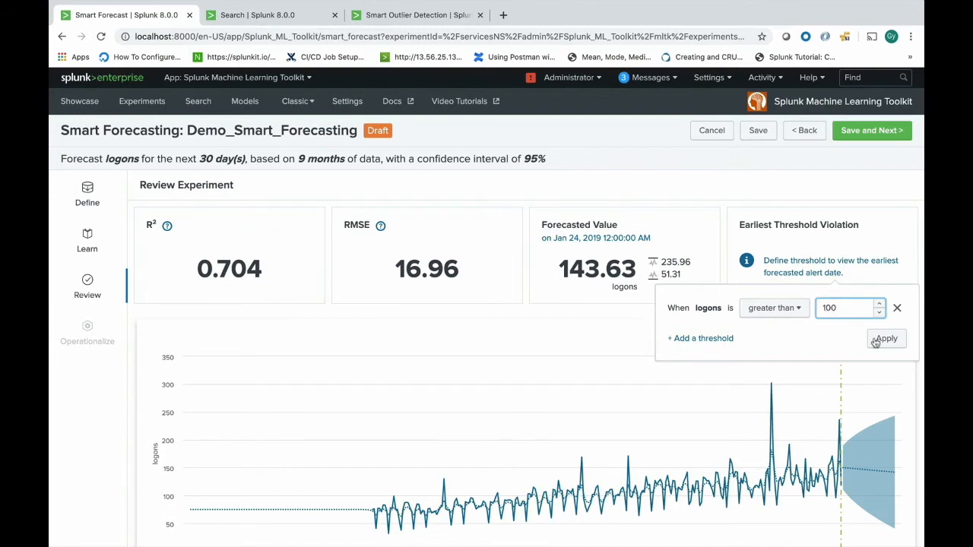
click(885, 338)
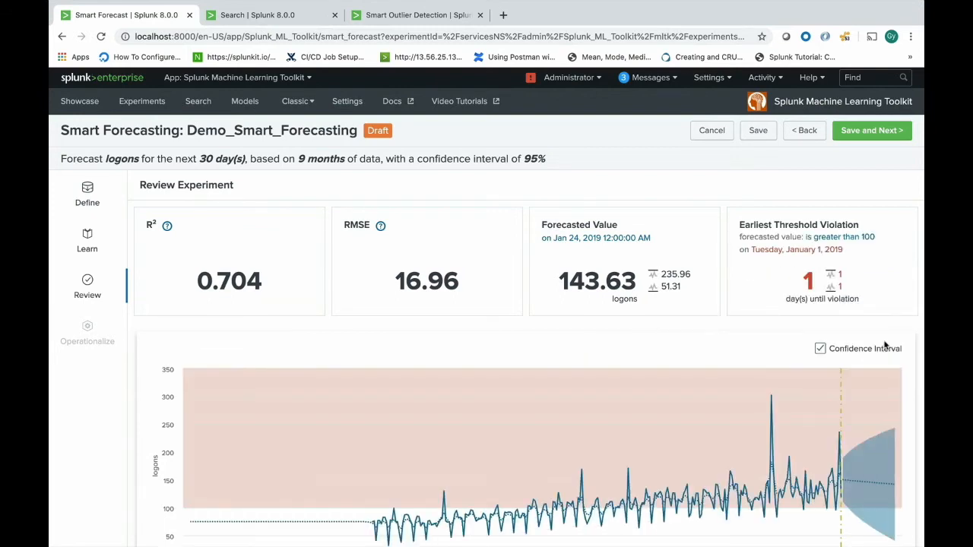
mouse_move(815, 298)
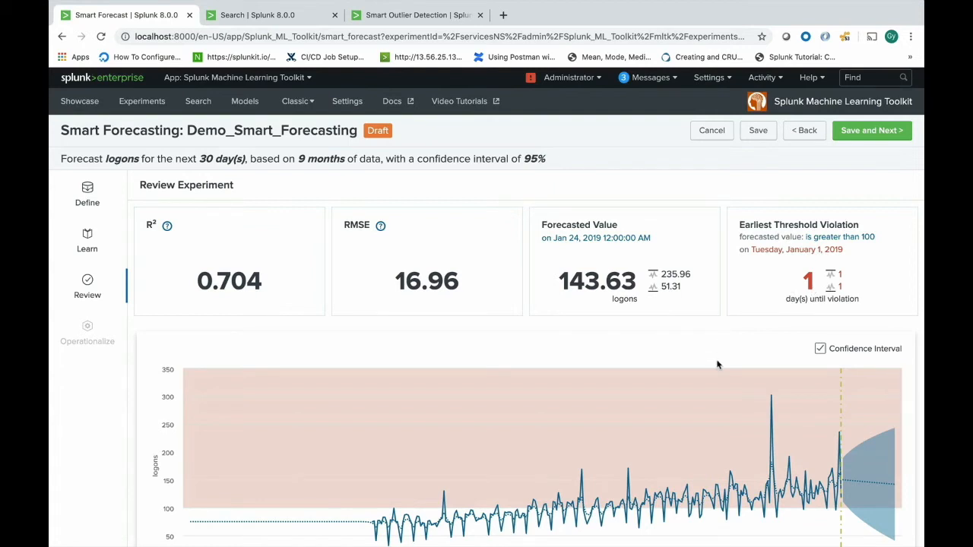
mouse_move(721, 310)
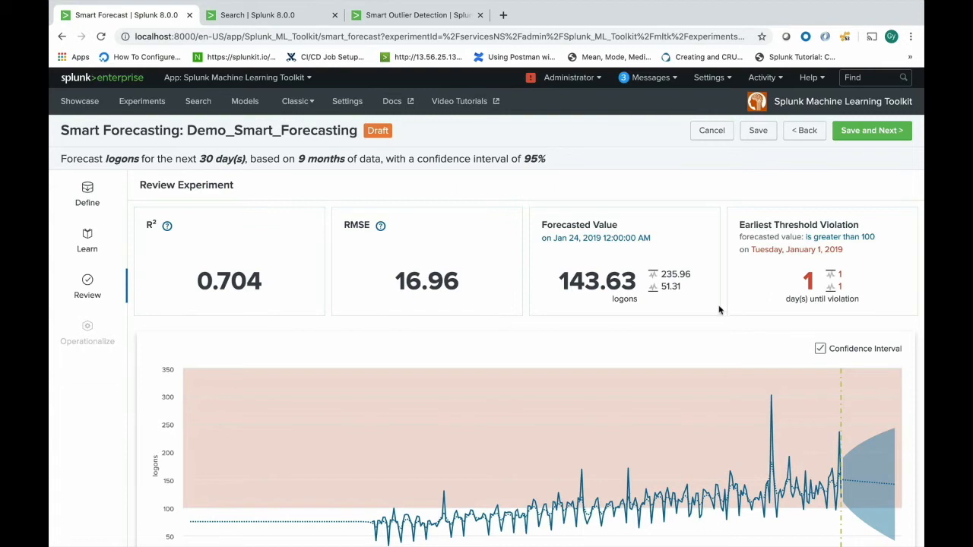
mouse_move(711, 309)
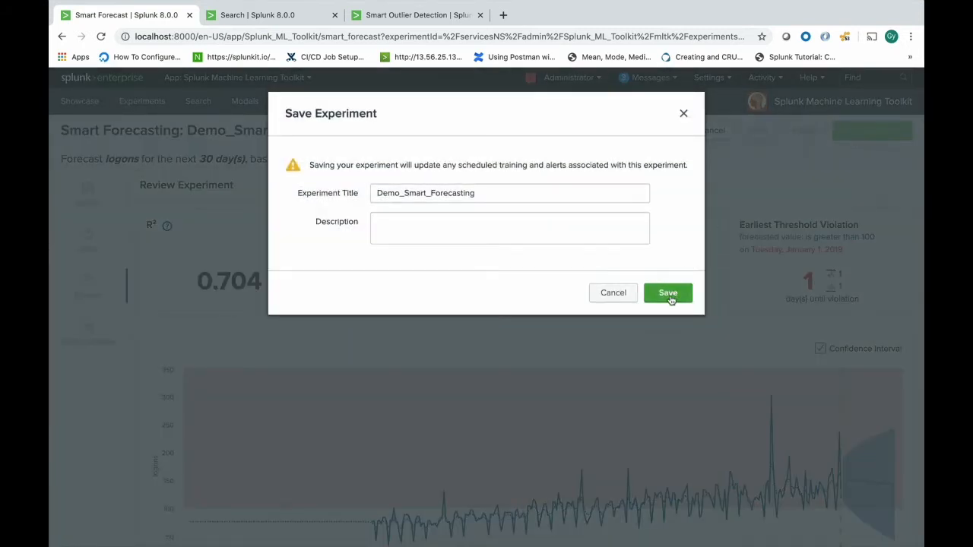
Save Demo_Smart_Forecasting and start a Save As Alert from the forecast search.
click(667, 292)
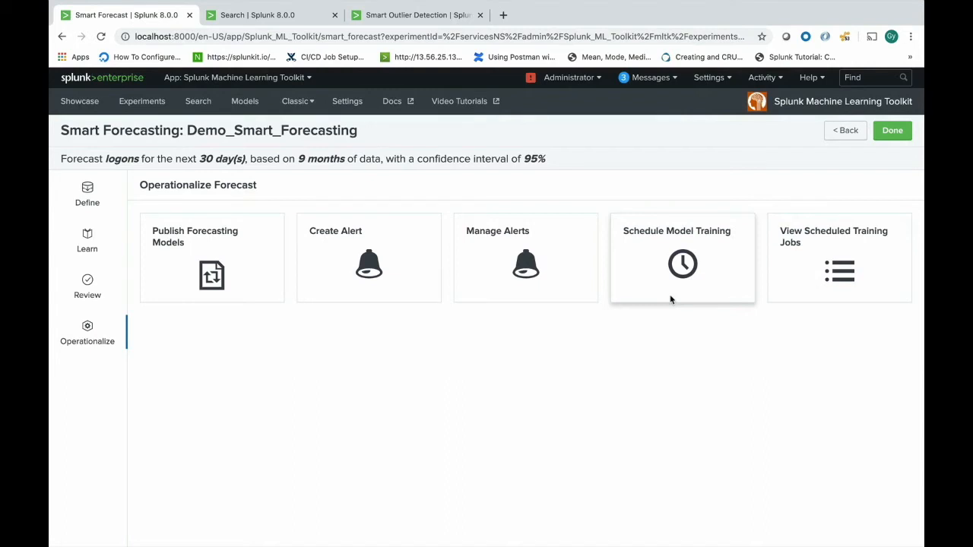
mouse_move(433, 395)
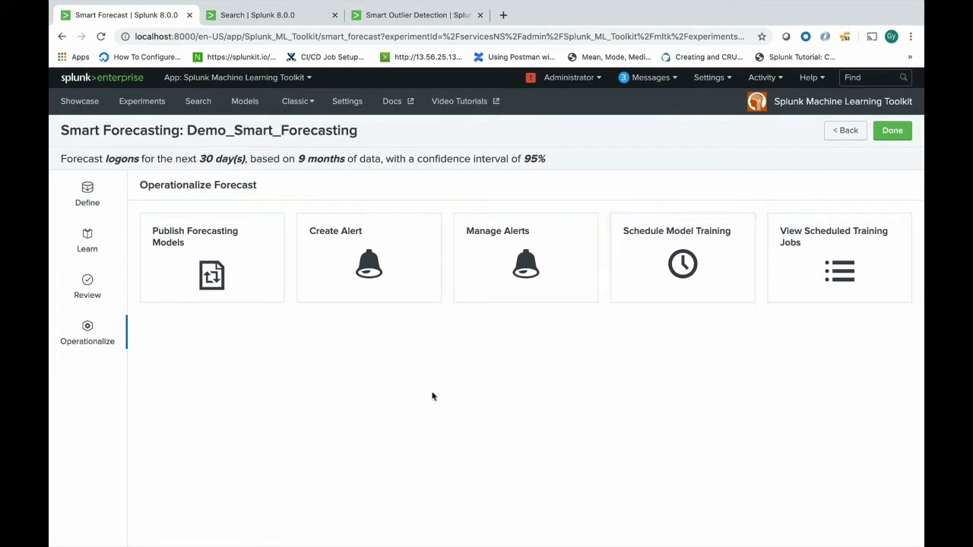
click(368, 259)
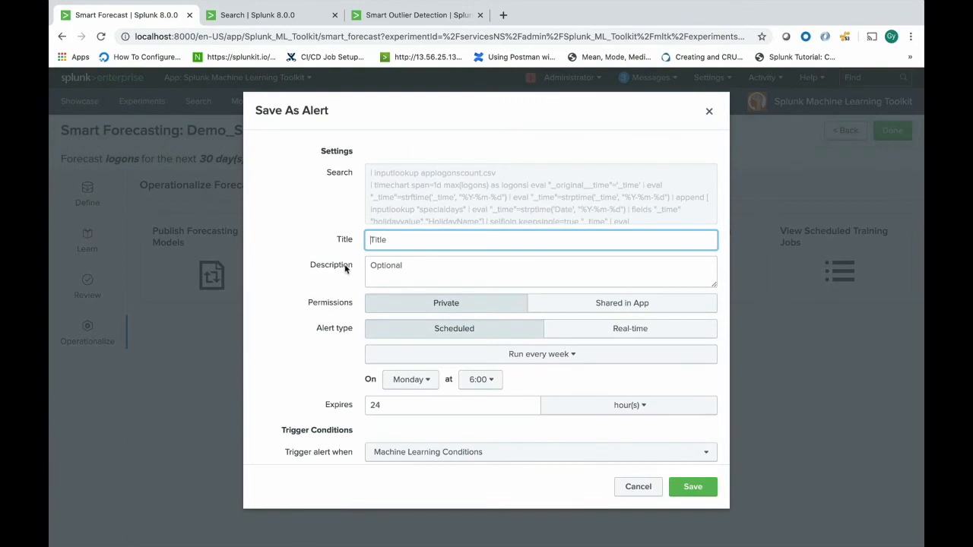
mouse_move(414, 205)
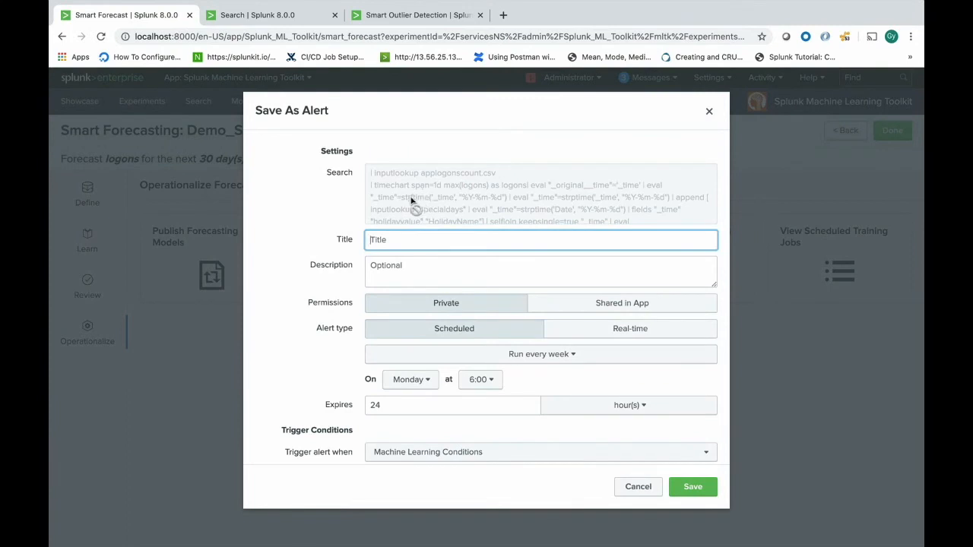
mouse_move(425, 211)
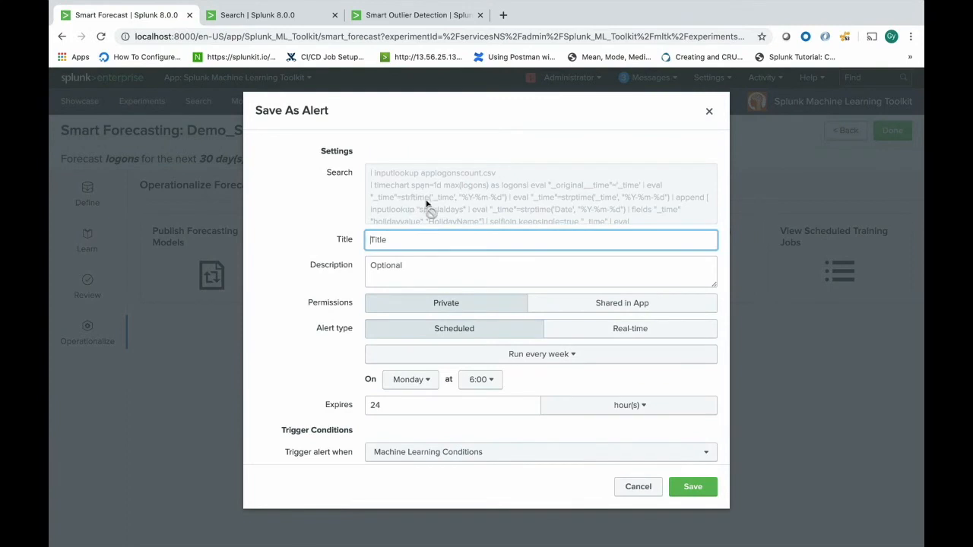
Draft alert 'te…' triggering when predicted(logons) exceeds 100, then dismiss it unsaved.
text(test_alert)
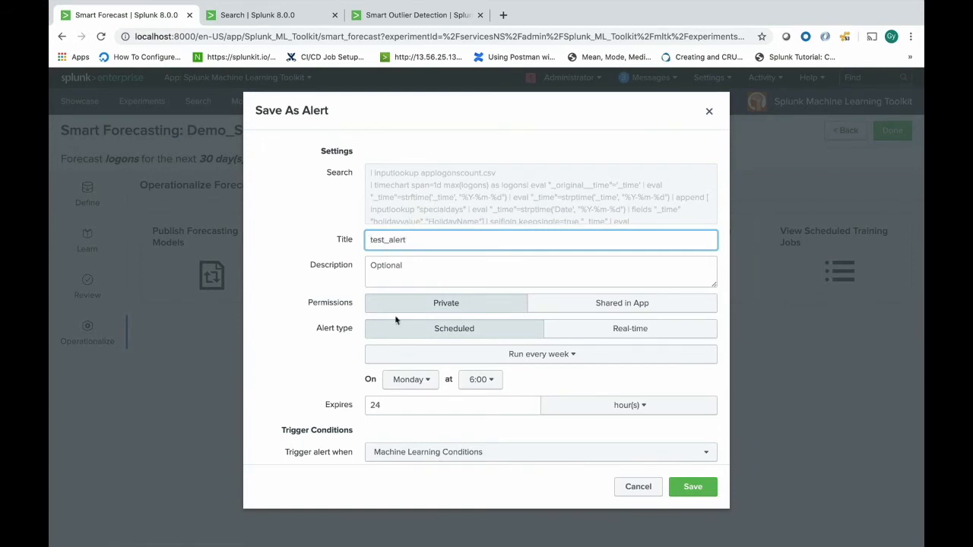
scroll(down, 3)
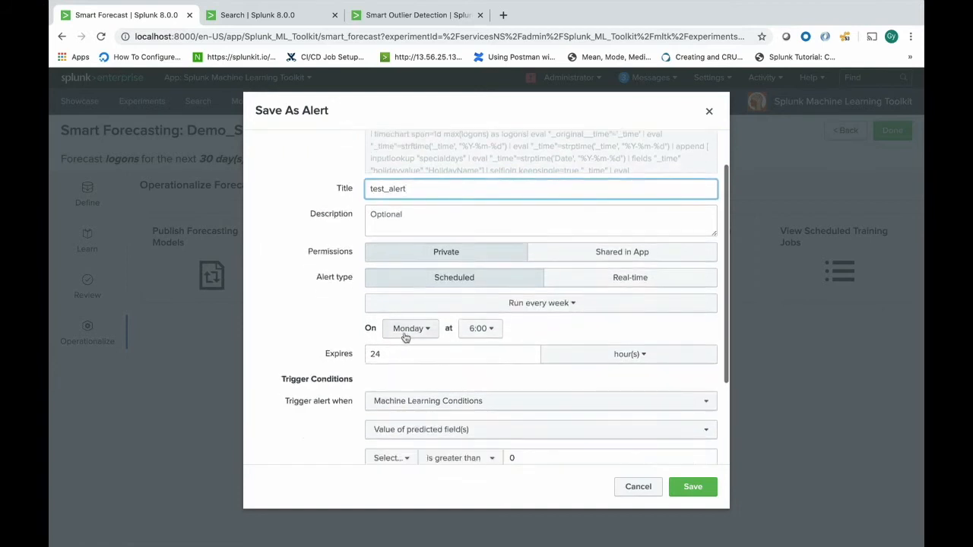
scroll(down, 3)
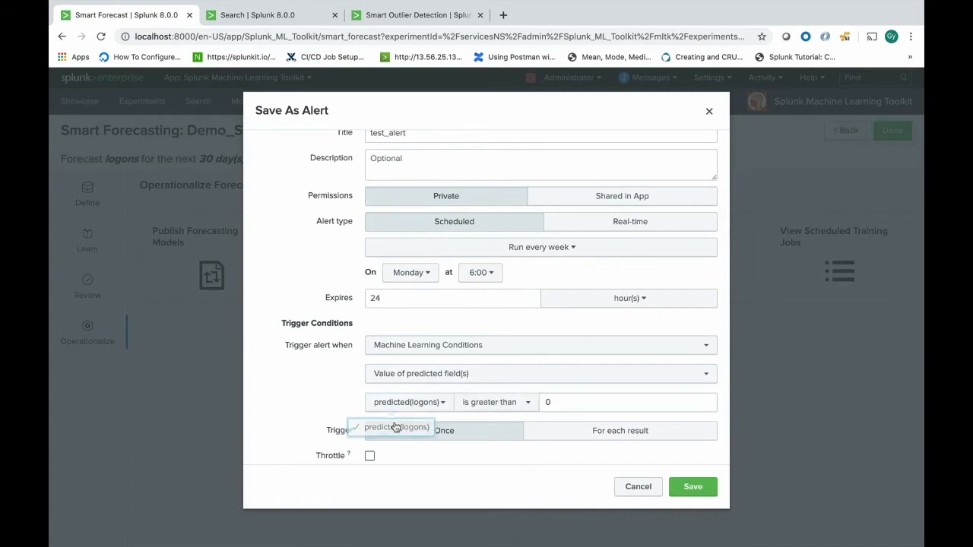
text(100)
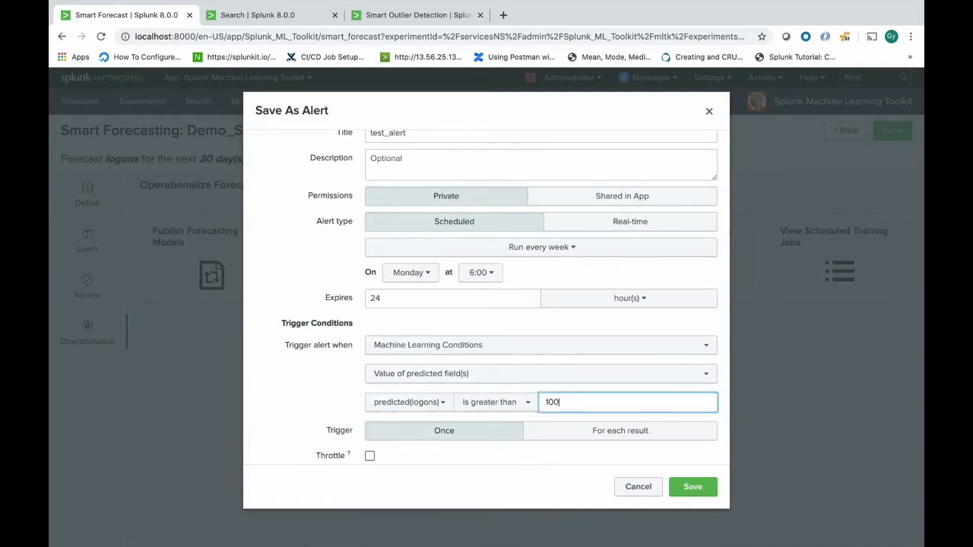
scroll(down, 3)
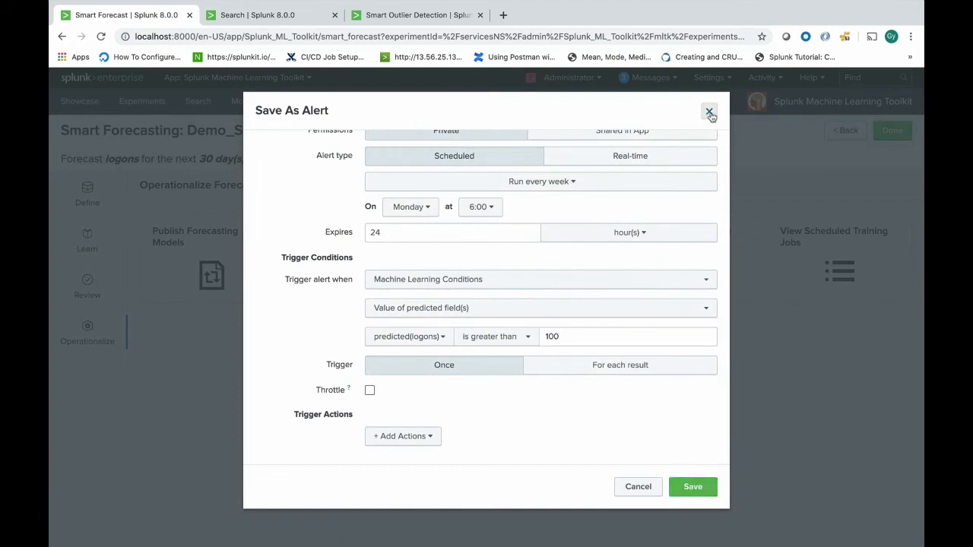
click(709, 113)
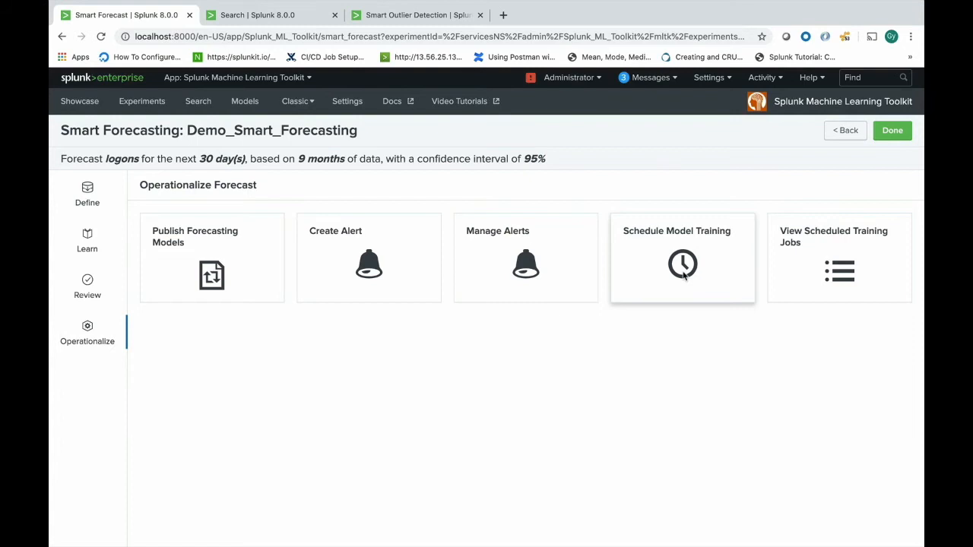
click(682, 265)
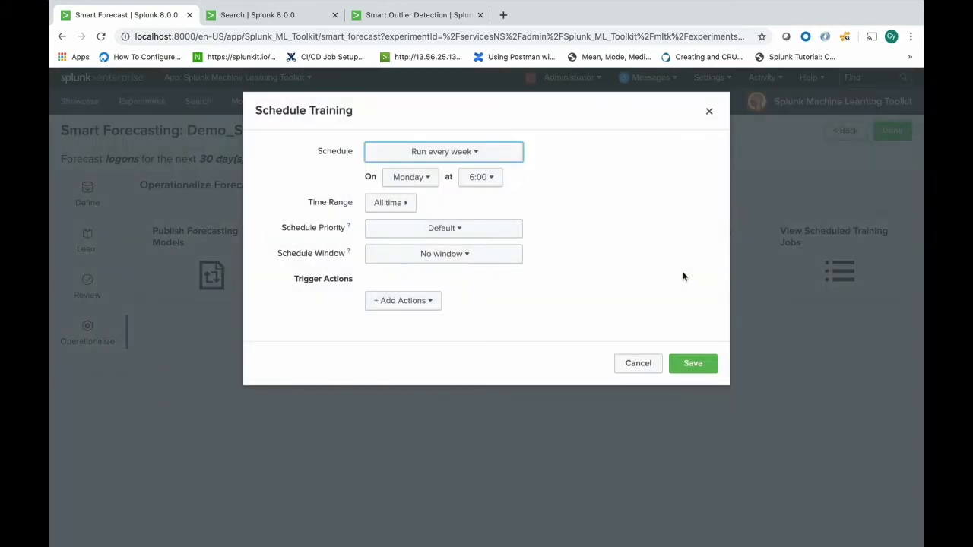
mouse_move(712, 155)
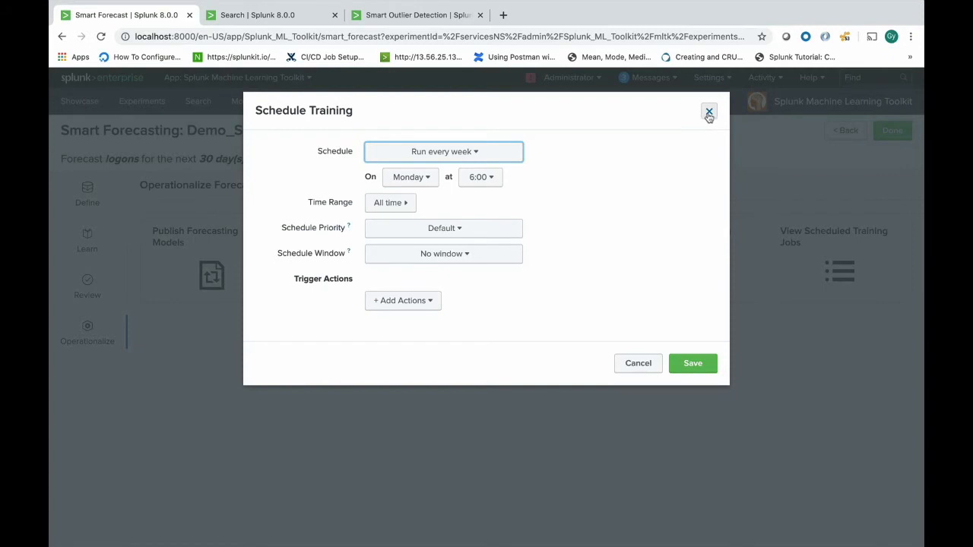
click(708, 113)
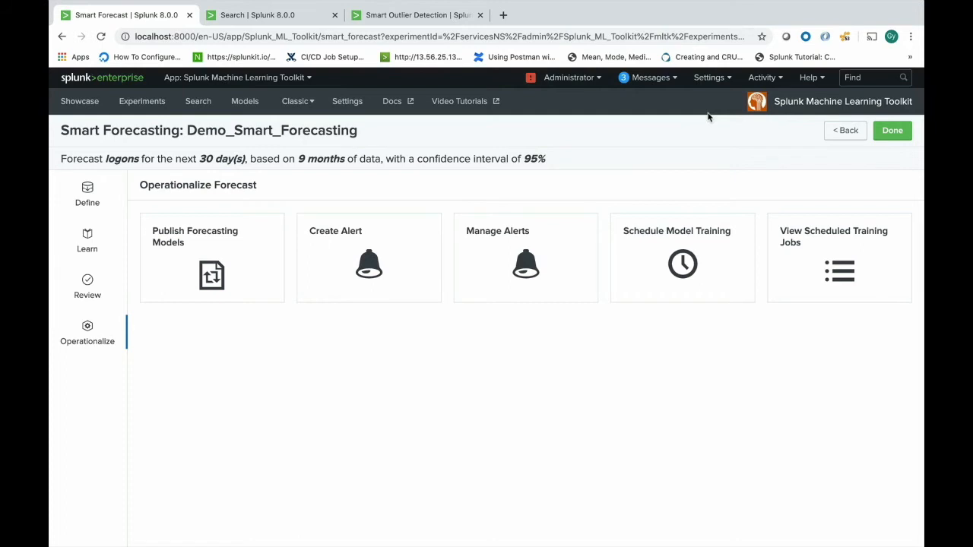
mouse_move(678, 49)
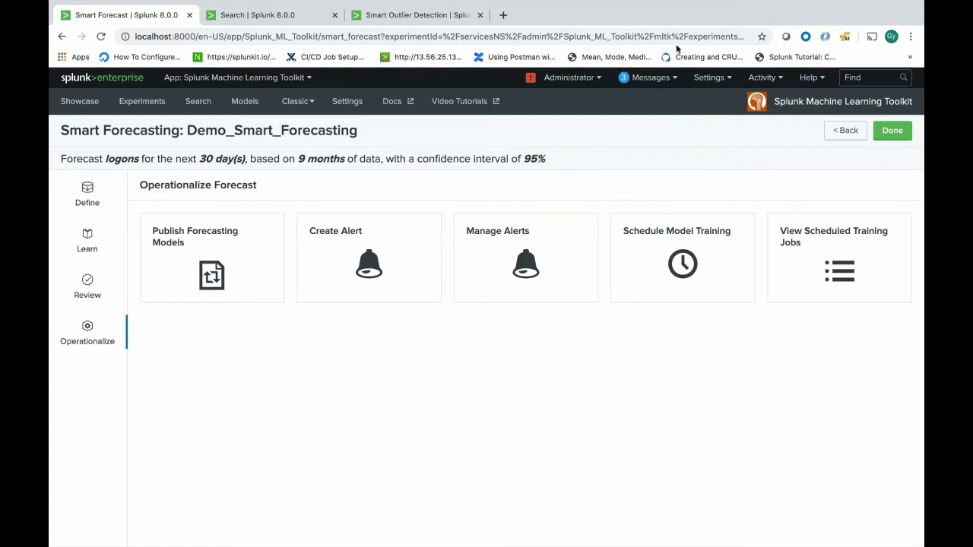
mouse_move(395, 417)
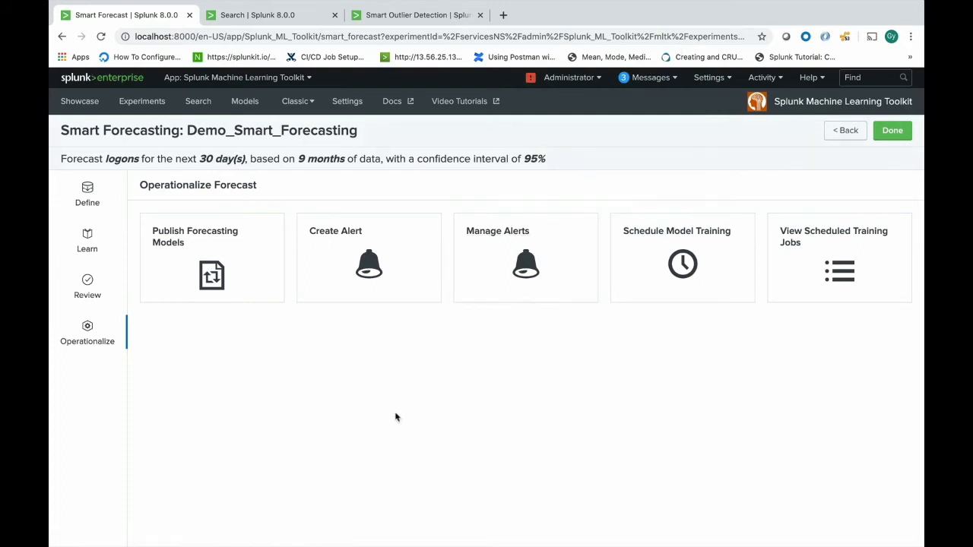
mouse_move(236, 336)
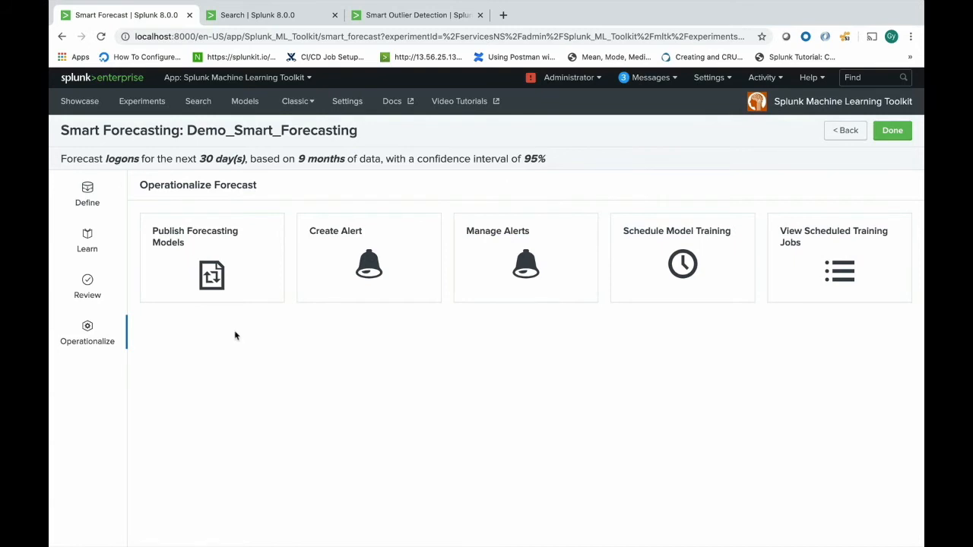
Filter Experiments to Smart Outlier Detection and start opening Detect_PDF.
click(142, 100)
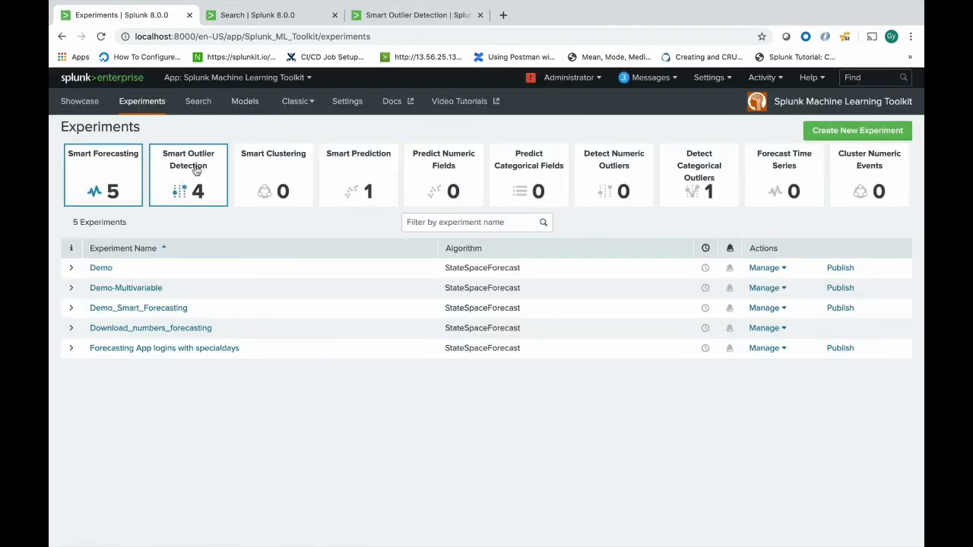
click(188, 175)
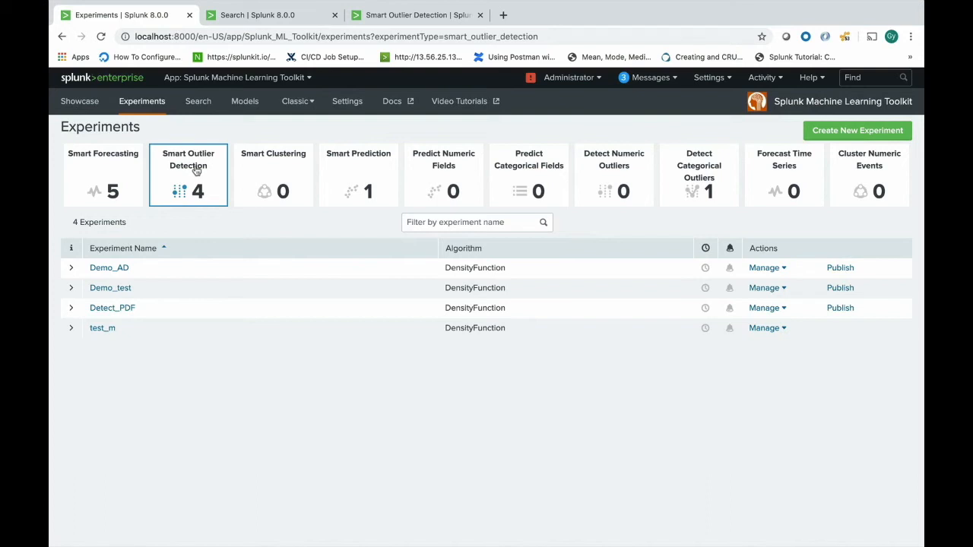
mouse_move(131, 204)
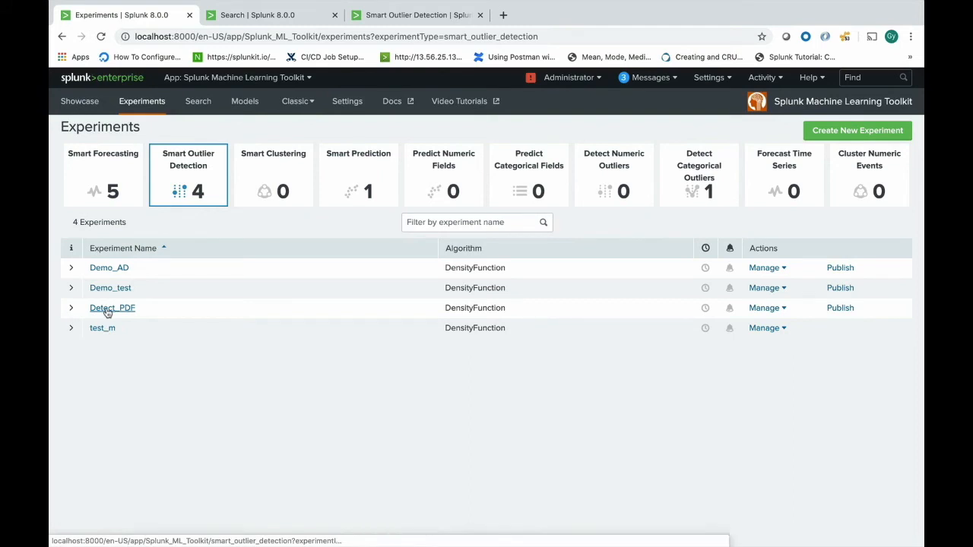
click(113, 307)
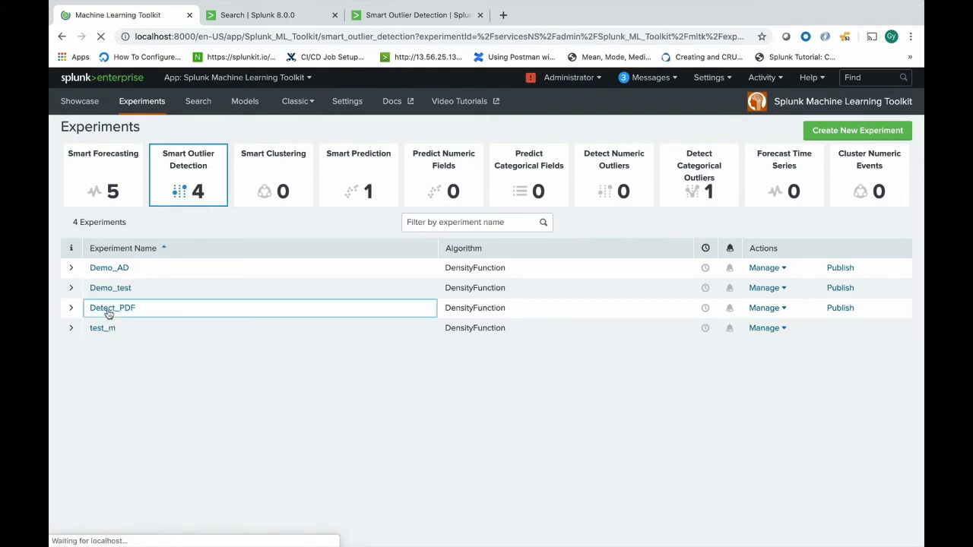
Run Detect_PDF's call_center.csv search (14,612 results) and advance to the Learn step.
click(112, 308)
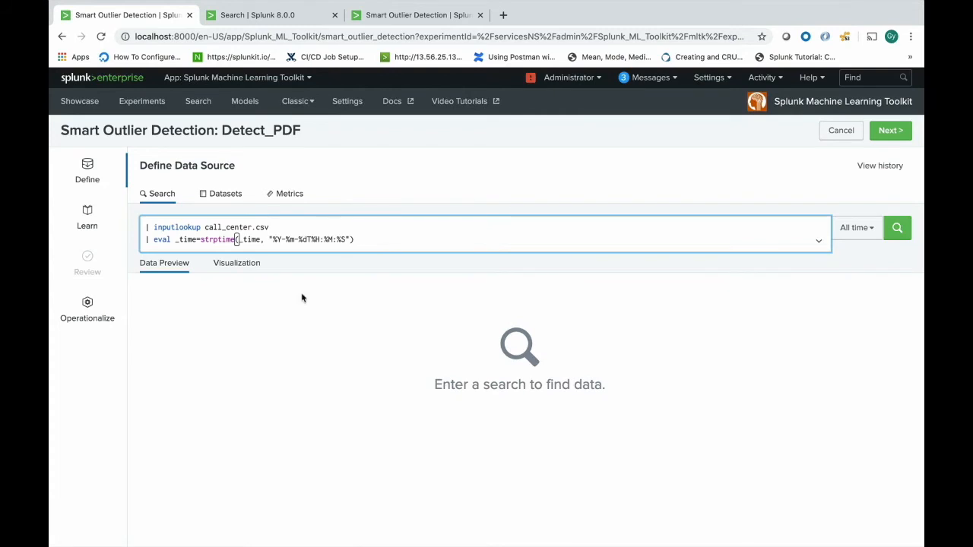
click(898, 228)
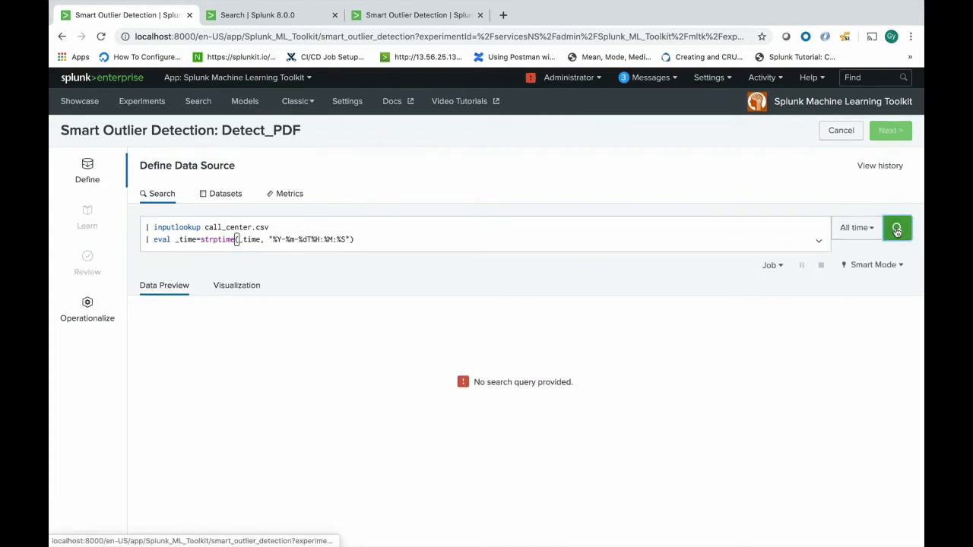
click(897, 228)
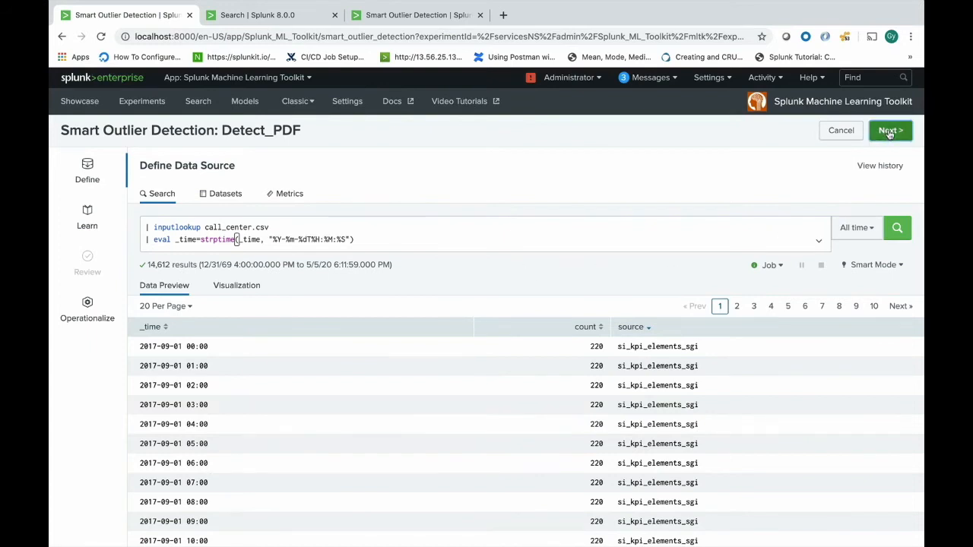
click(889, 131)
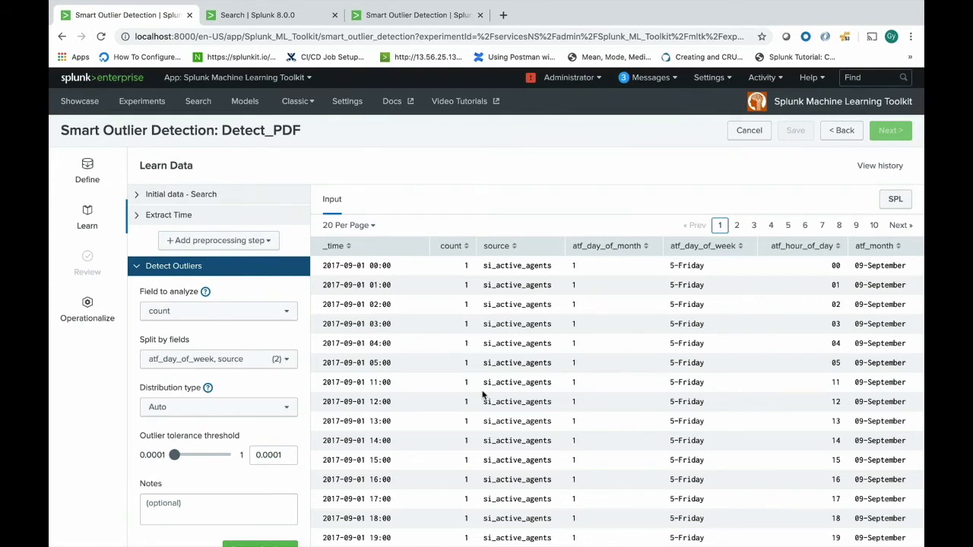
mouse_move(251, 240)
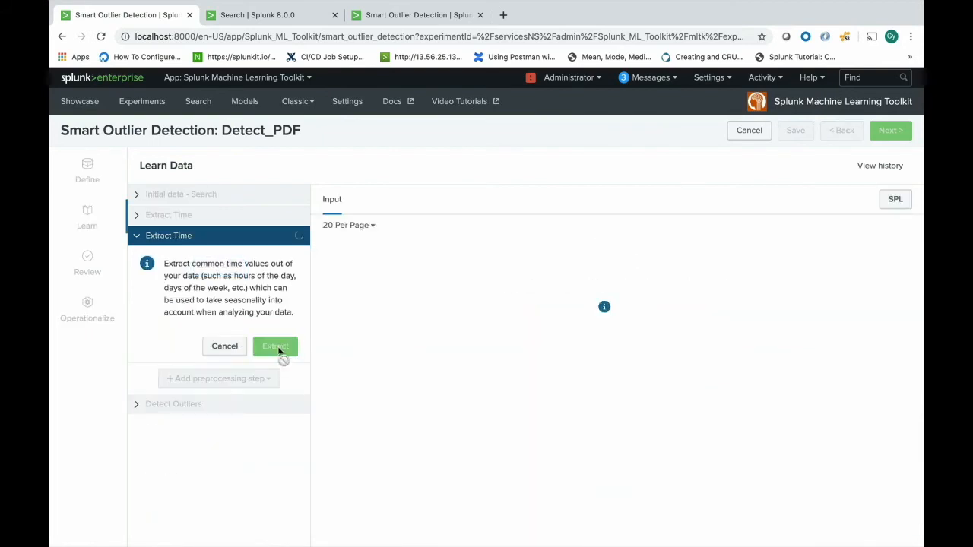
Expand Extract Time and review histograms of hour of day, day of week, day of month, month.
click(274, 346)
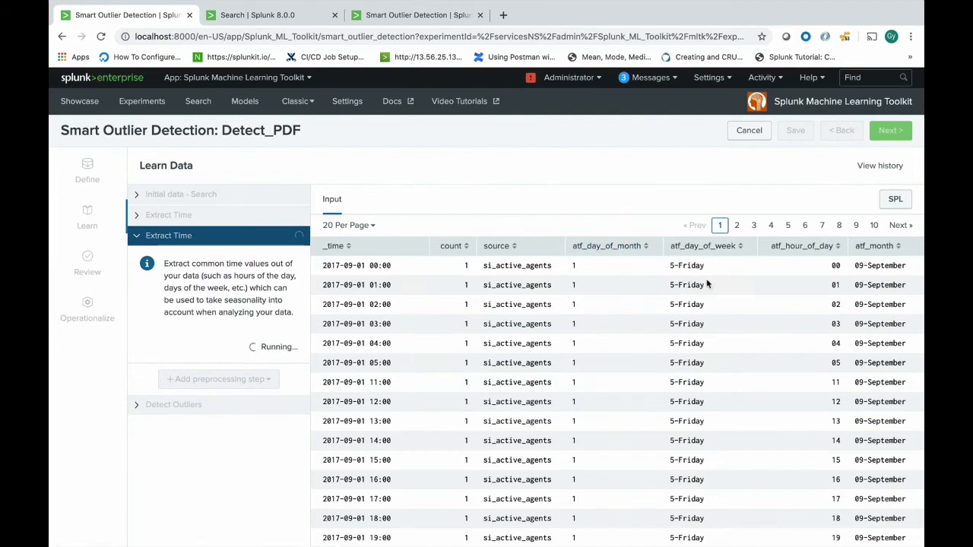
mouse_move(661, 348)
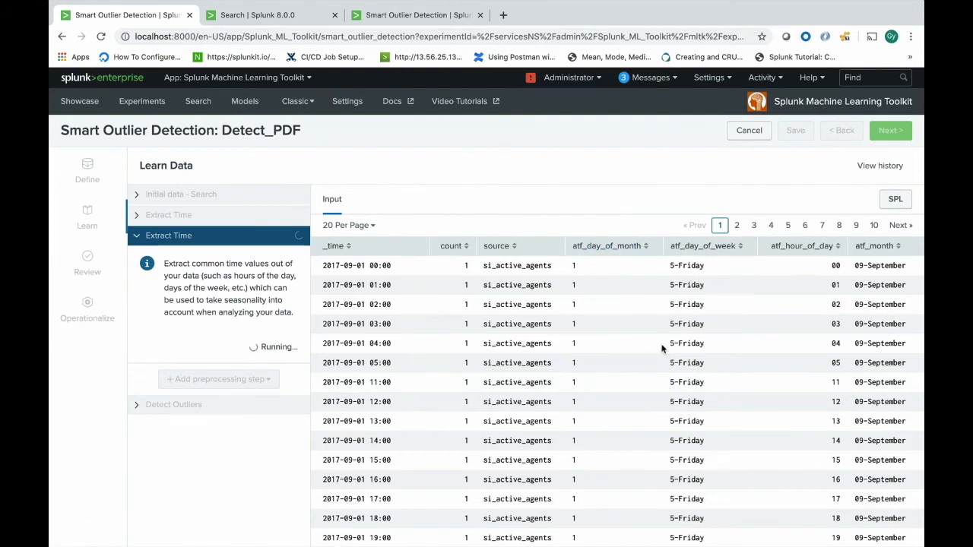
mouse_move(387, 290)
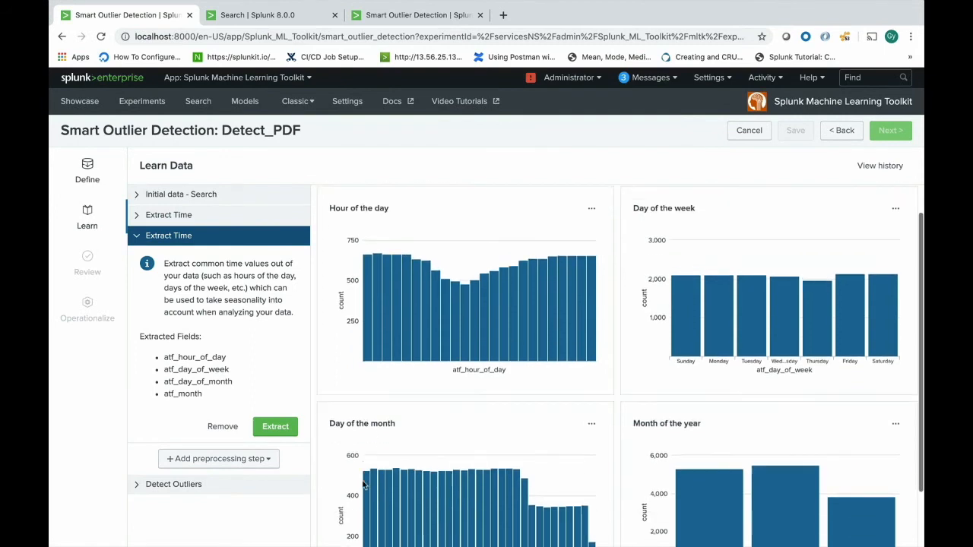
scroll(down, 3)
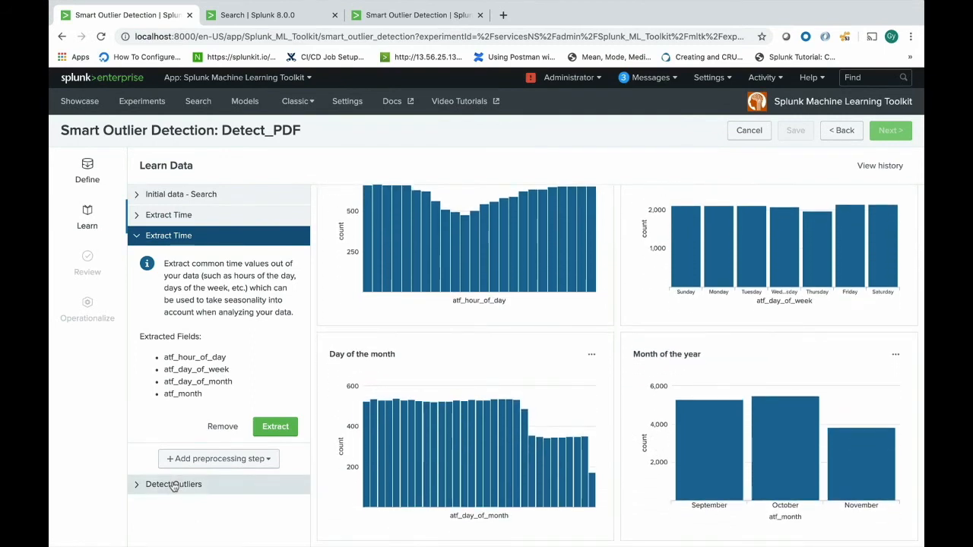
Expand the Detect Outliers settings on count by day of week and source, collapse and reopen.
click(174, 484)
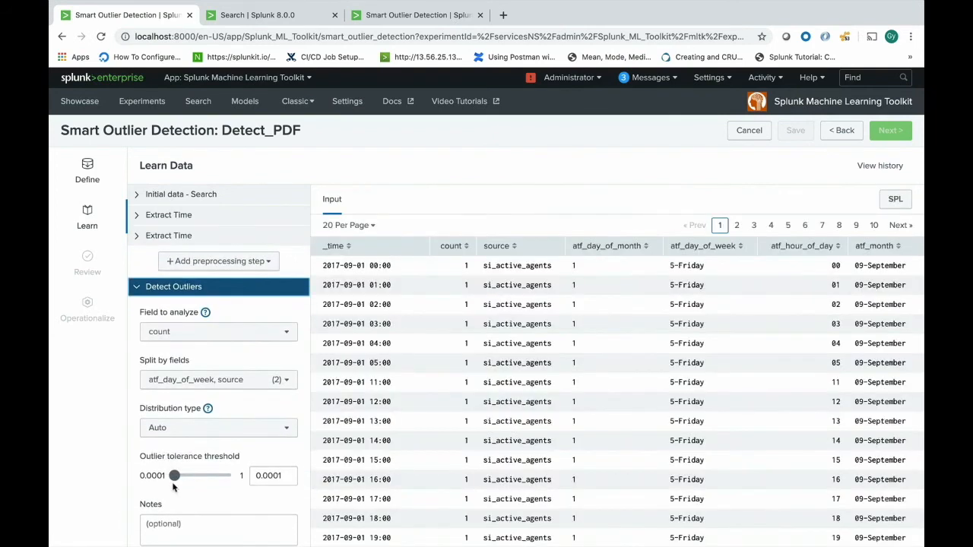
mouse_move(170, 487)
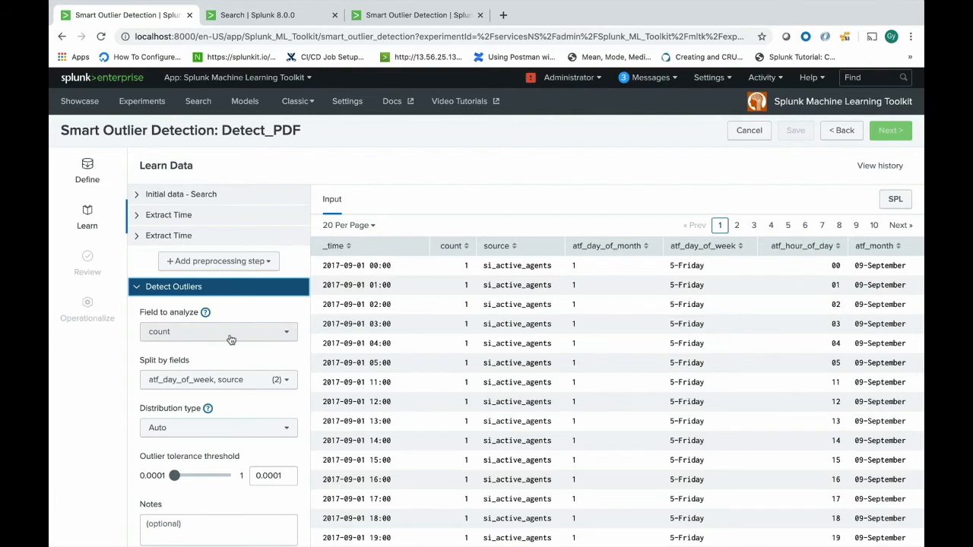
mouse_move(91, 384)
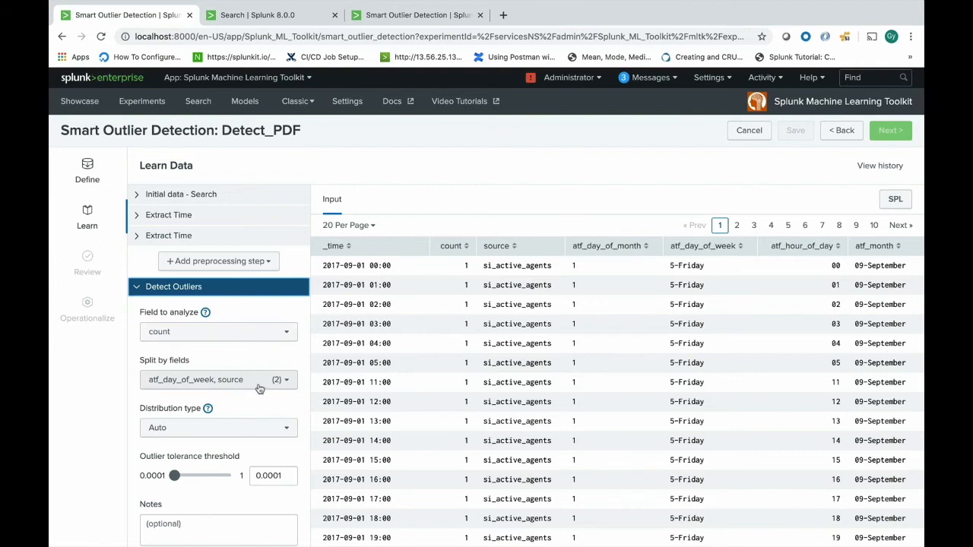
click(219, 380)
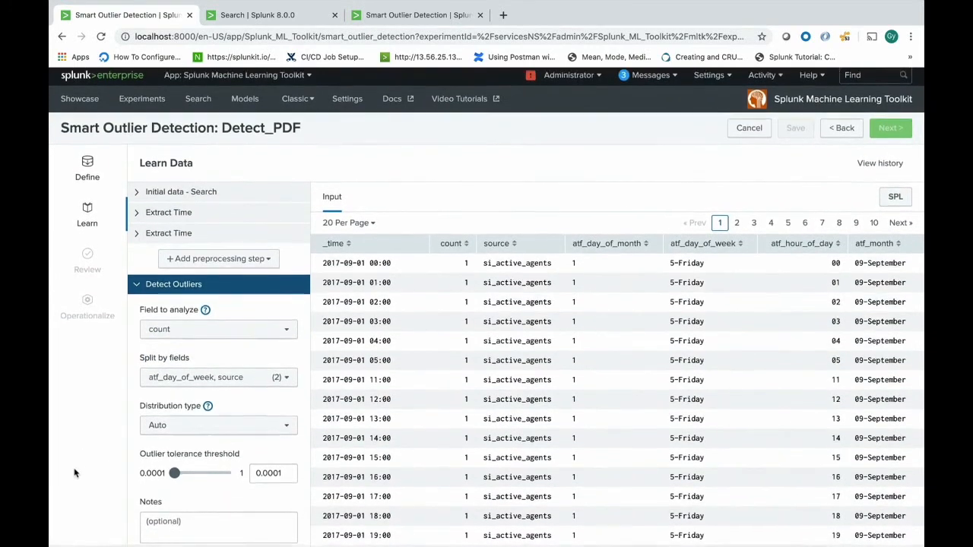
click(174, 284)
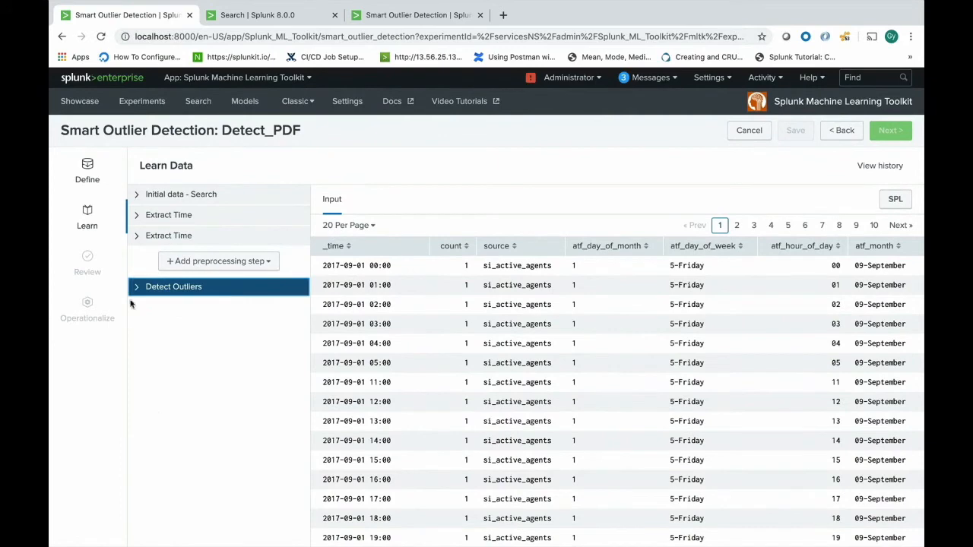
click(173, 286)
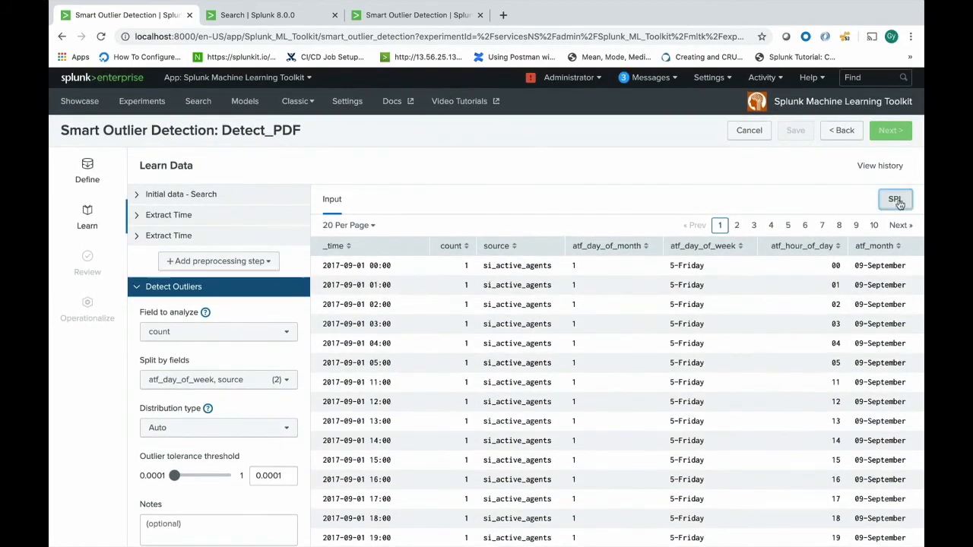
click(895, 199)
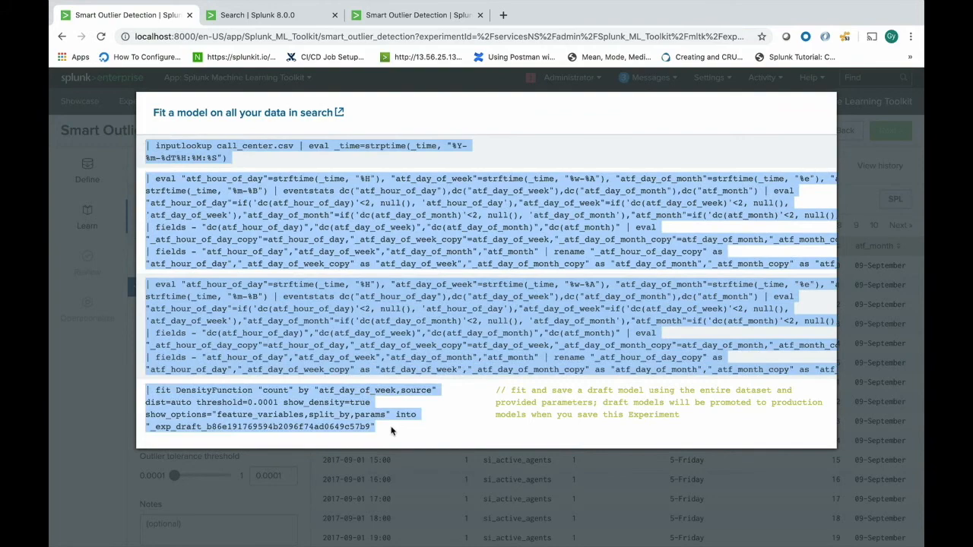
mouse_move(107, 408)
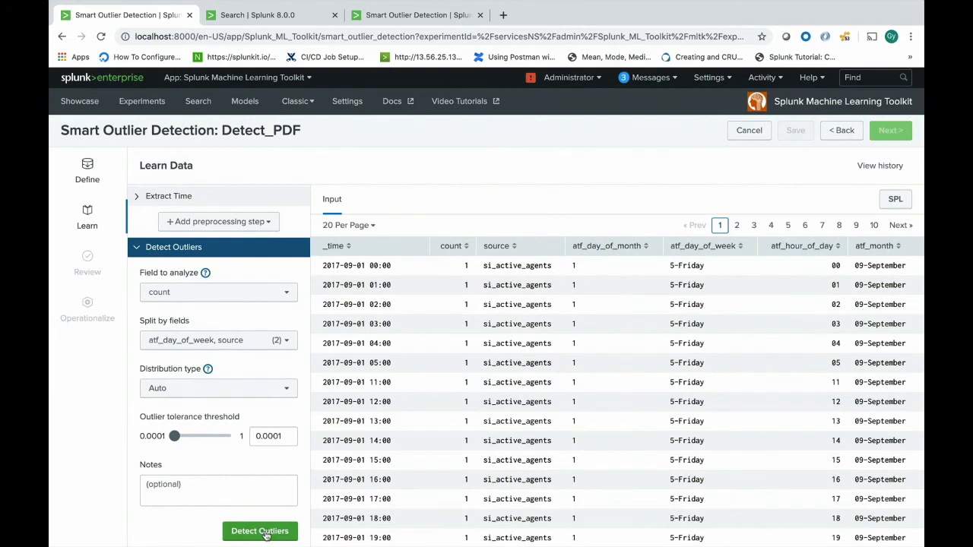
Launch outlier detection on count split by day of week and source.
click(258, 531)
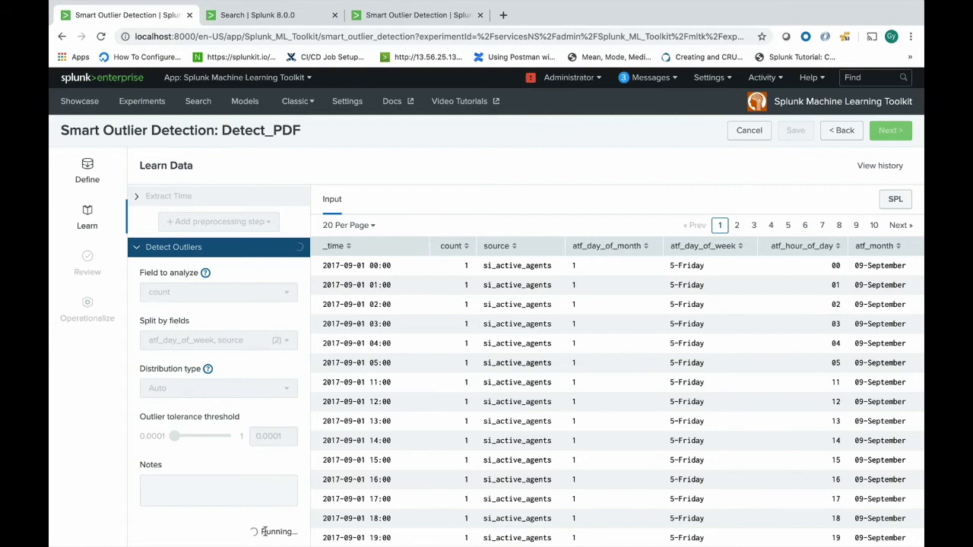
mouse_move(297, 520)
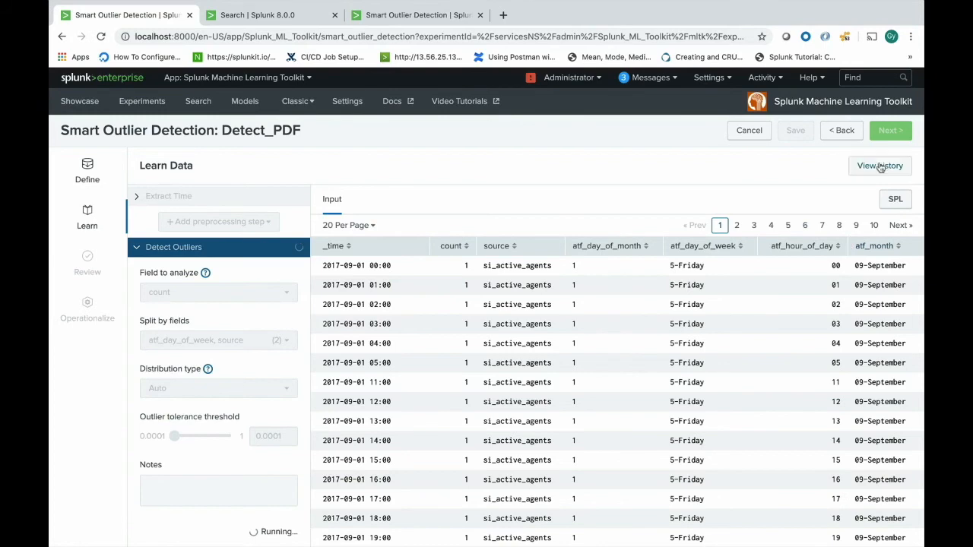
View the Experiment History listing three earlier runs, then close it.
click(879, 166)
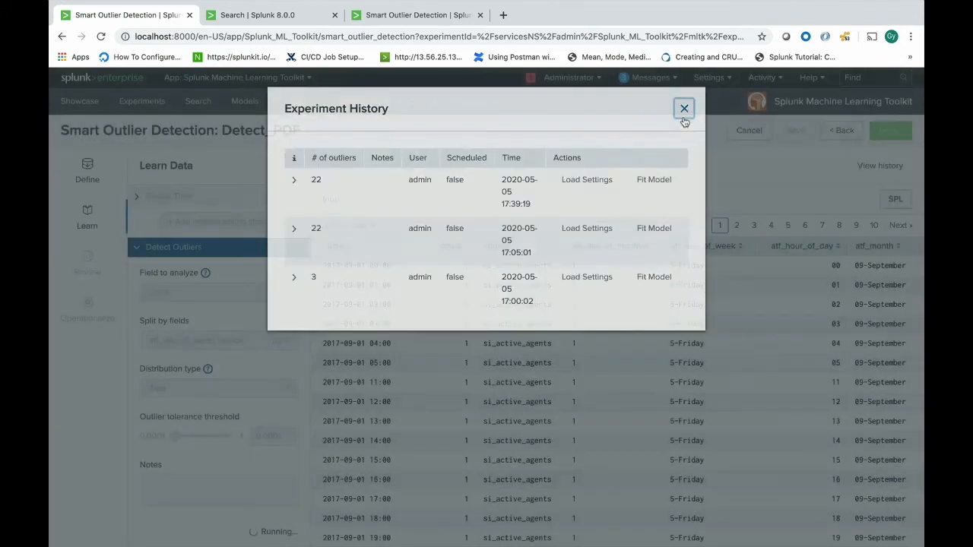
click(684, 107)
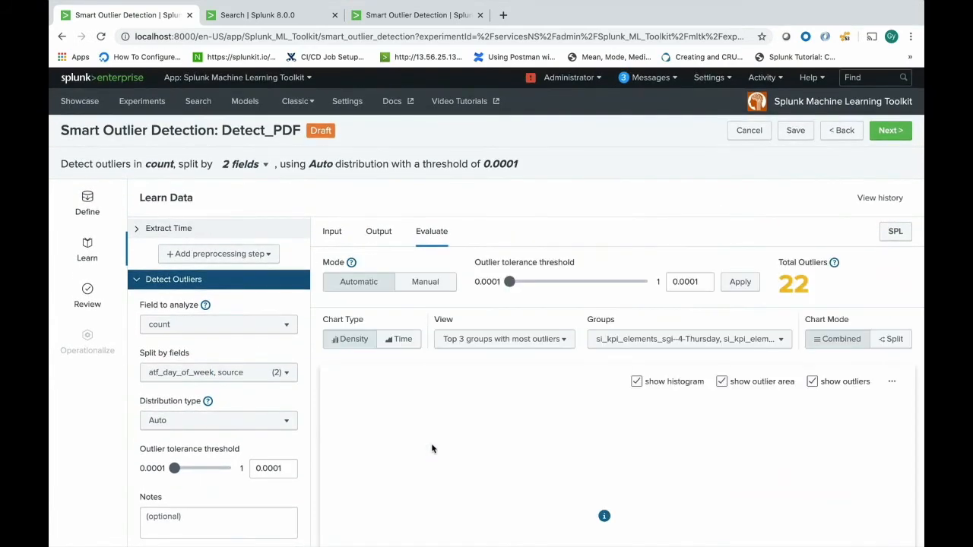
mouse_move(438, 433)
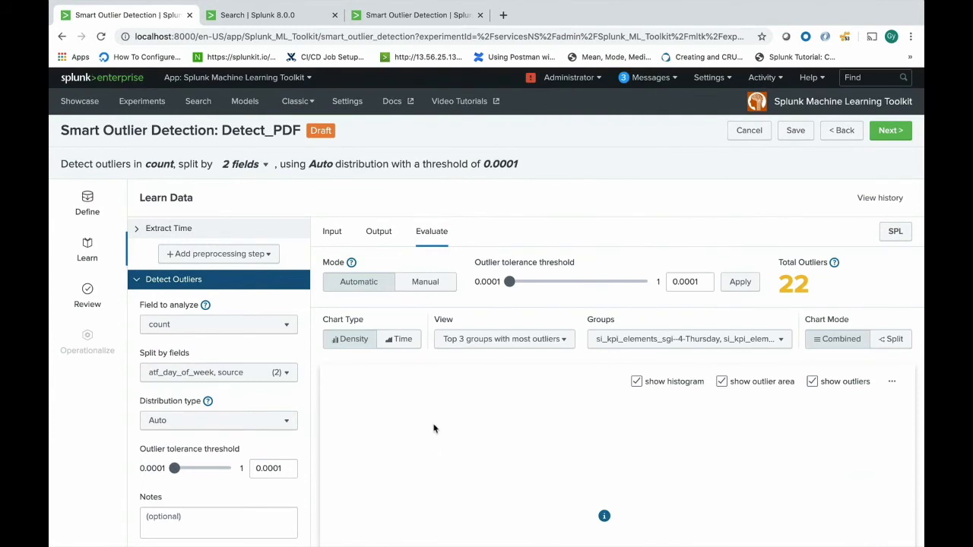
mouse_move(557, 353)
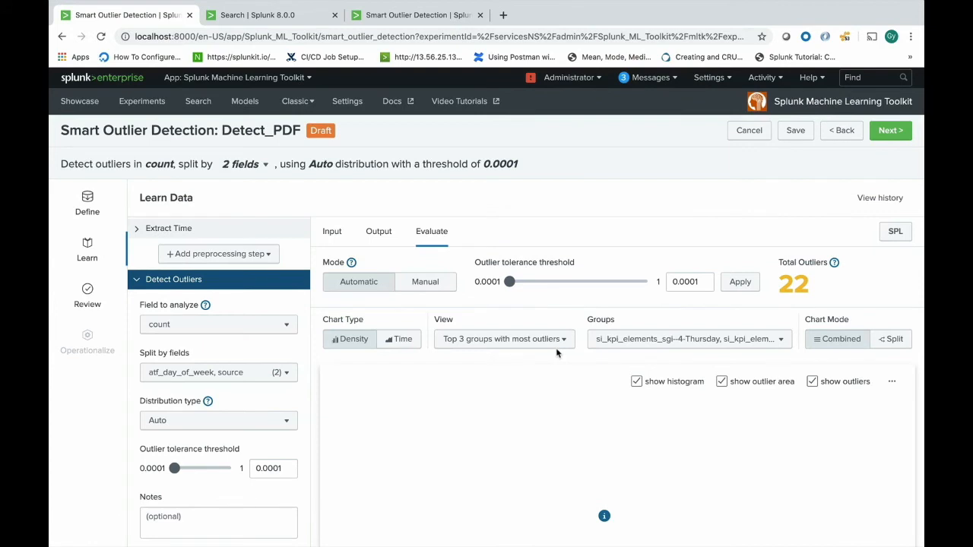
Switch Chart Mode to Split so each outlier group's density gets its own chart.
click(836, 339)
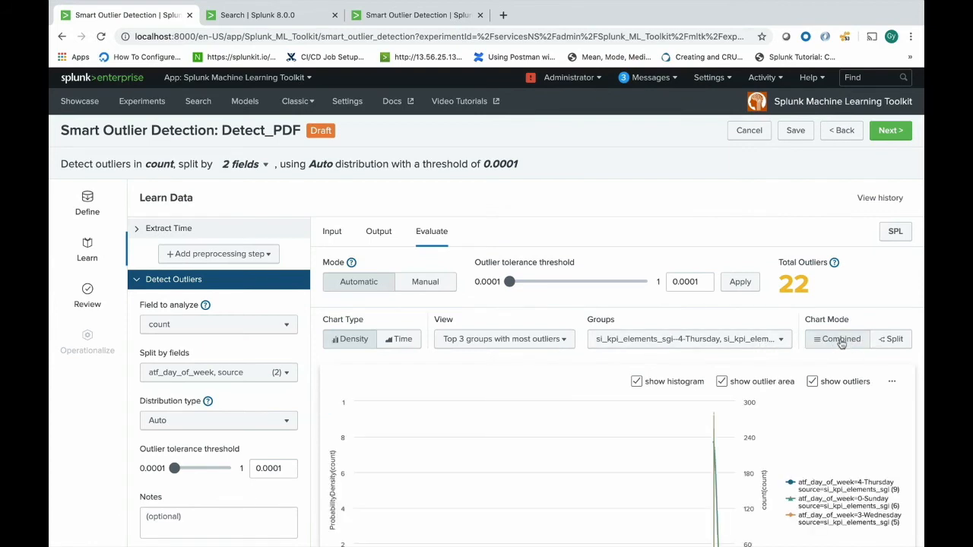
click(891, 339)
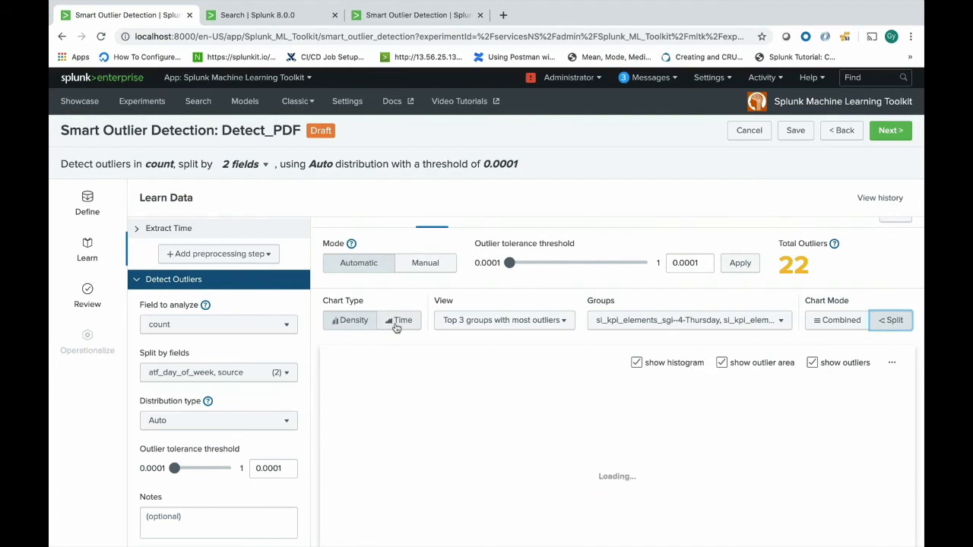
Plot outliers over time: si_kpi_elements_sgi with 22 outliers, si_active_agents with none.
click(398, 319)
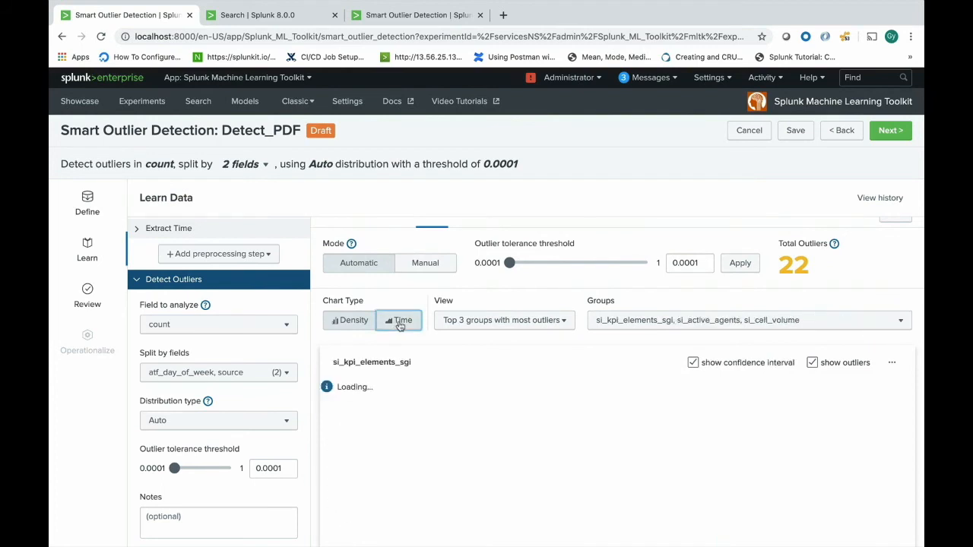
click(398, 319)
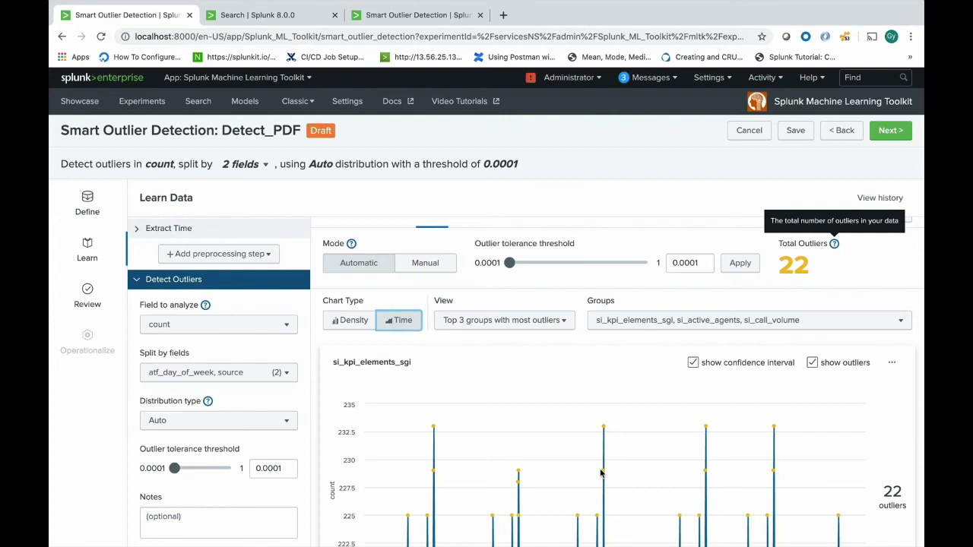
scroll(down, 3)
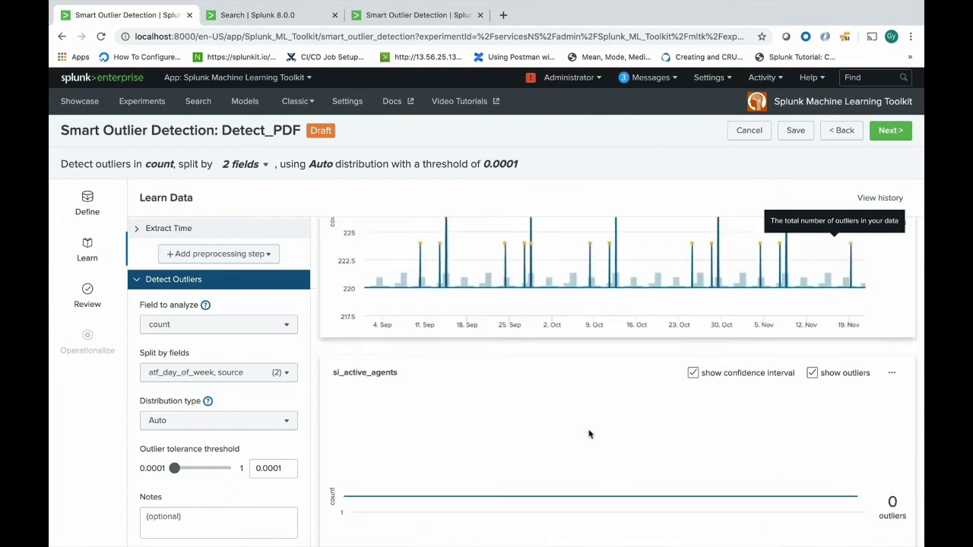
scroll(down, 3)
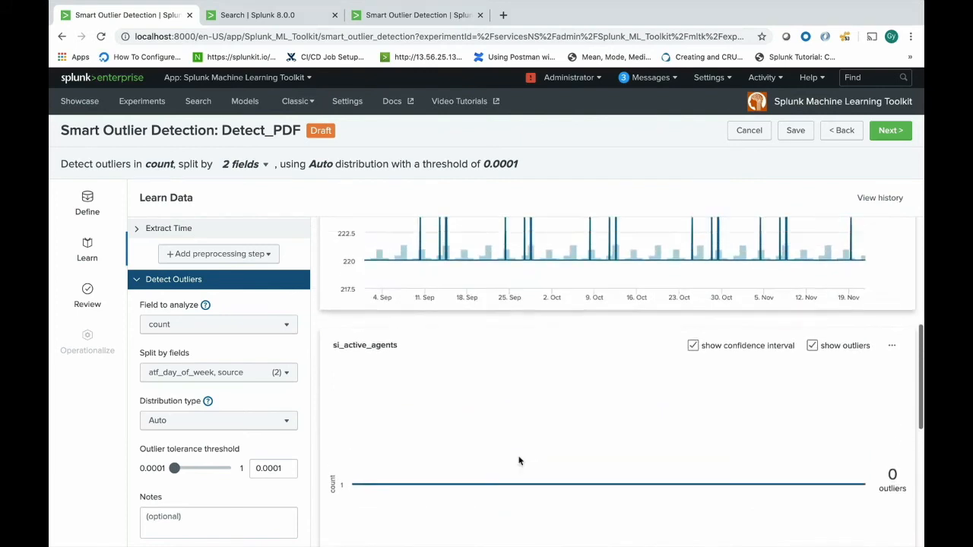
scroll(down, 3)
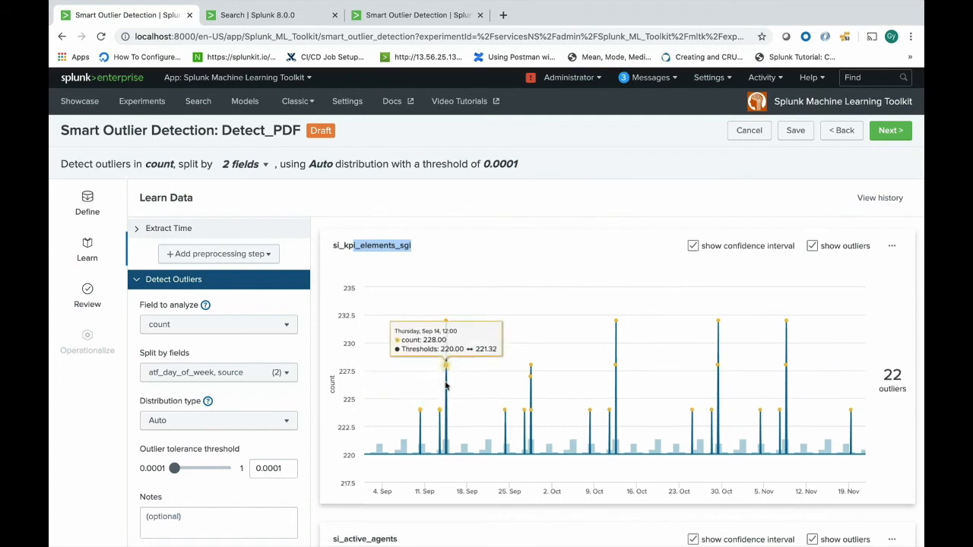
scroll(down, 3)
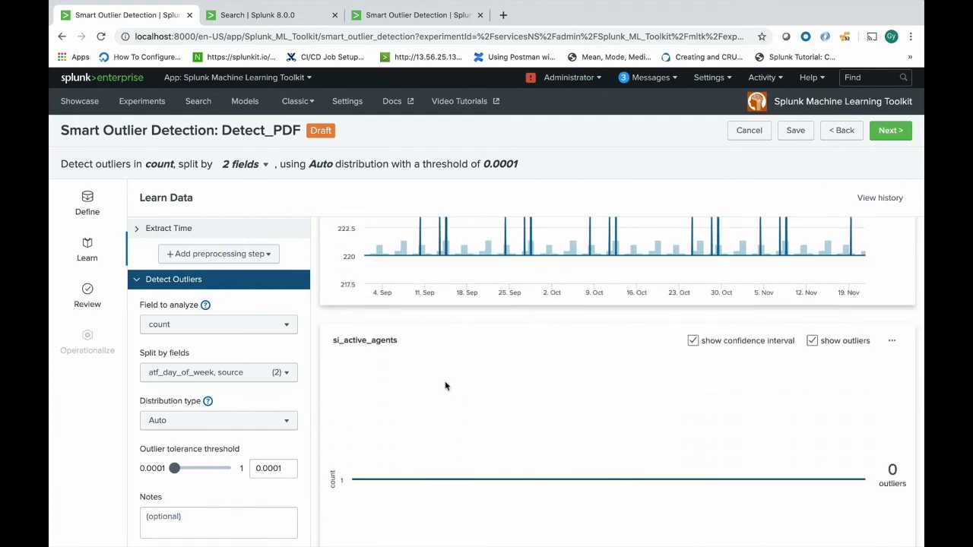
scroll(down, 3)
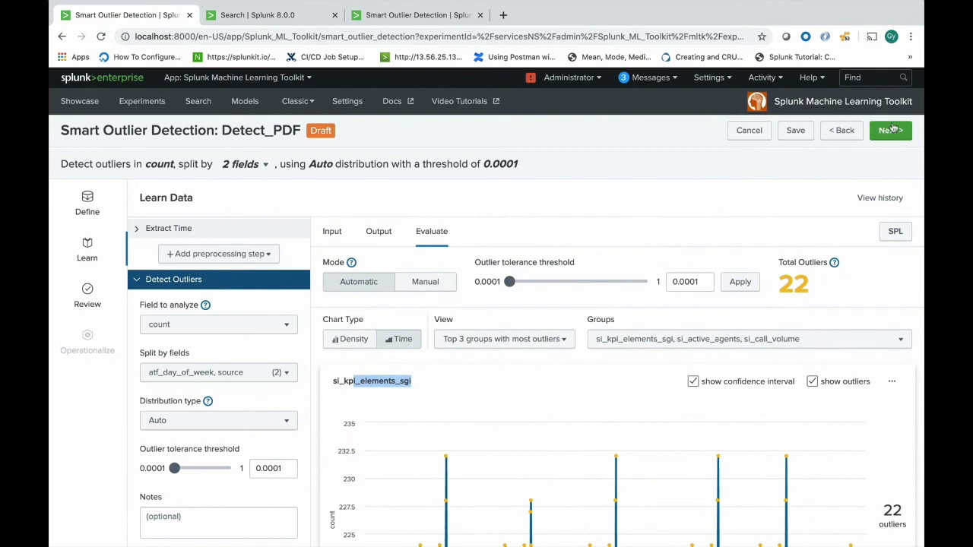
Advance Detect_PDF to the Review step showing distribution properties and 22 outliers.
click(888, 131)
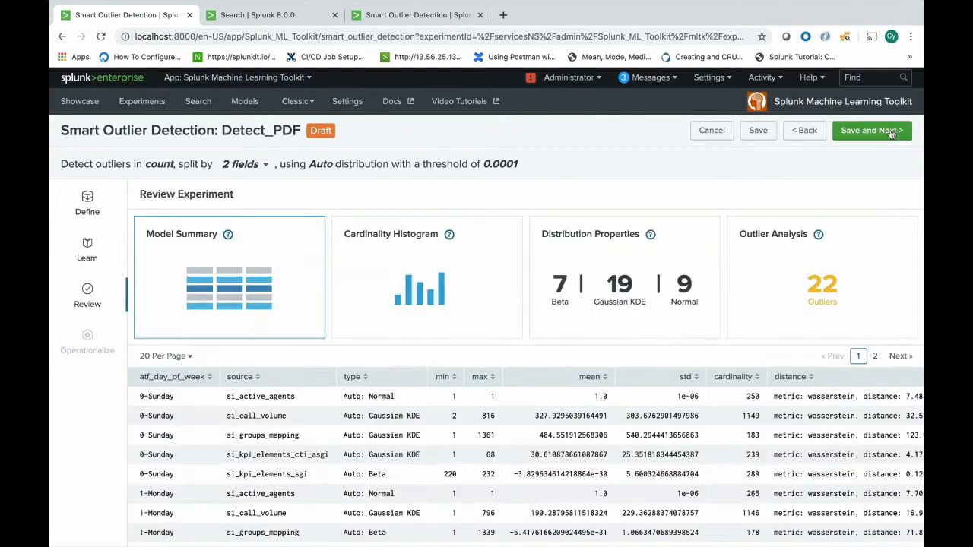
mouse_move(508, 286)
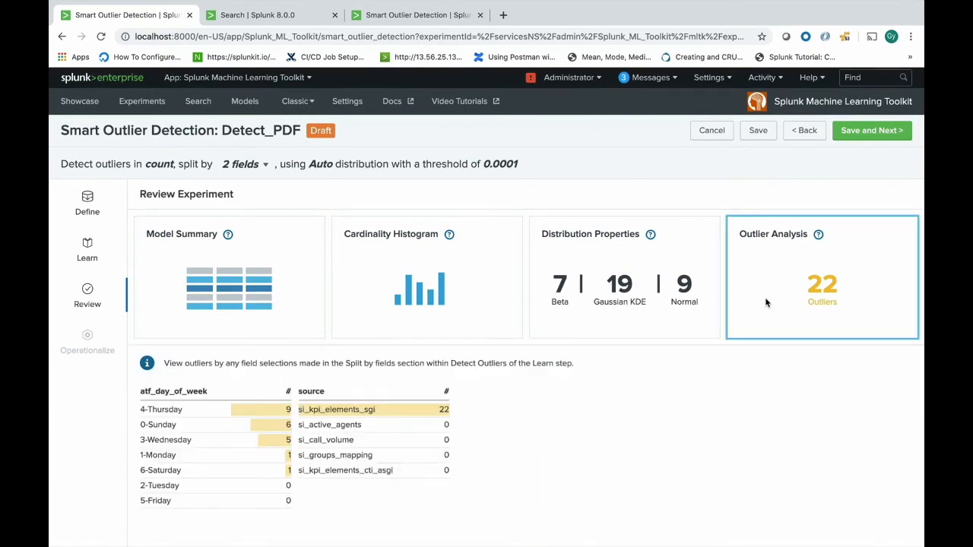
mouse_move(289, 466)
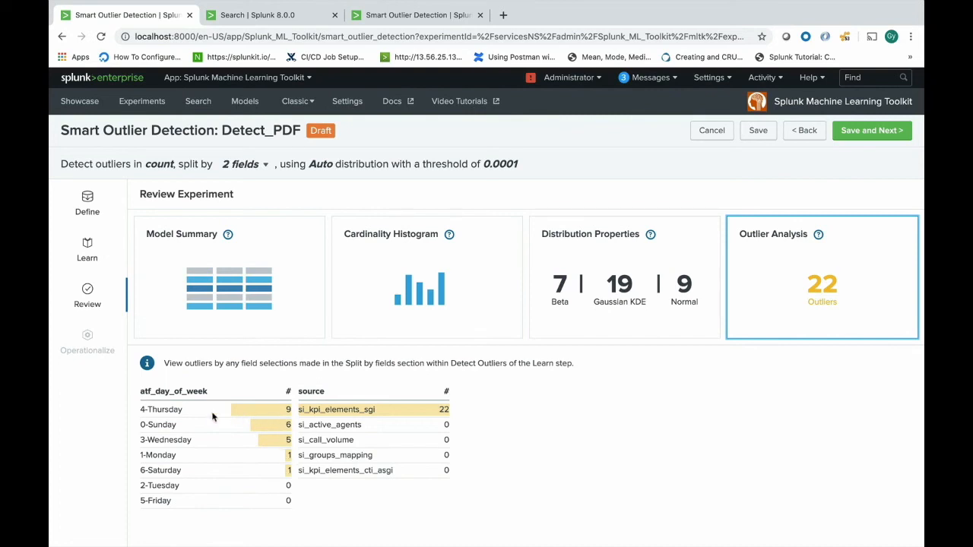
mouse_move(196, 436)
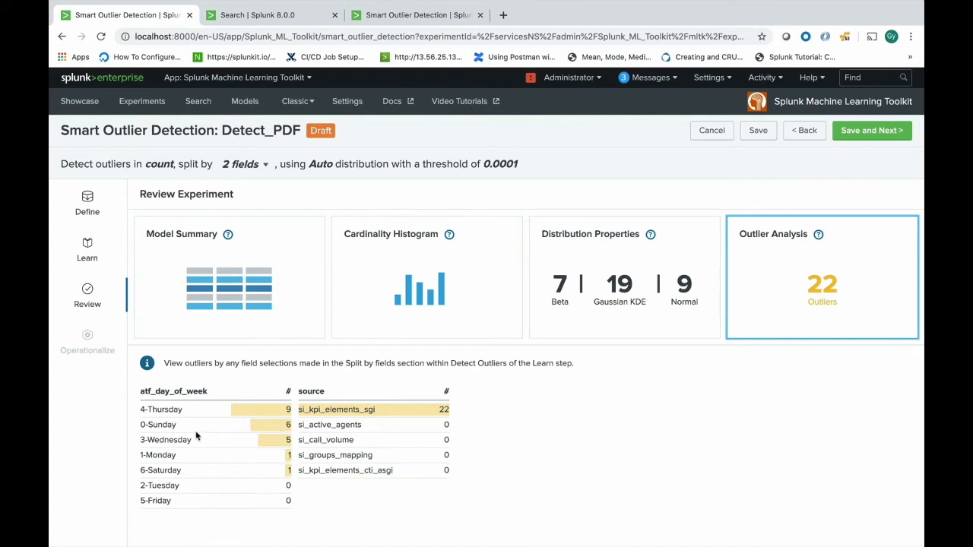
mouse_move(278, 446)
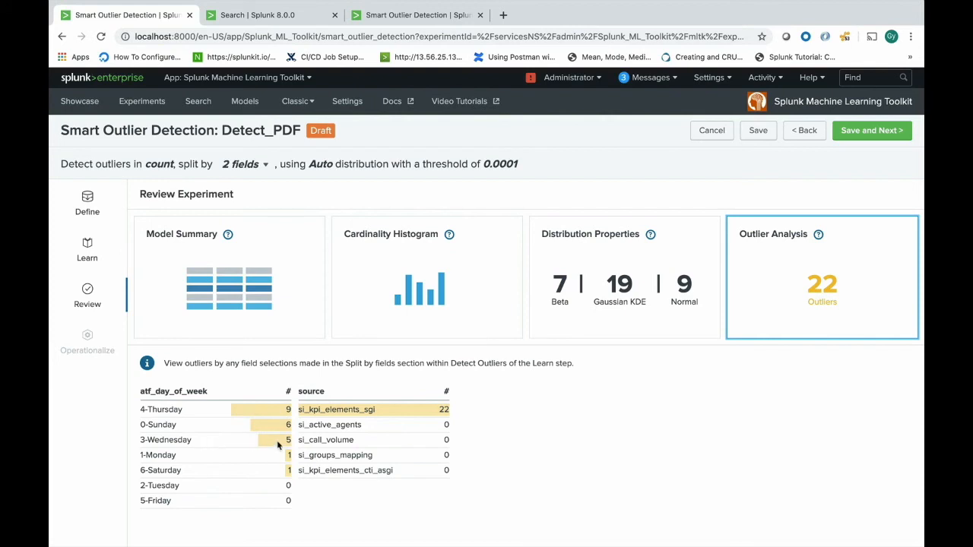
mouse_move(275, 446)
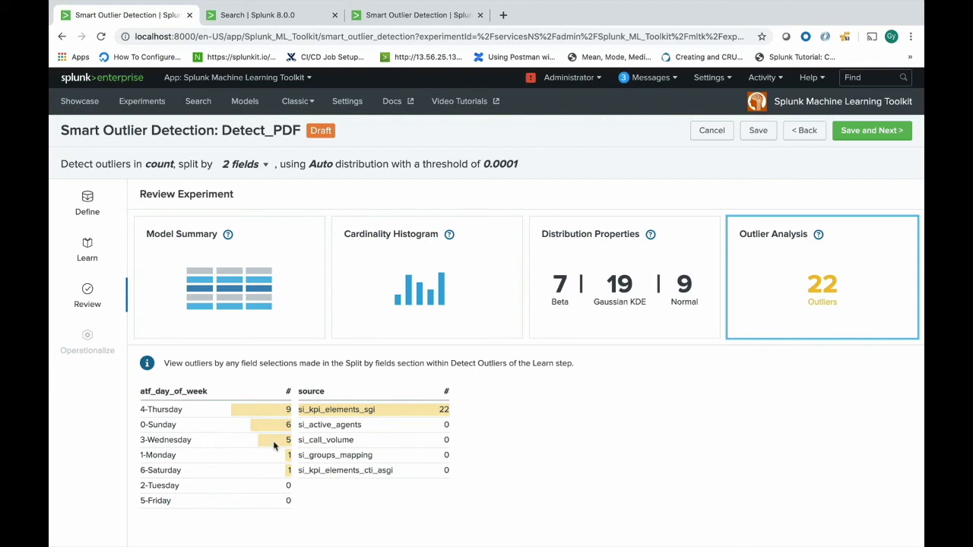
mouse_move(295, 434)
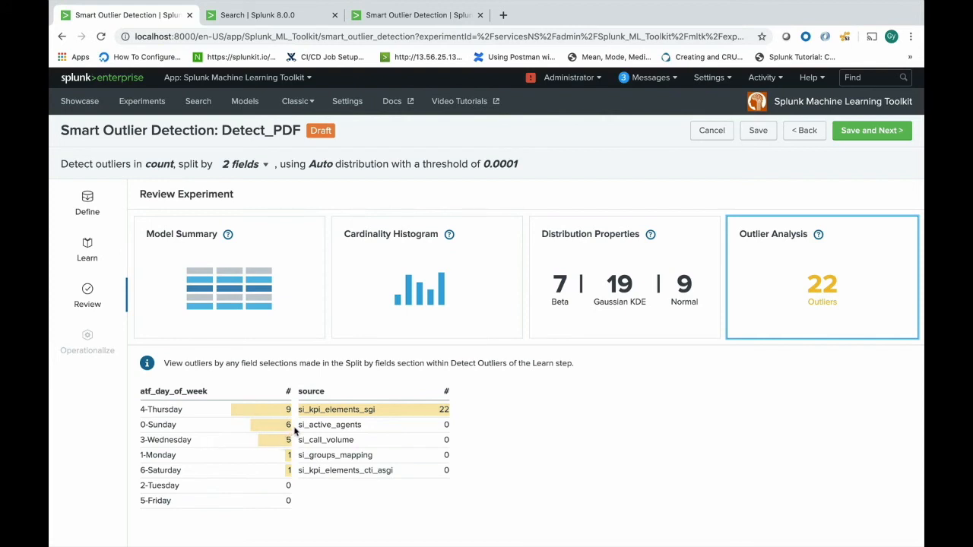
mouse_move(310, 410)
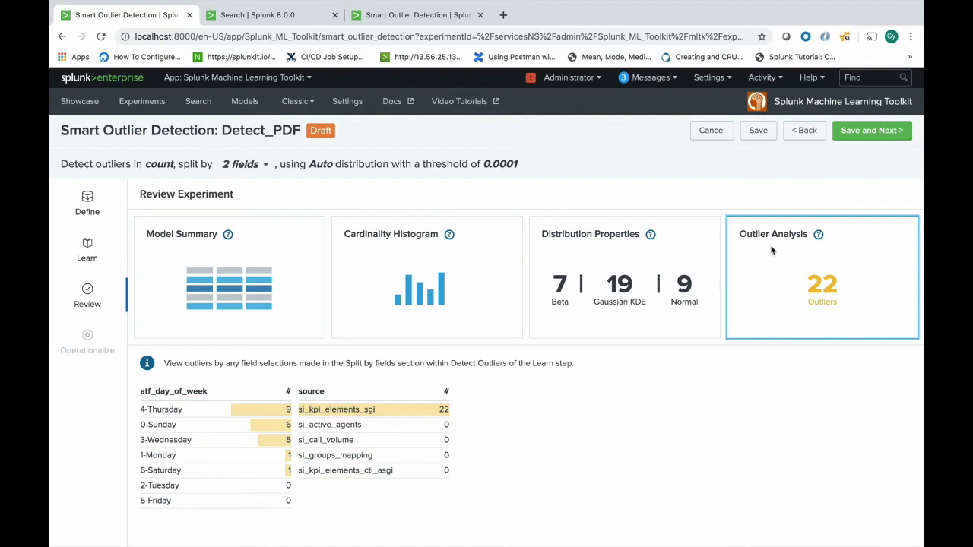
mouse_move(872, 131)
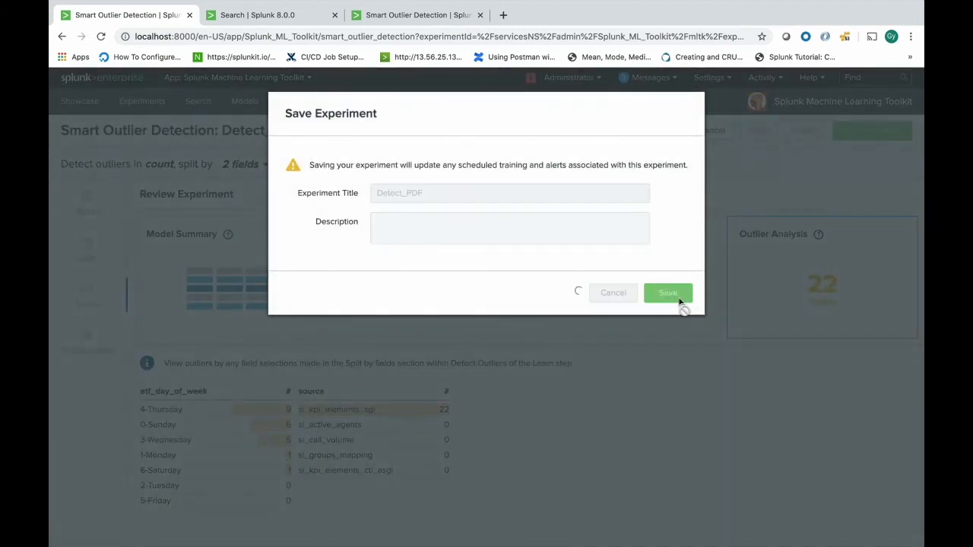
Confirm saving Detect_PDF so the experiment lands at its Operationalize stage.
click(668, 293)
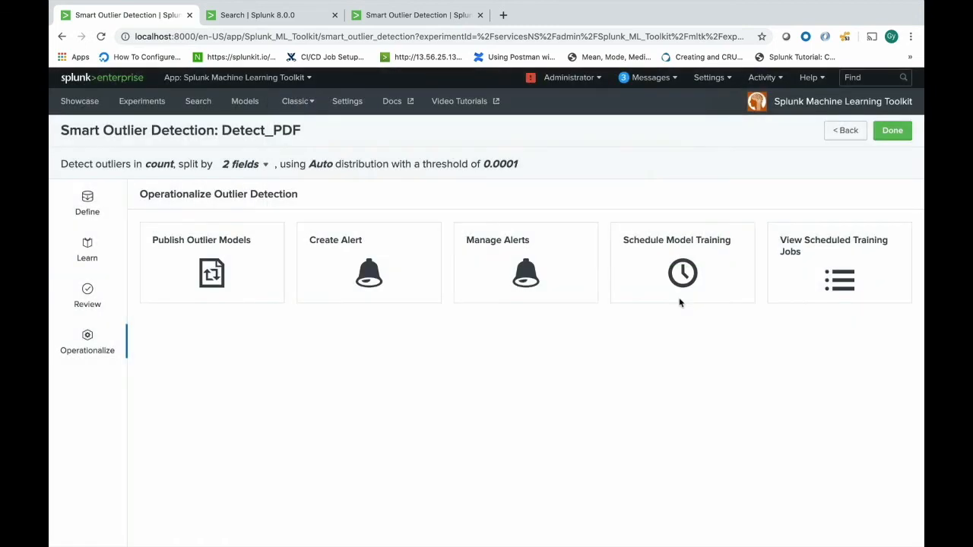
mouse_move(682, 262)
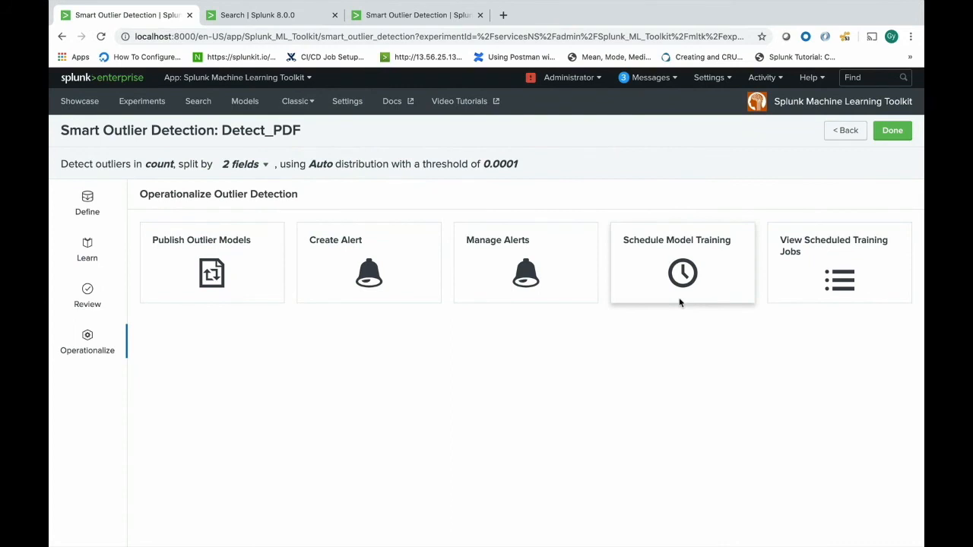
mouse_move(676, 301)
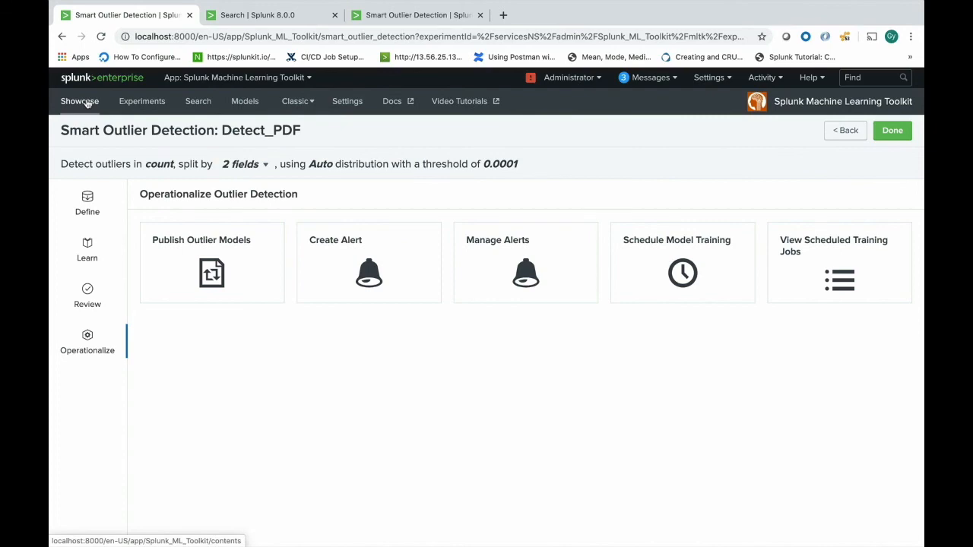
Bring up the Showcase page and scroll to the Predict Fields featured examples.
click(79, 100)
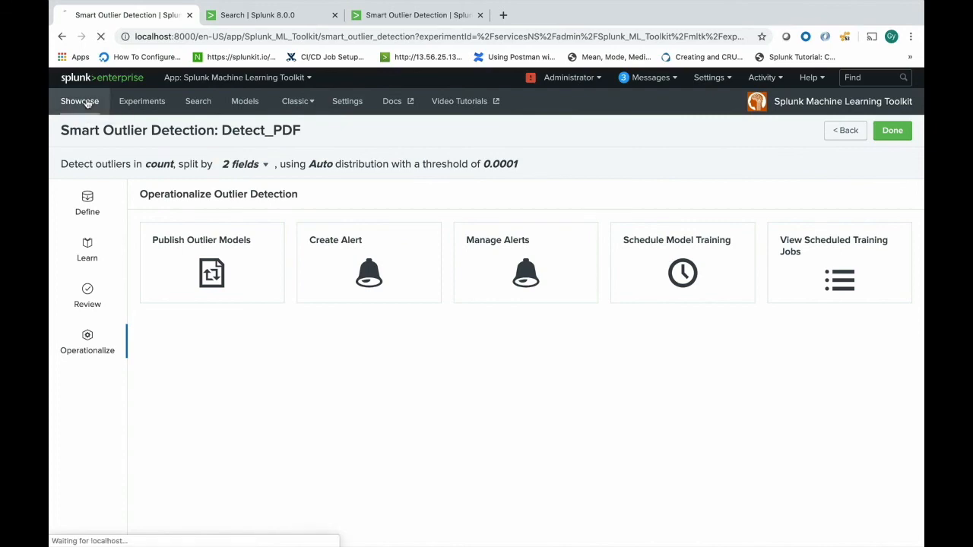
click(79, 100)
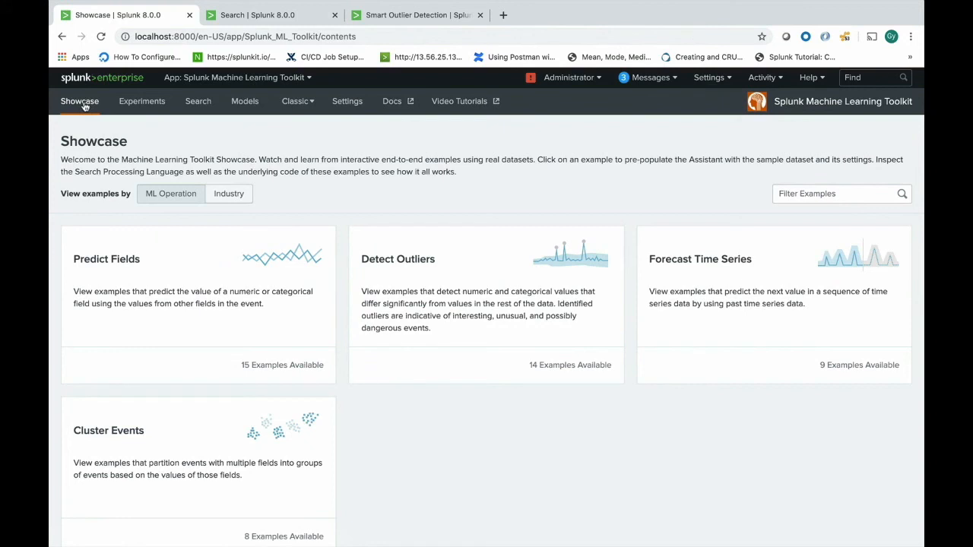
mouse_move(80, 101)
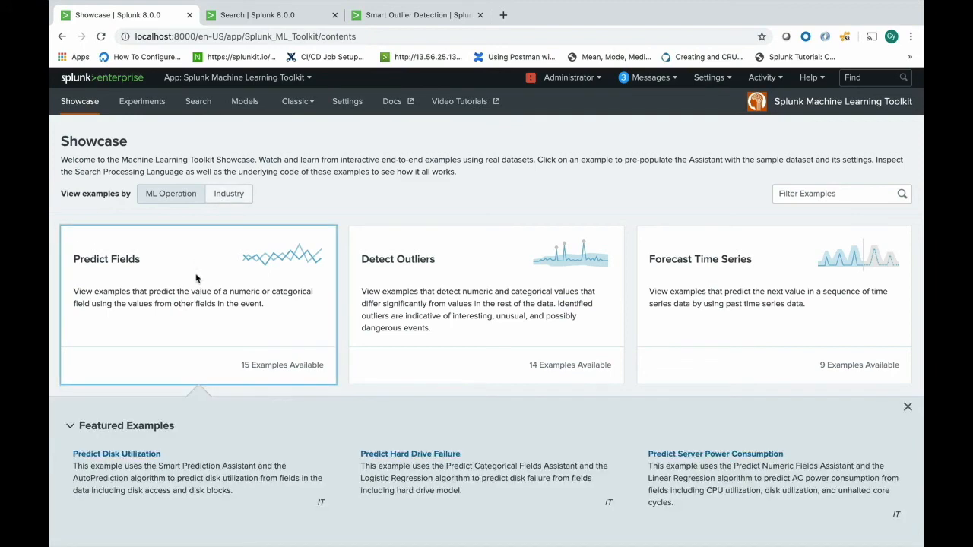
scroll(down, 3)
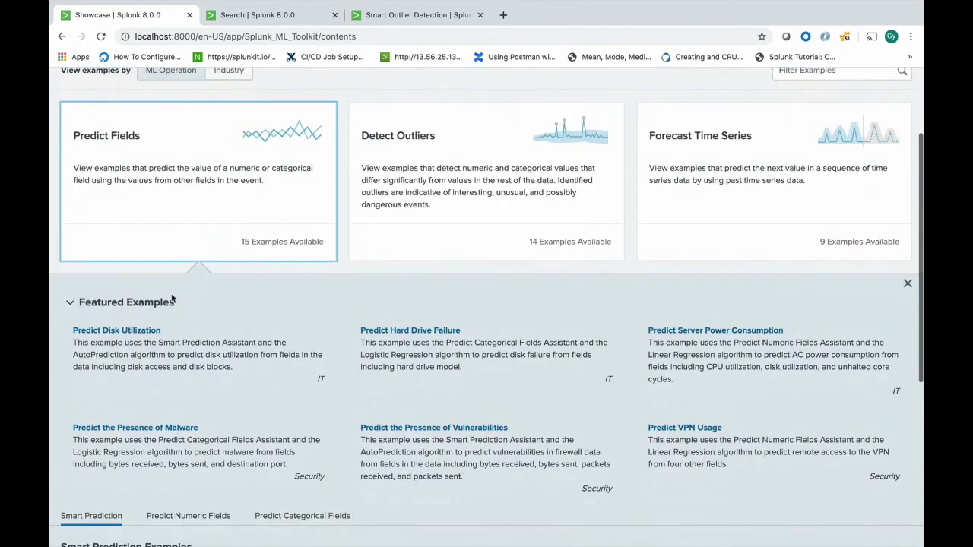
scroll(down, 3)
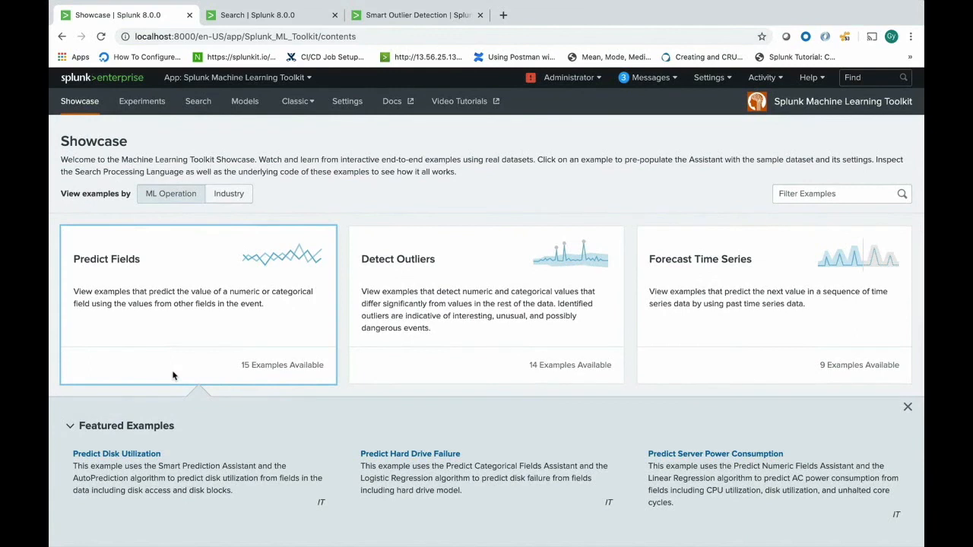
click(228, 193)
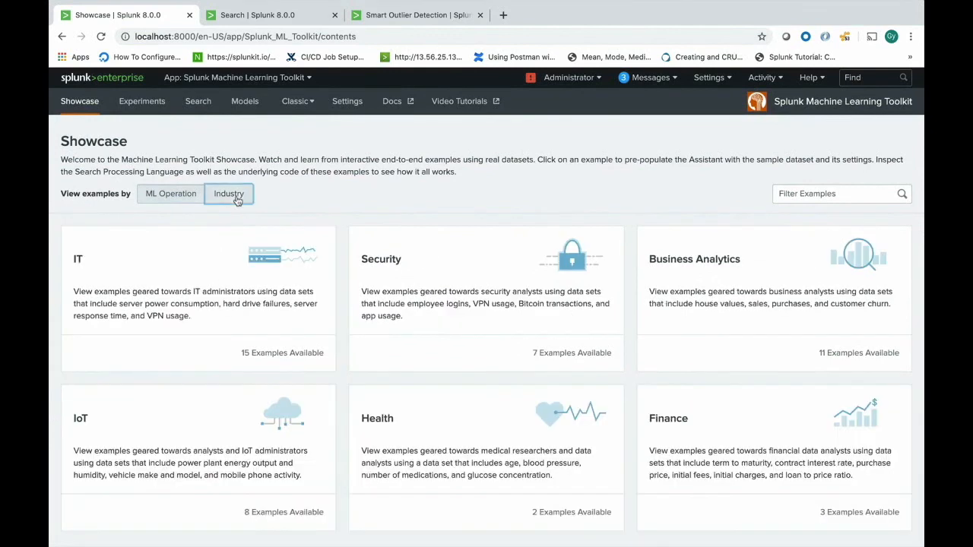
click(228, 193)
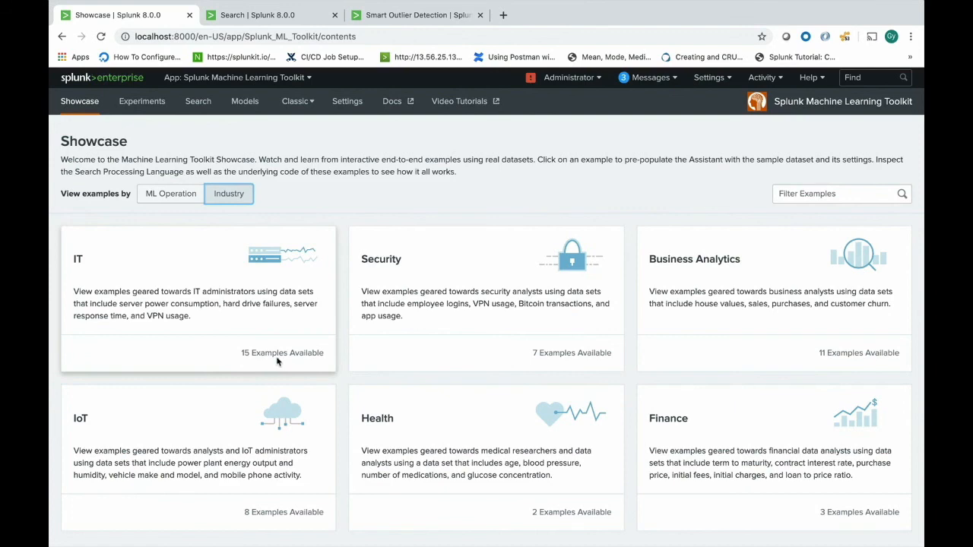
click(170, 193)
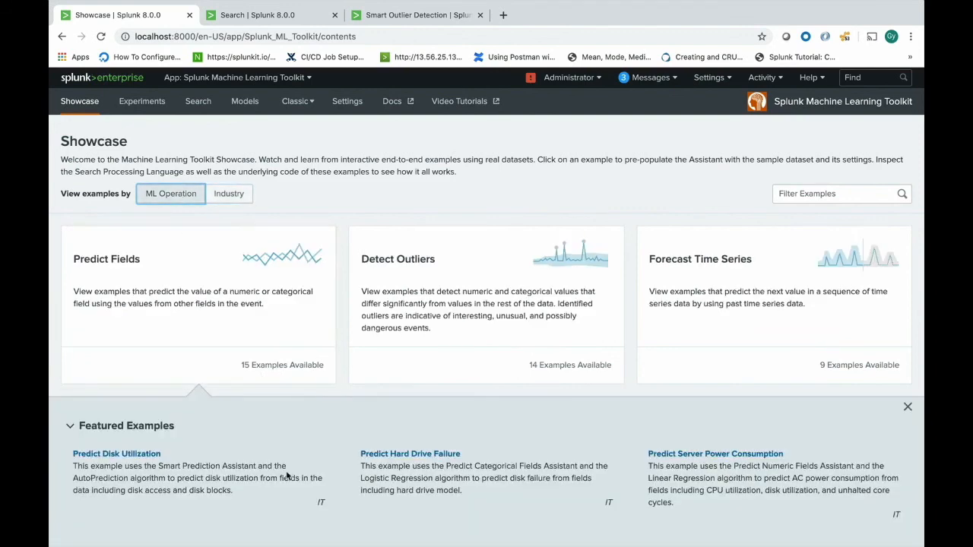
scroll(down, 3)
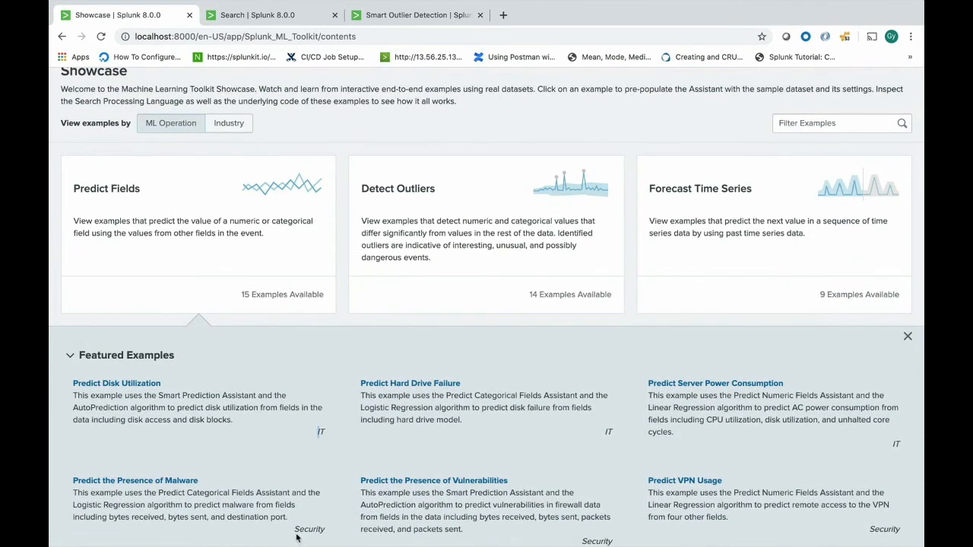